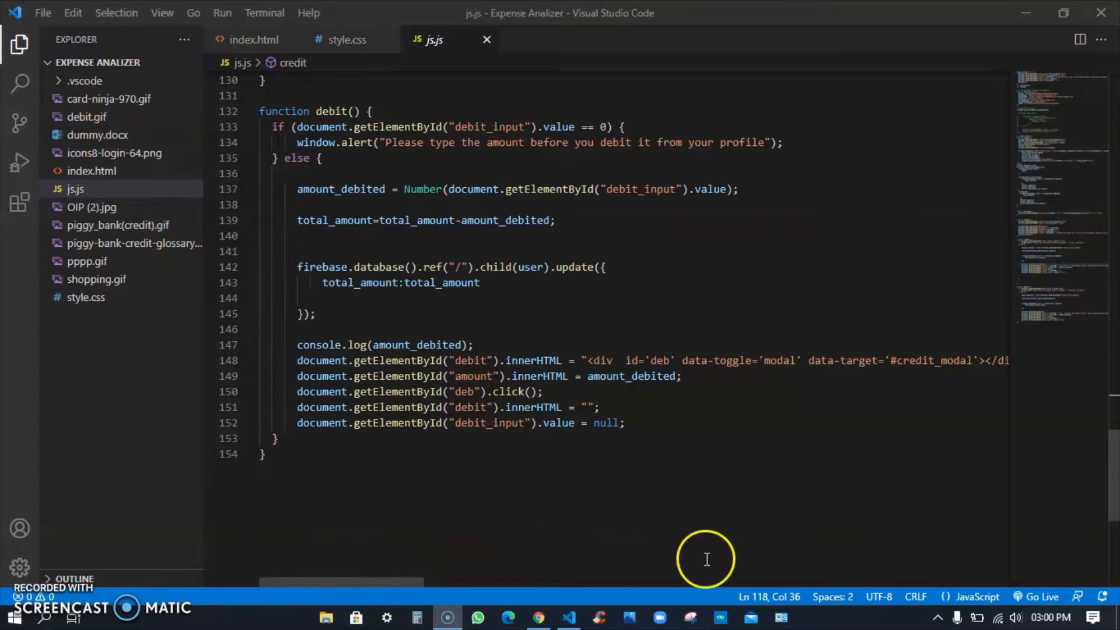
mouse_move(923, 493)
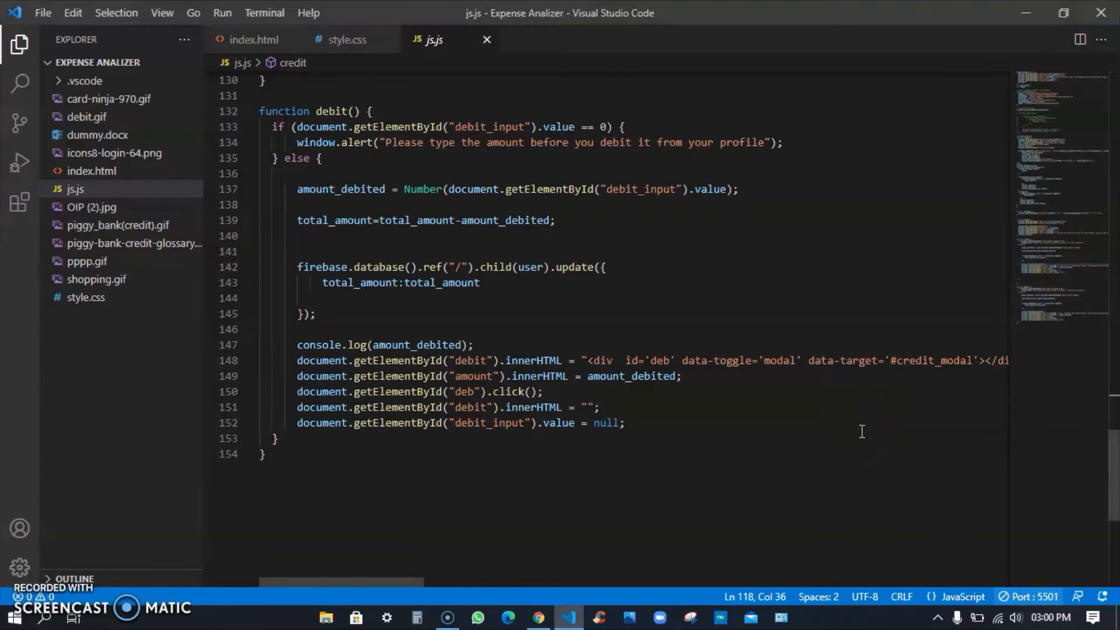
- Start Live Server with Go Live to serve the Expense Analizer site on port 5501
left_click(538, 616)
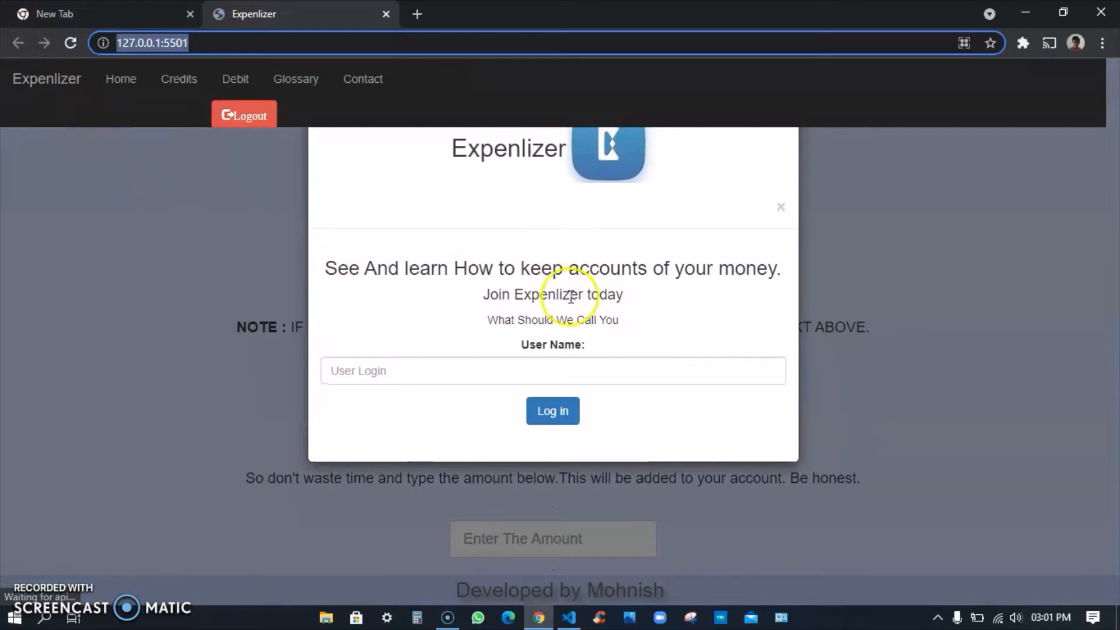
mouse_move(450, 150)
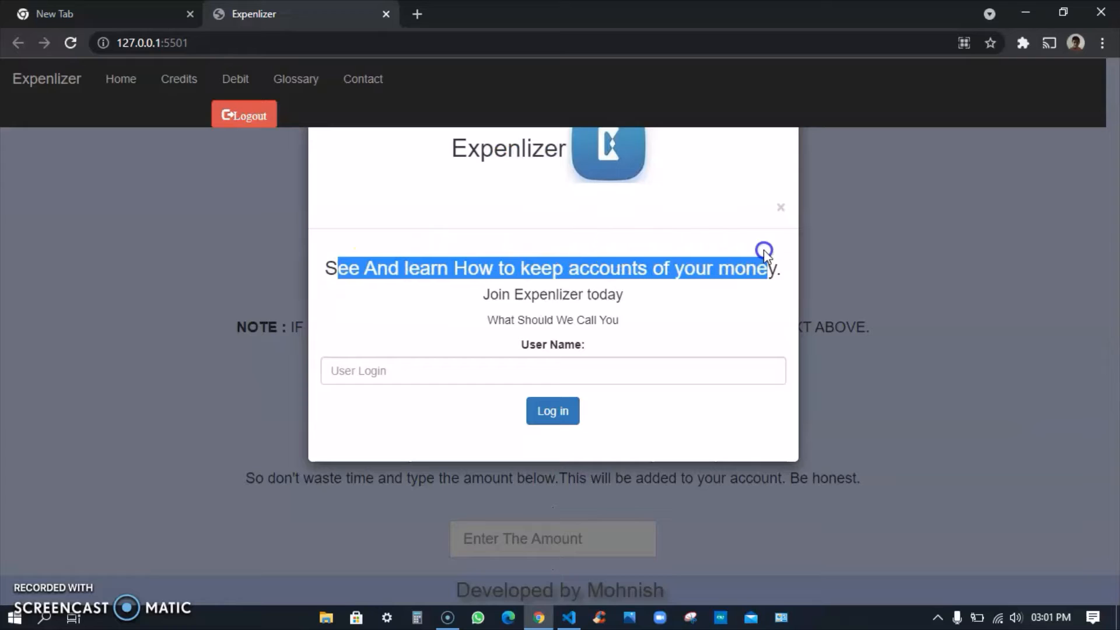
- Log in to Expenlizer using a previously saved user name from the autocomplete list
left_click_drag(764, 256, 689, 396)
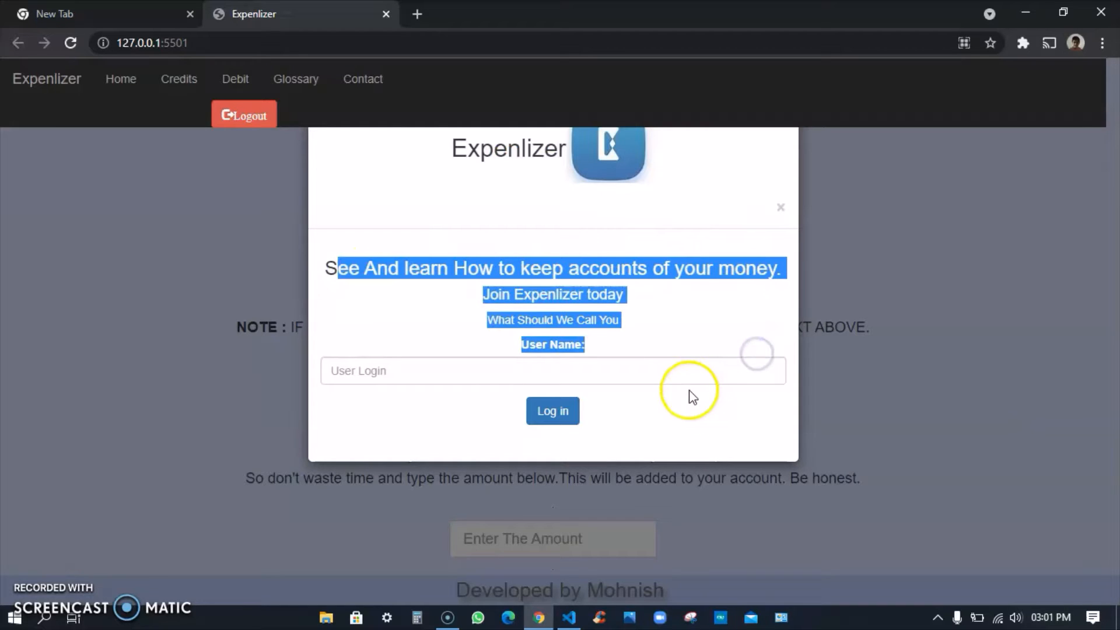
left_click(552, 371)
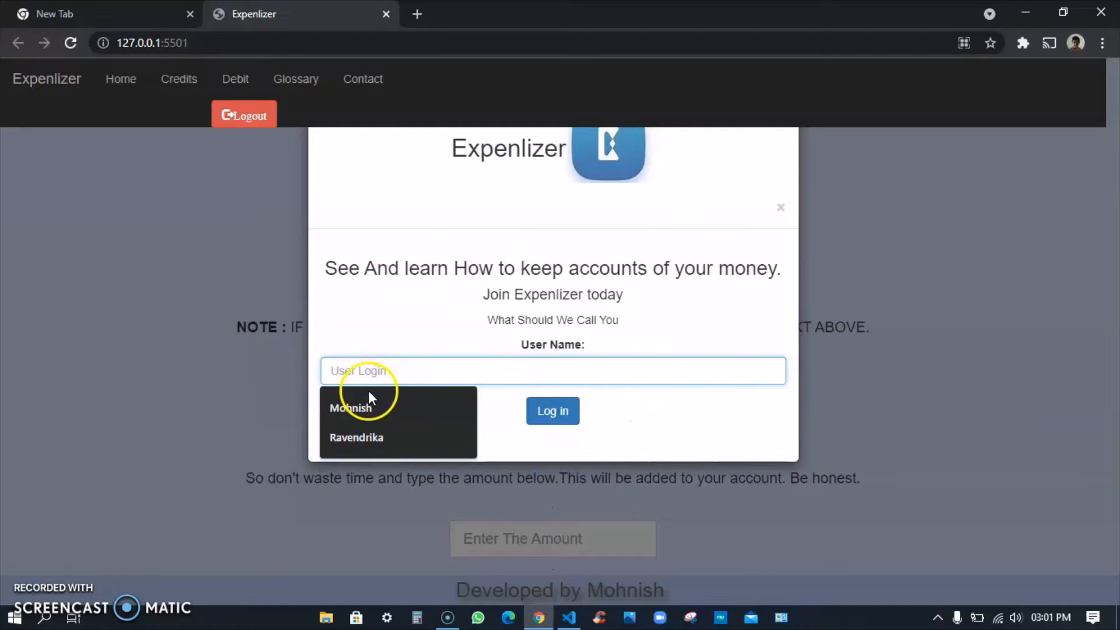
left_click(350, 408)
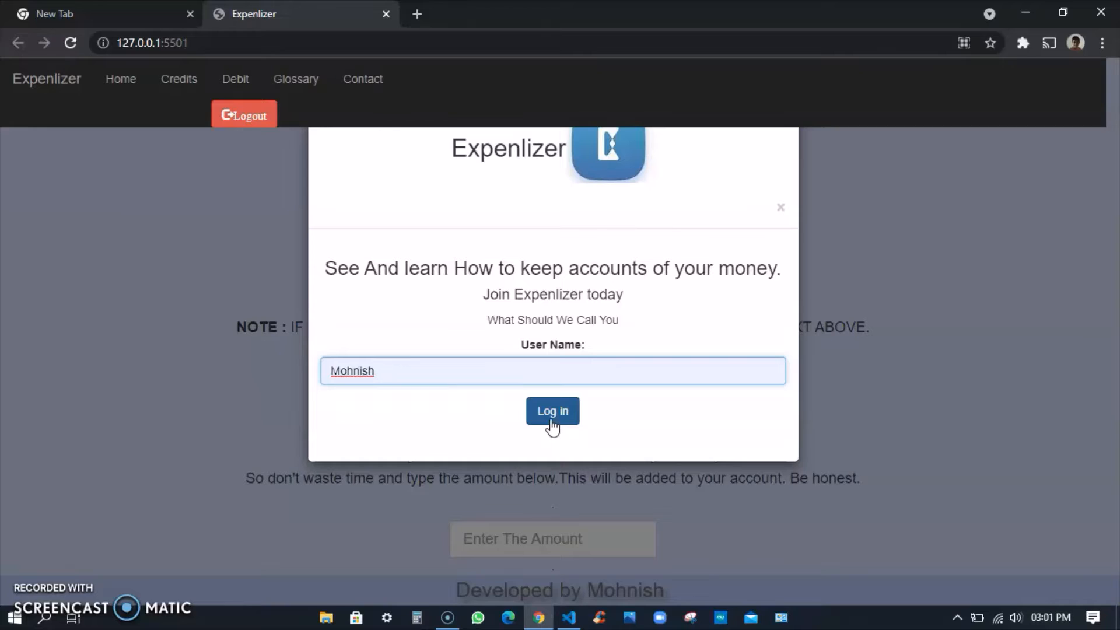
left_click(551, 410)
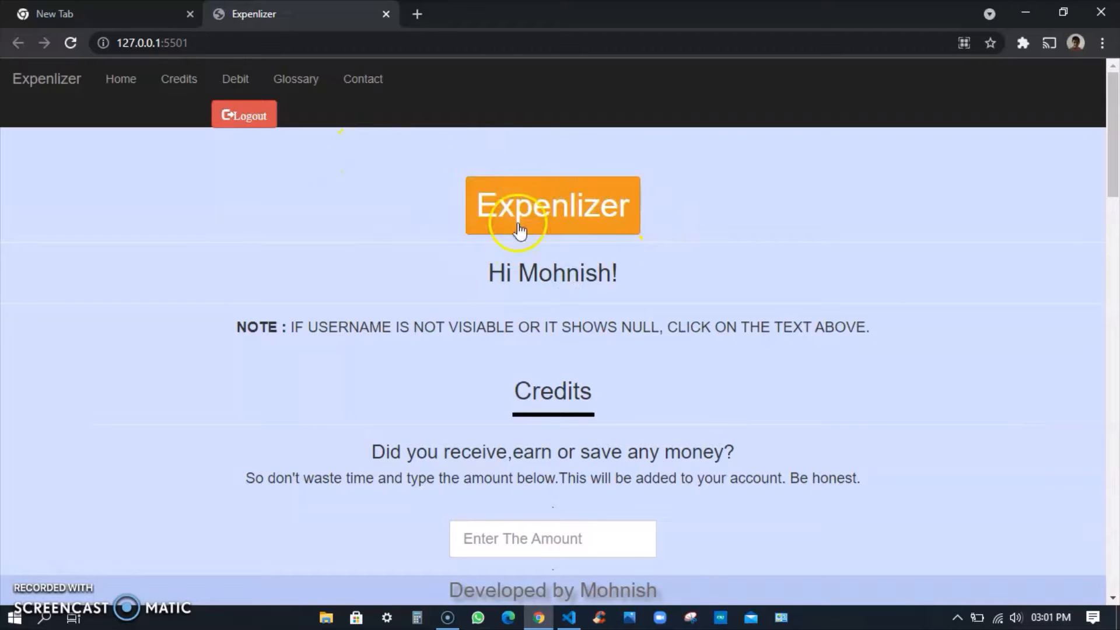
scroll("down", 3)
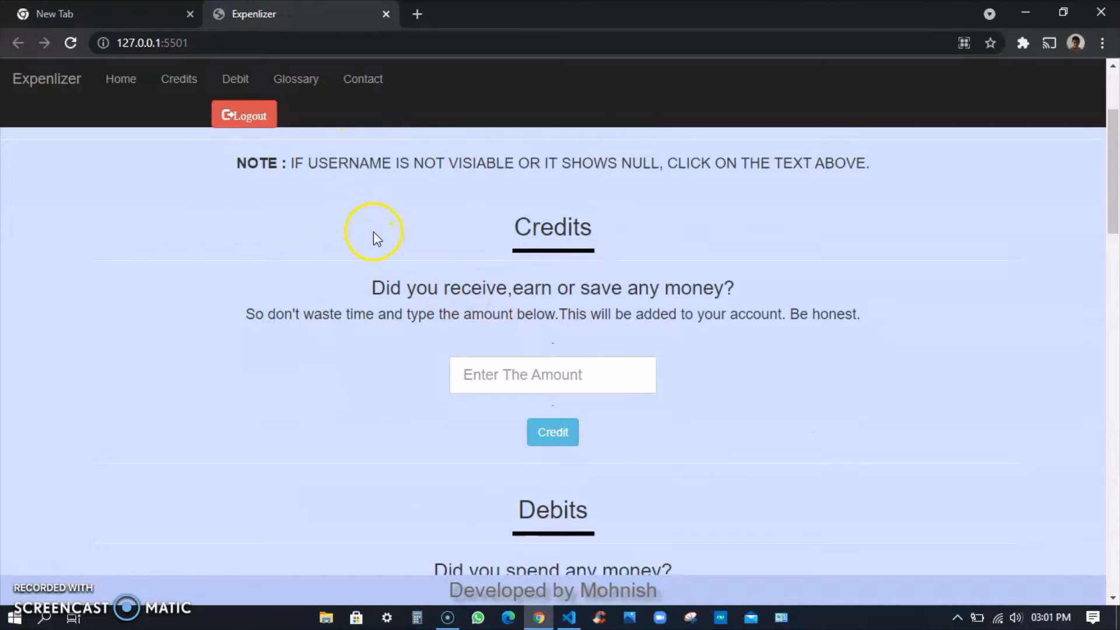
mouse_move(648, 280)
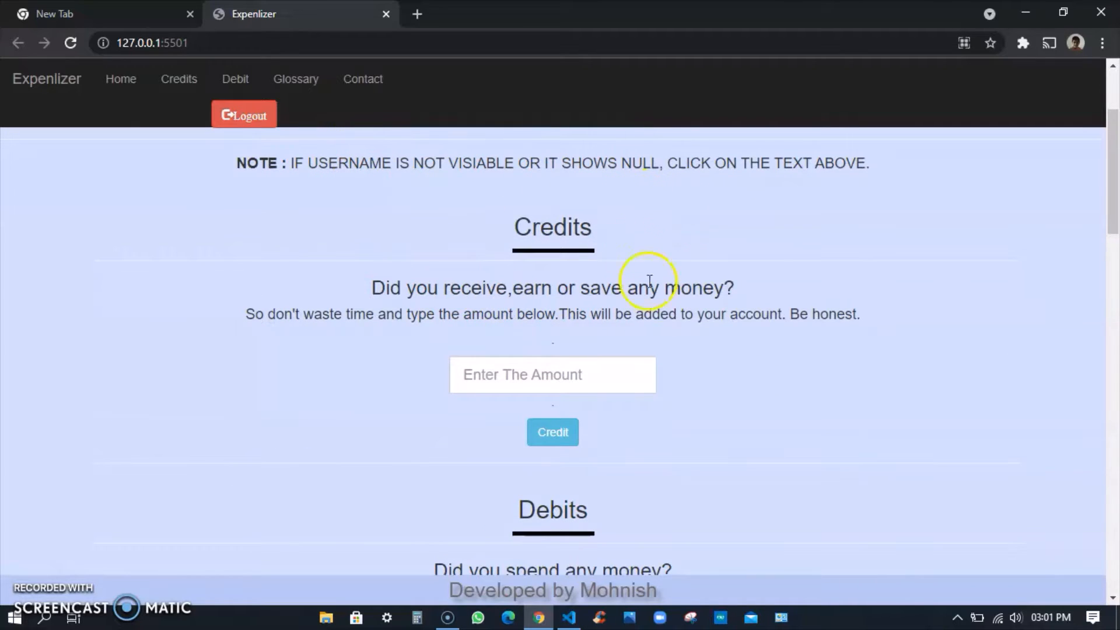
scroll("down", 3)
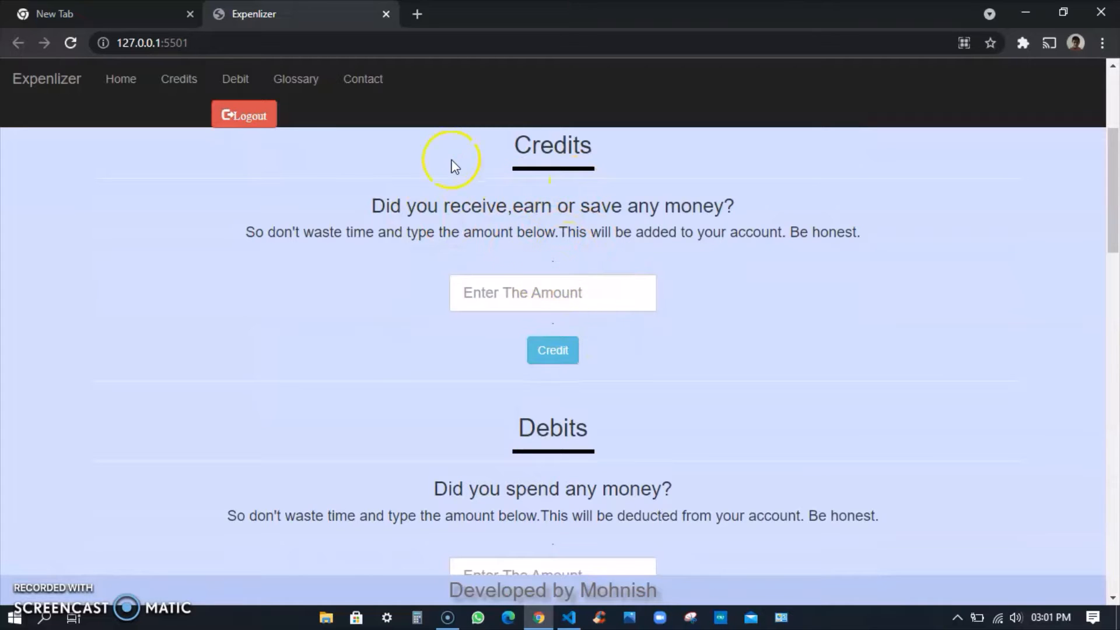
left_click(552, 292)
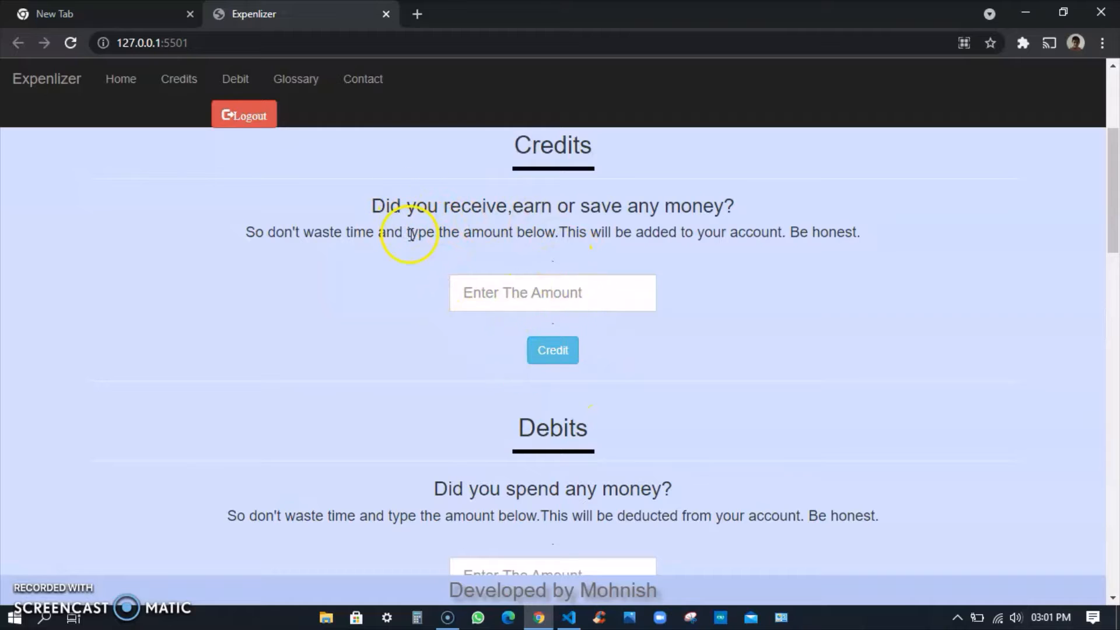
scroll("down", 3)
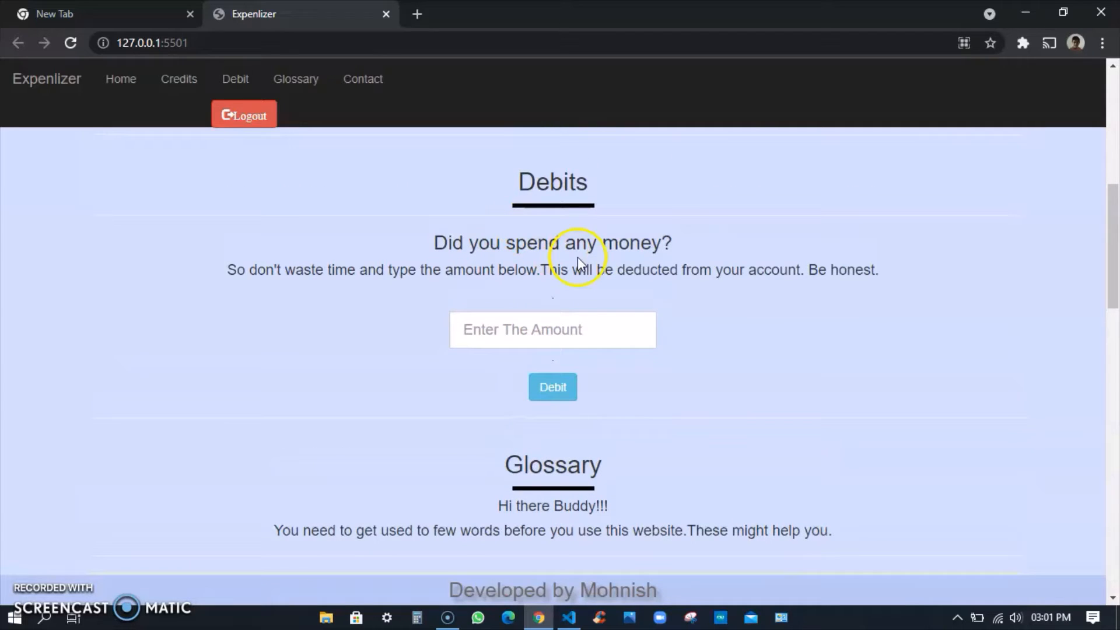
mouse_move(556, 445)
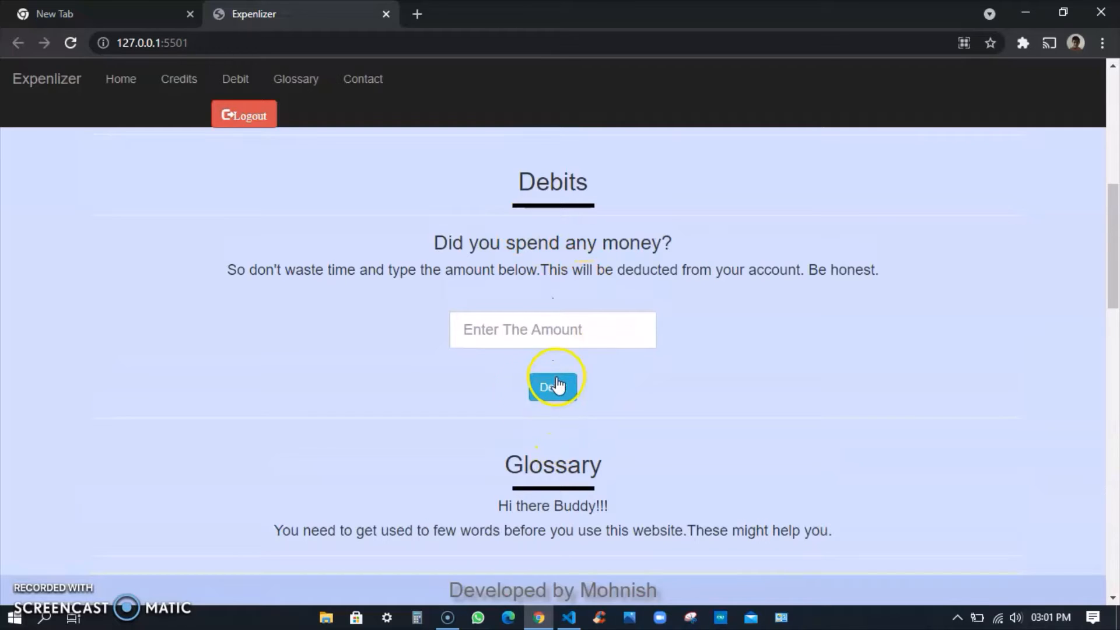
scroll("down", 3)
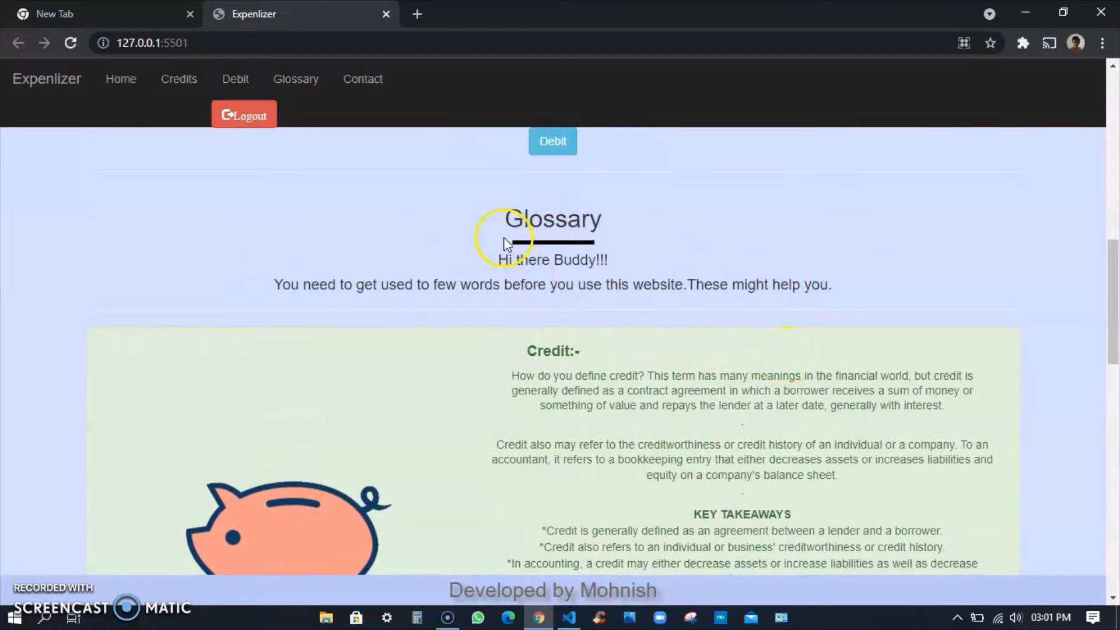
double_click(522, 219)
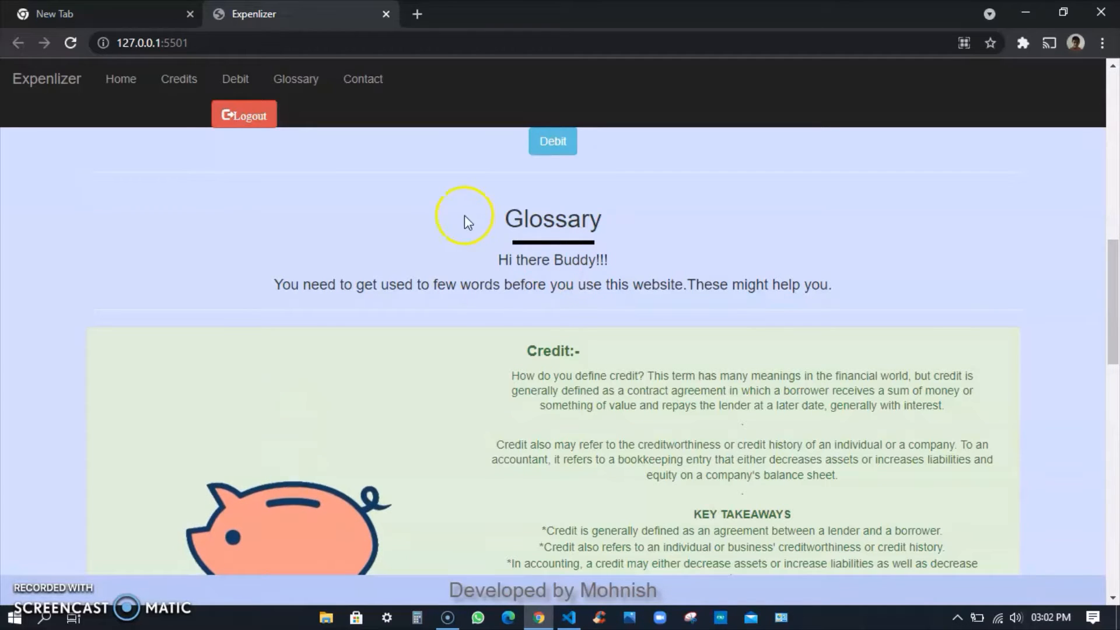
mouse_move(519, 241)
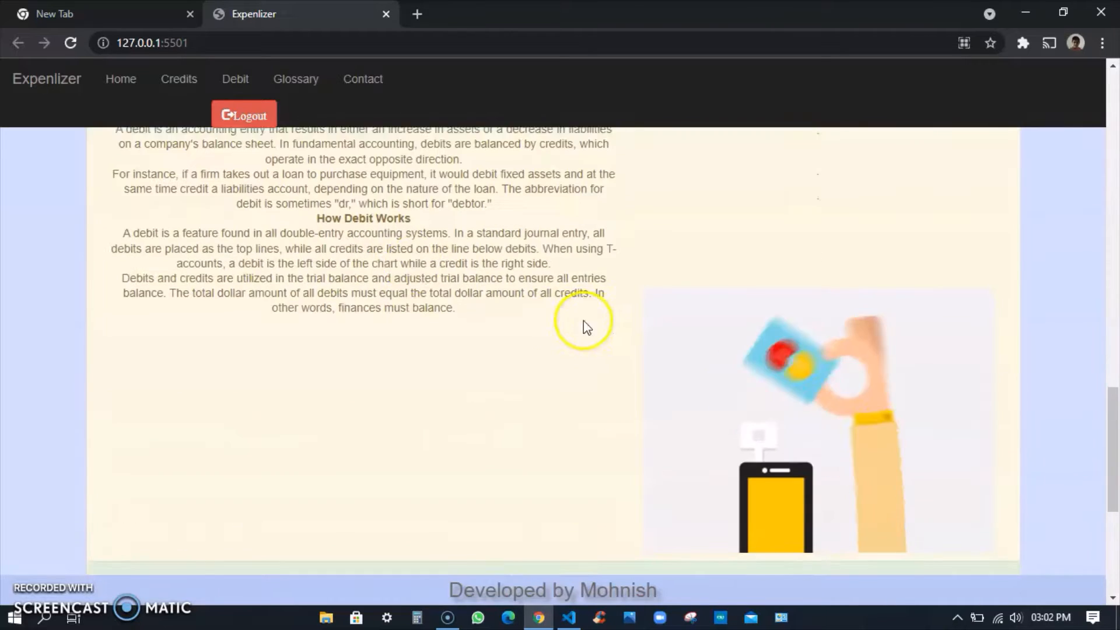
scroll("down", 3)
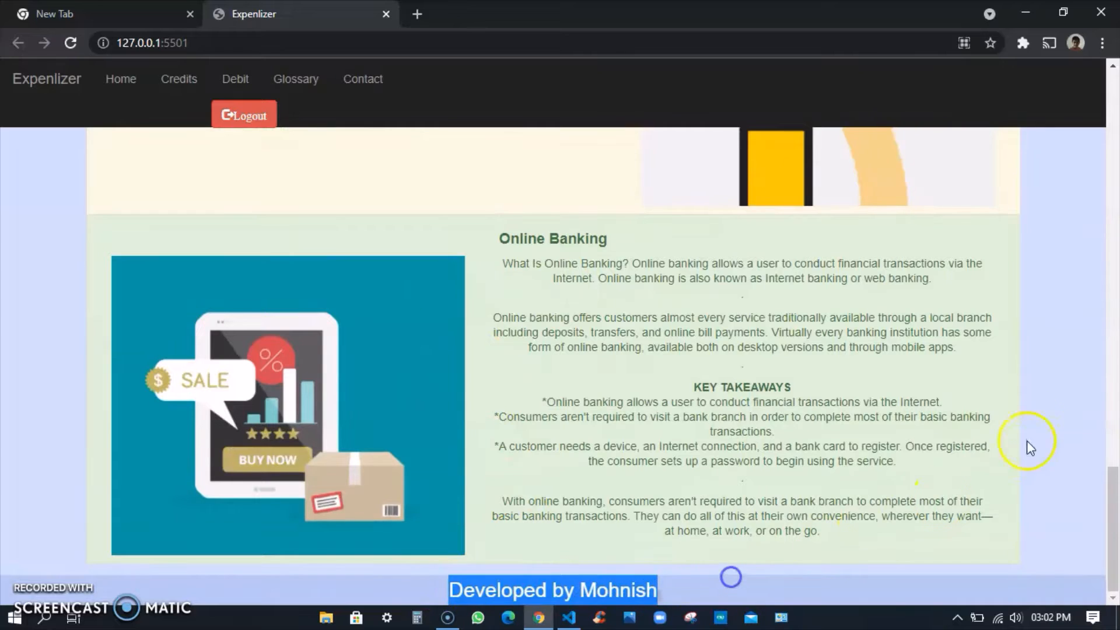
scroll("down", 3)
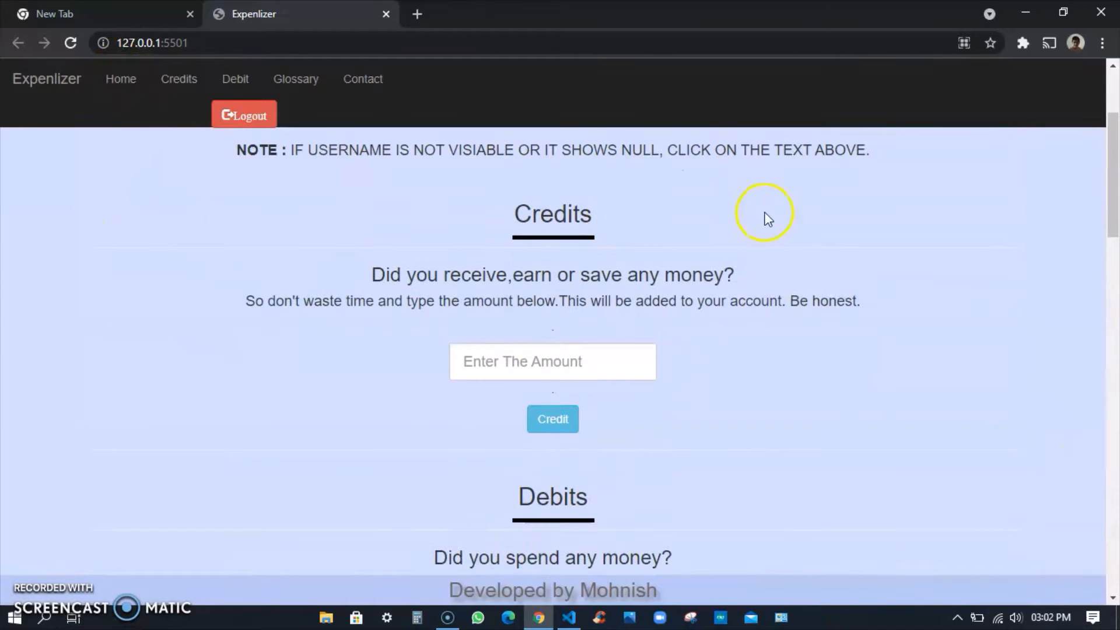
- Tour the Credits, Debit and Glossary sections, return to top, and enter 100 as a credit amount
left_click(178, 79)
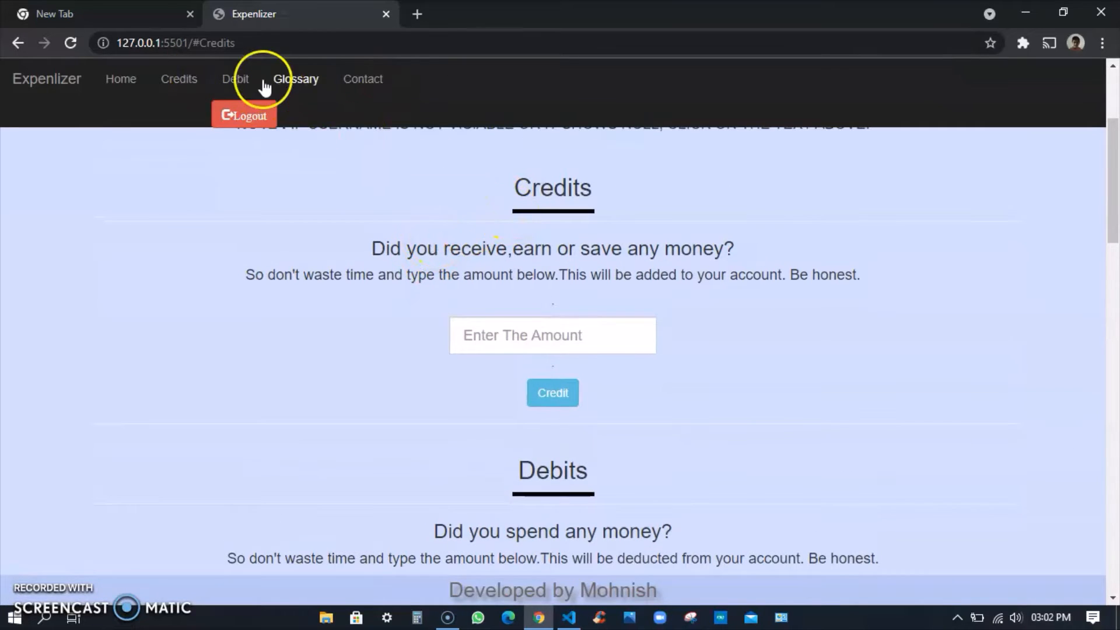
left_click(235, 79)
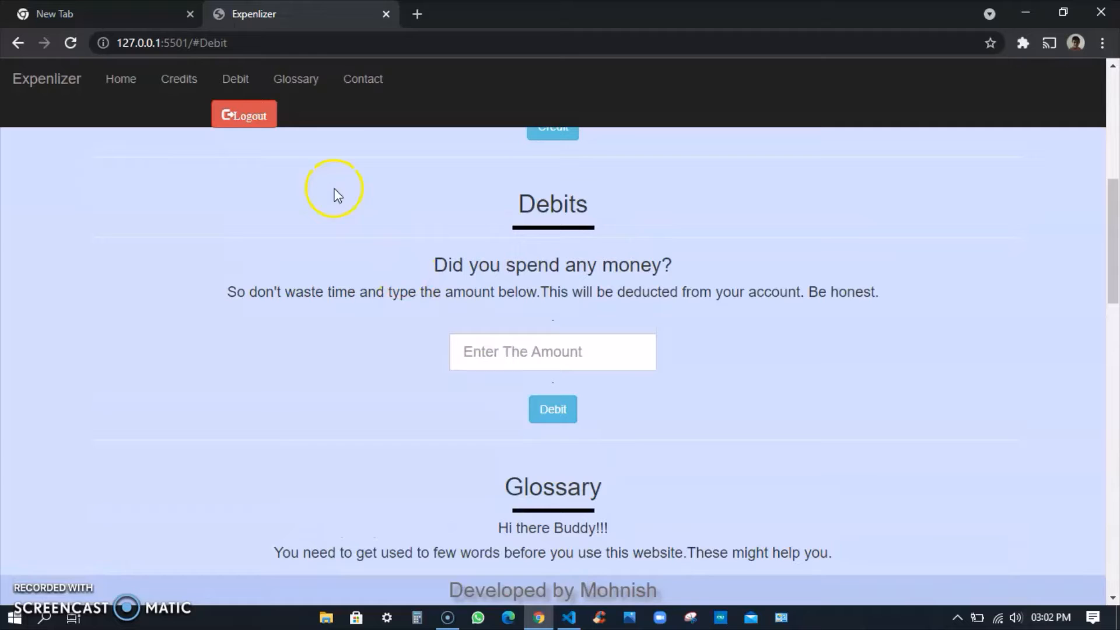
left_click(295, 79)
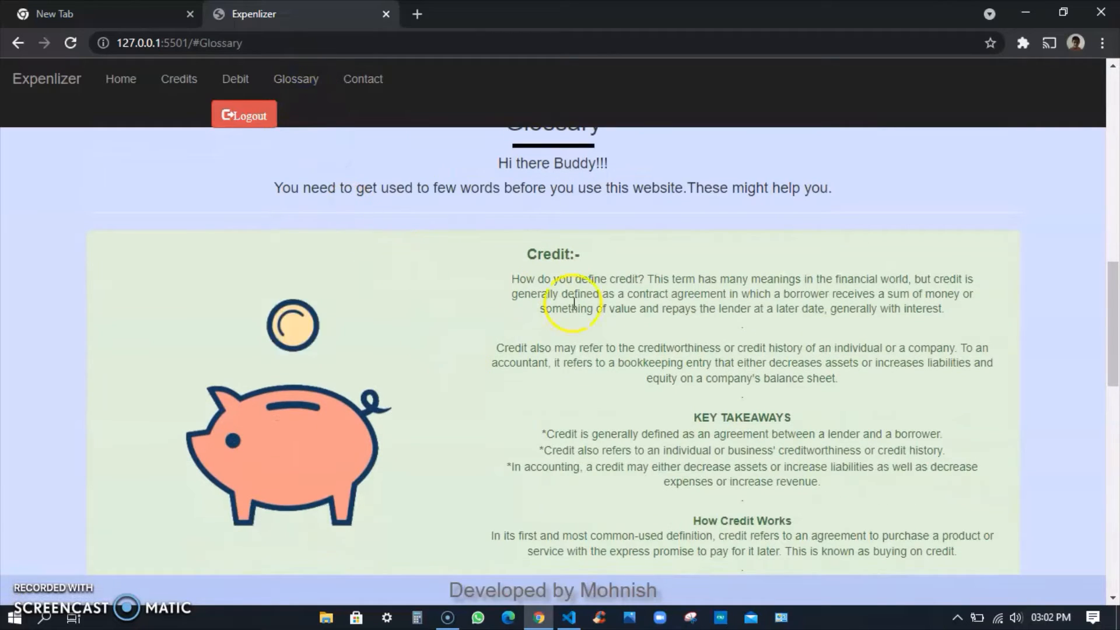
left_click(362, 78)
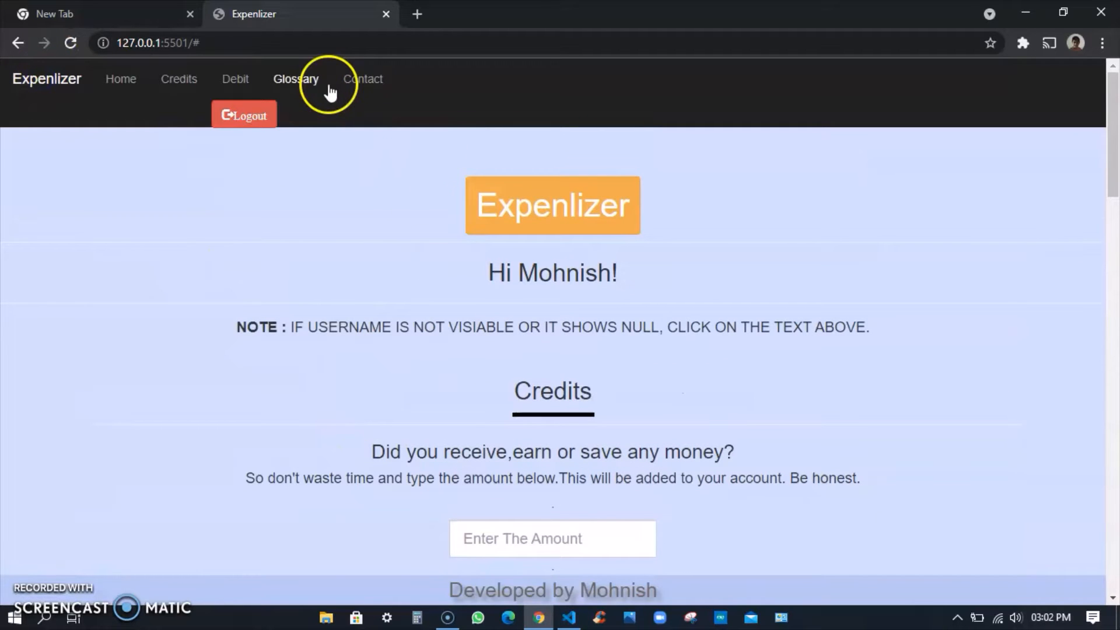
mouse_move(376, 207)
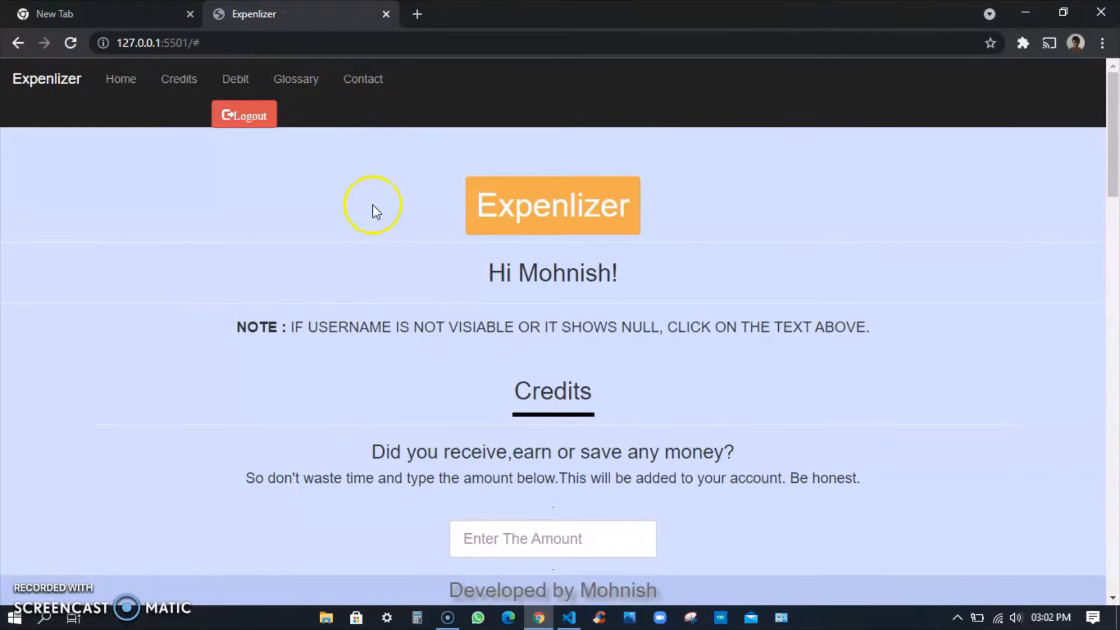
scroll("down", 3)
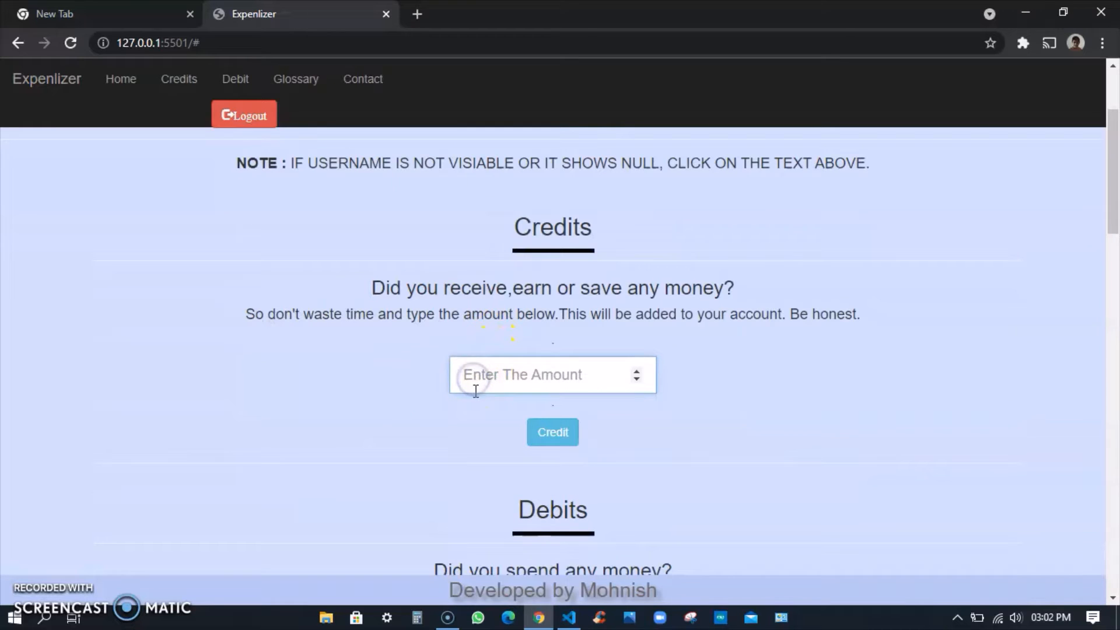
type("100")
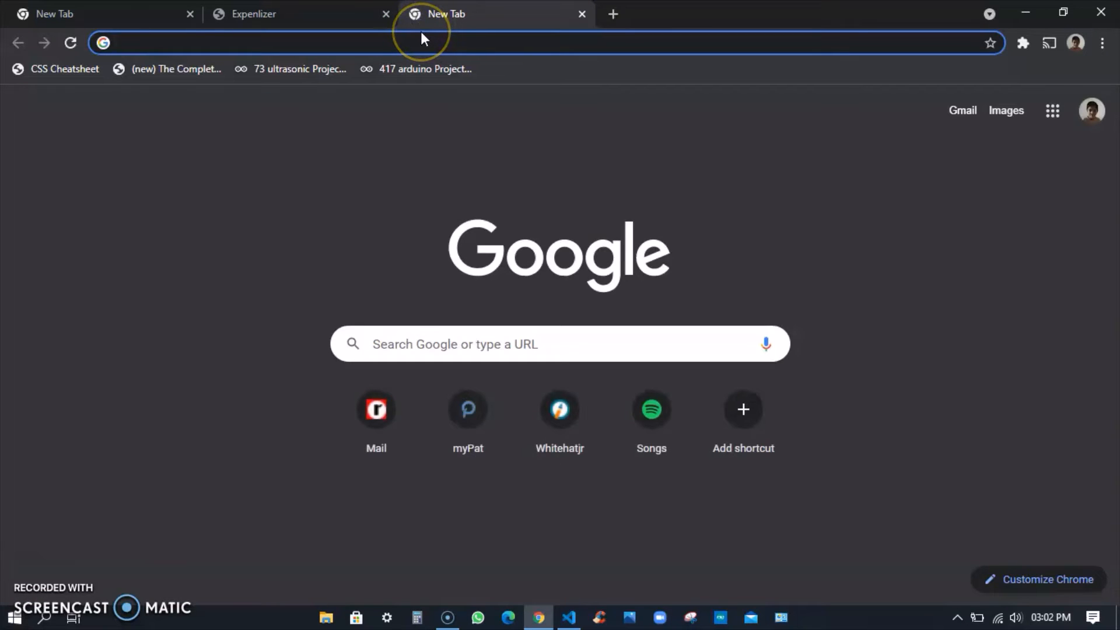
- Open the Expenlizer project in the Firebase console from a new tab
type("fir")
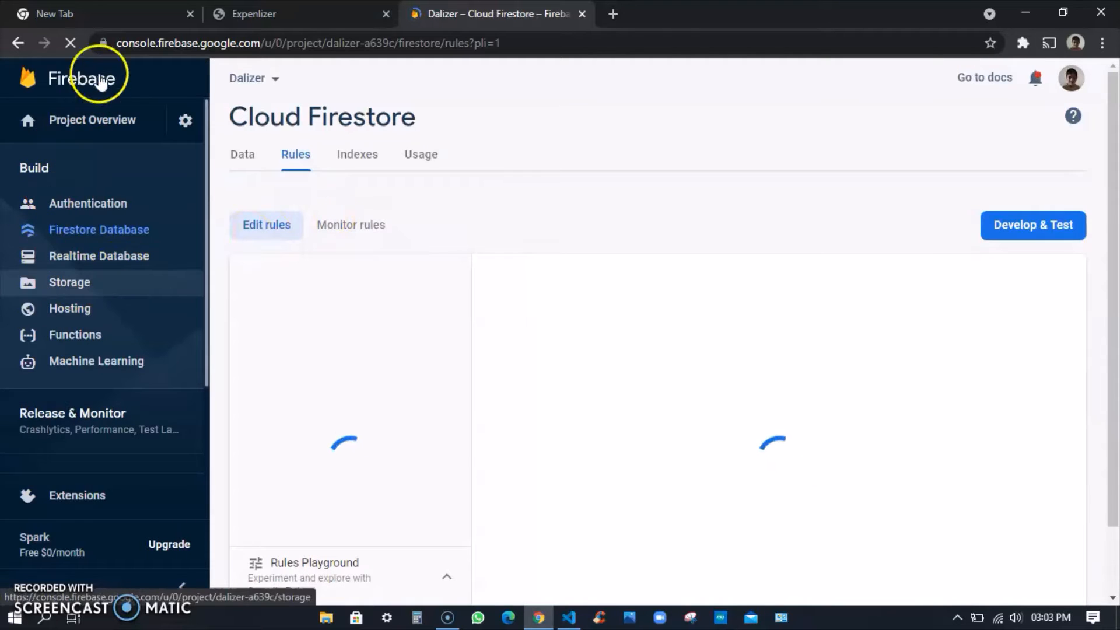
left_click(79, 79)
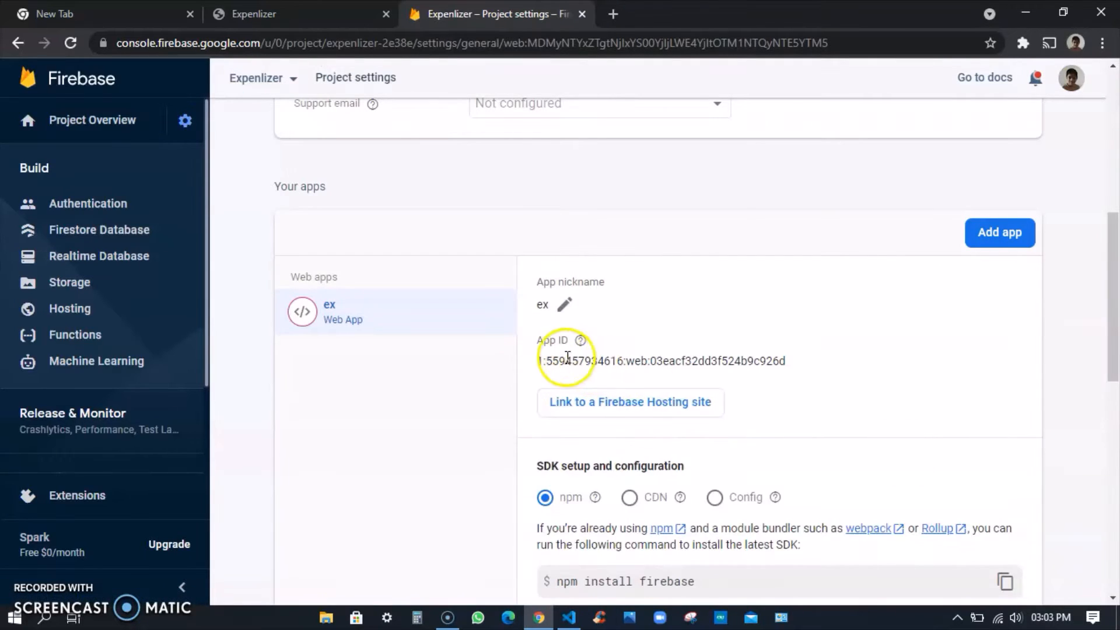
scroll("down", 3)
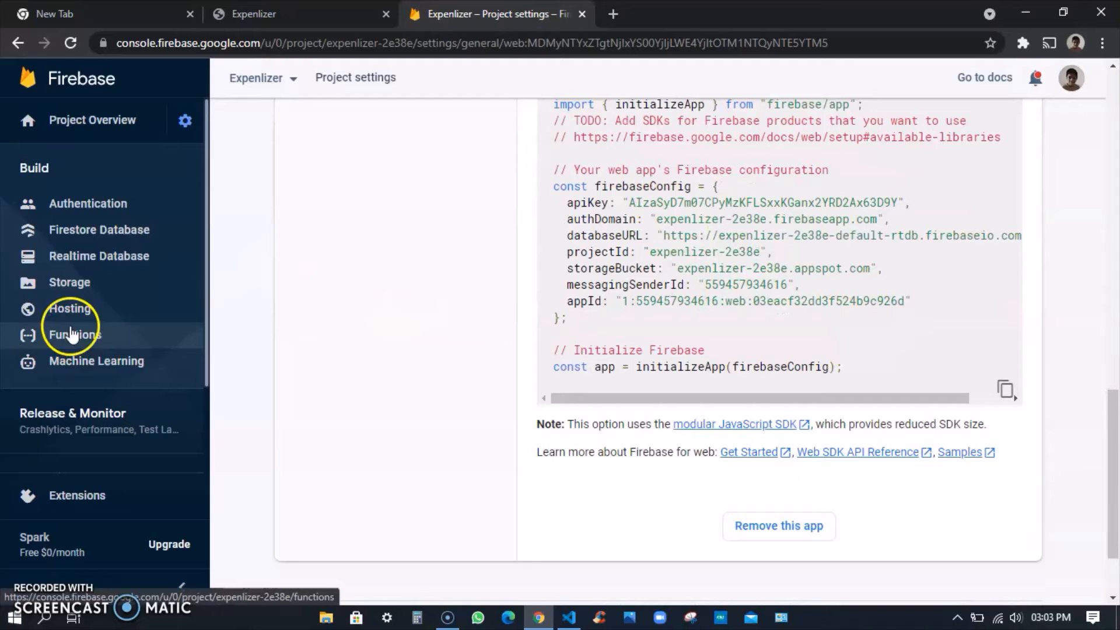
left_click(99, 255)
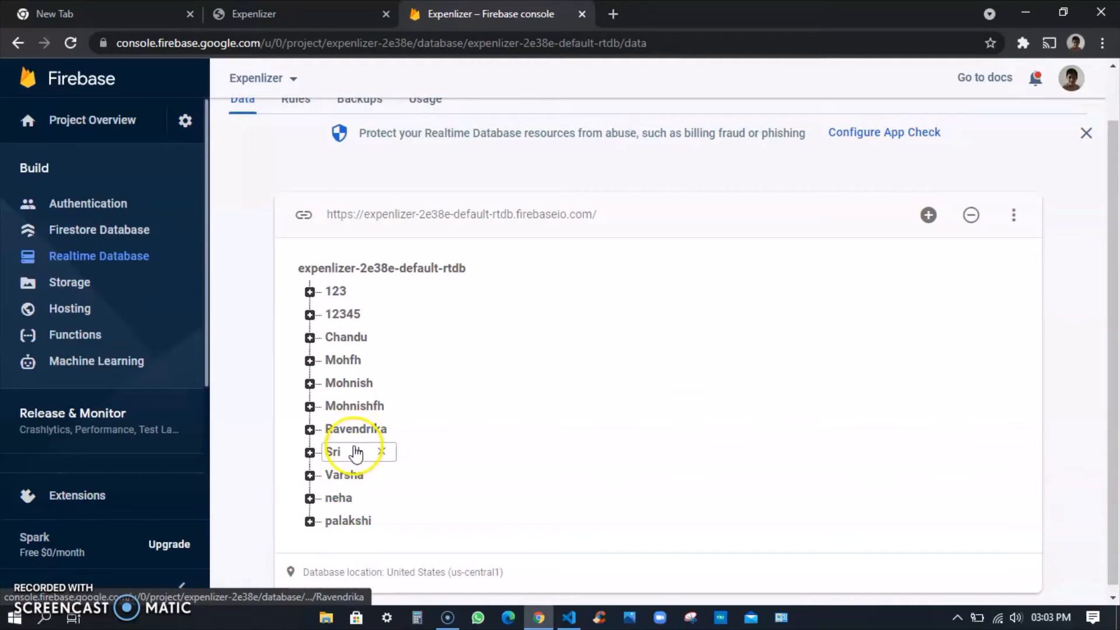
- Inspect the Realtime Database user nodes such as Mohnish, then go back to the Expenlizer tab
left_click(344, 474)
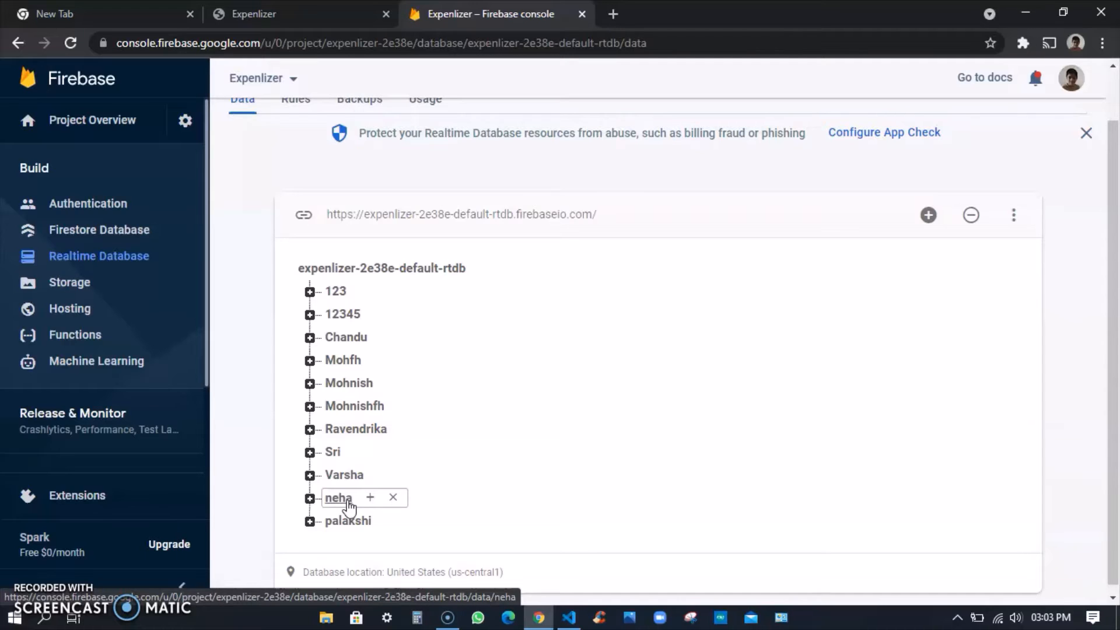
left_click(347, 519)
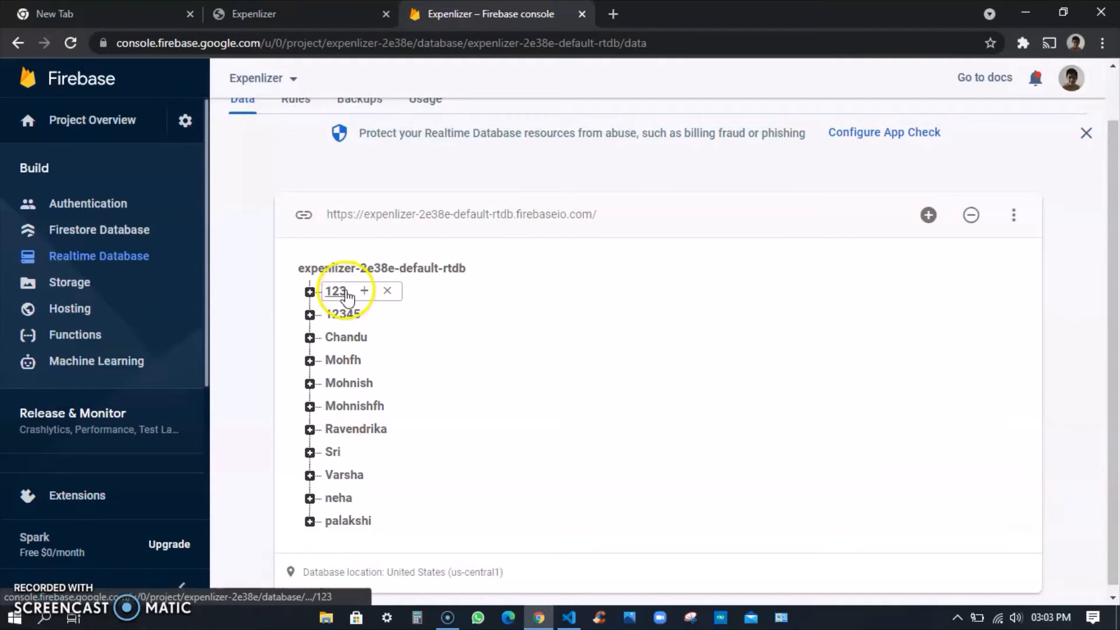
left_click(349, 519)
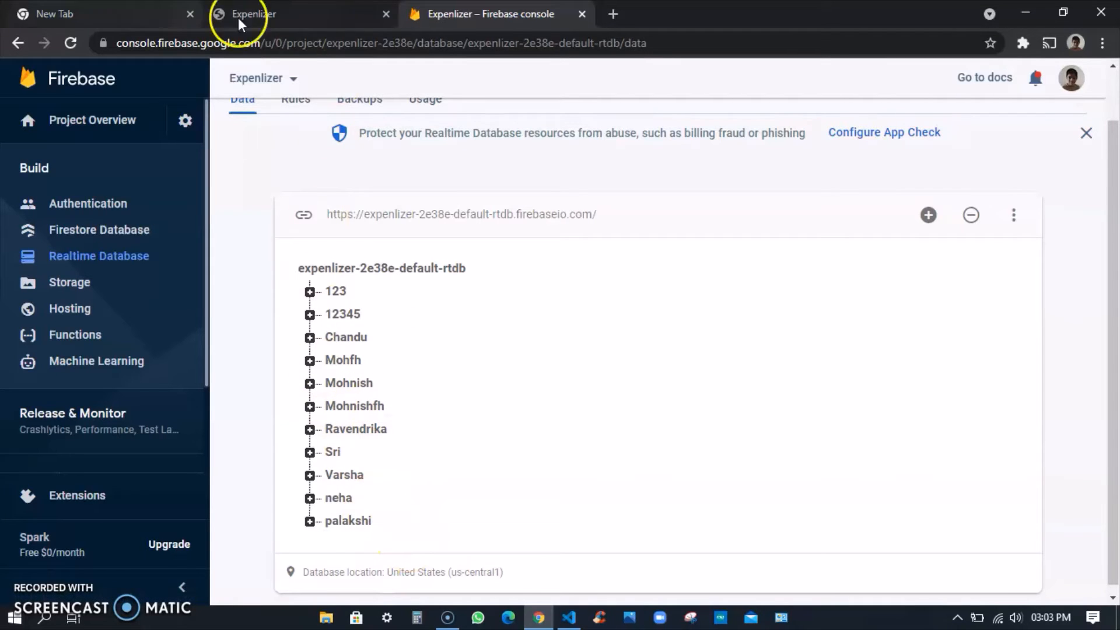
left_click(346, 337)
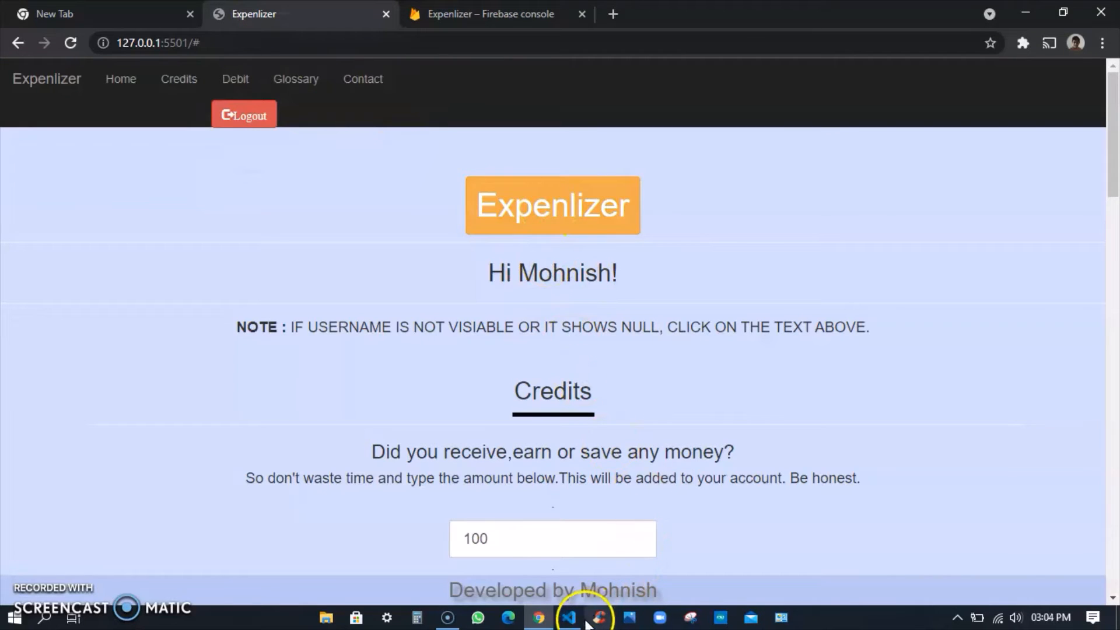
- Switch to VS Code and open the Datizer project folder
left_click(567, 617)
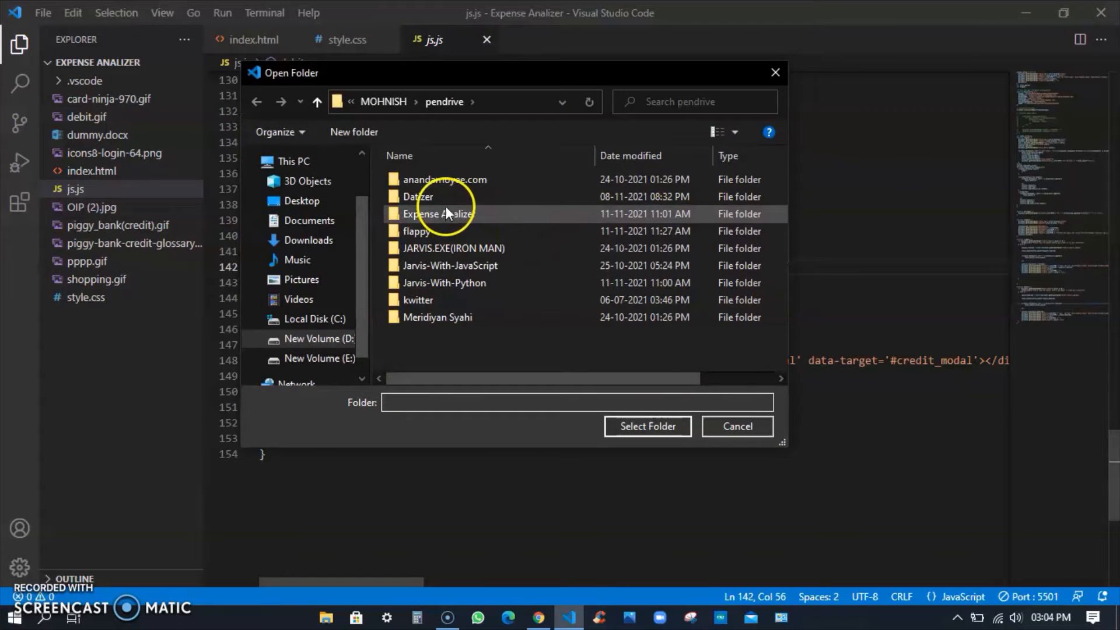
left_click(736, 426)
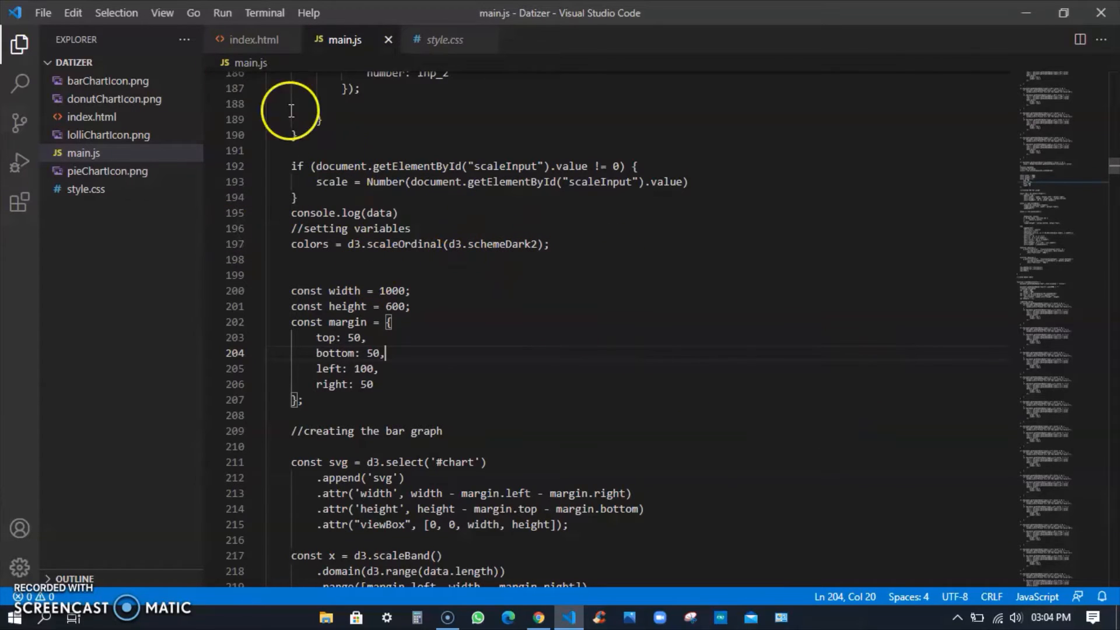
mouse_move(563, 371)
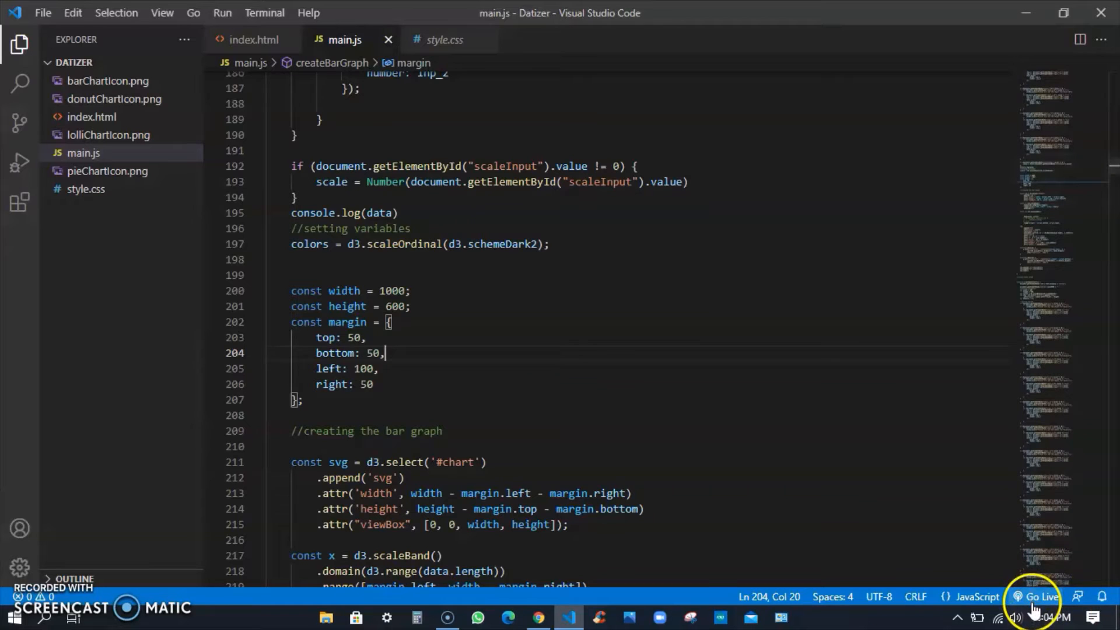
- Serve Datilizer via Go Live and enter Day1–Day9 values including 200, 500, 450, 55, 50, 670
left_click(1040, 596)
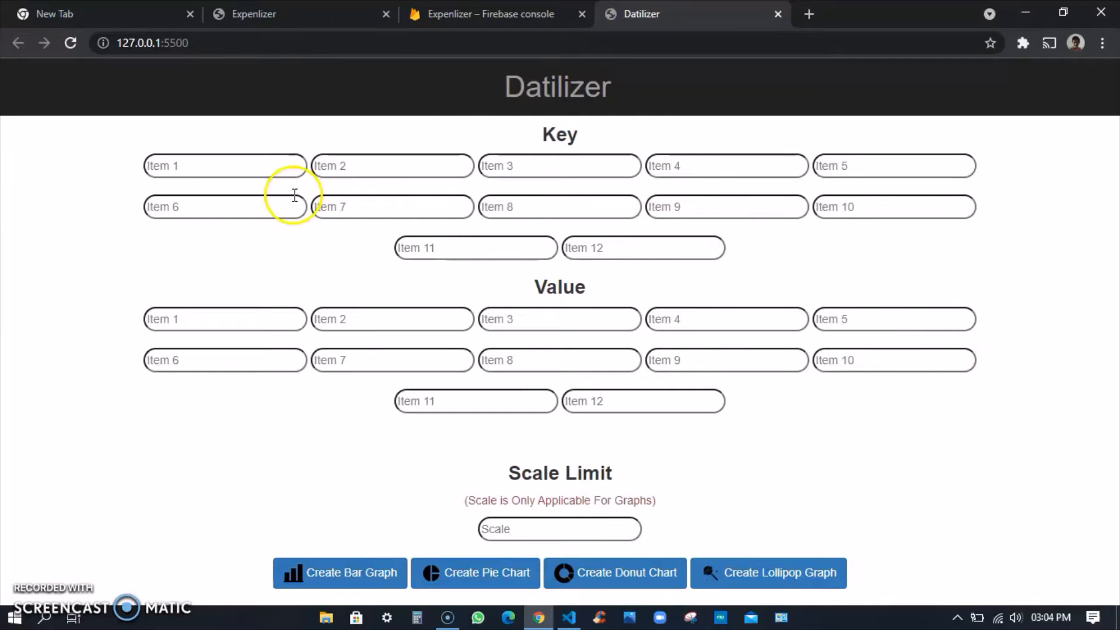
mouse_move(556, 455)
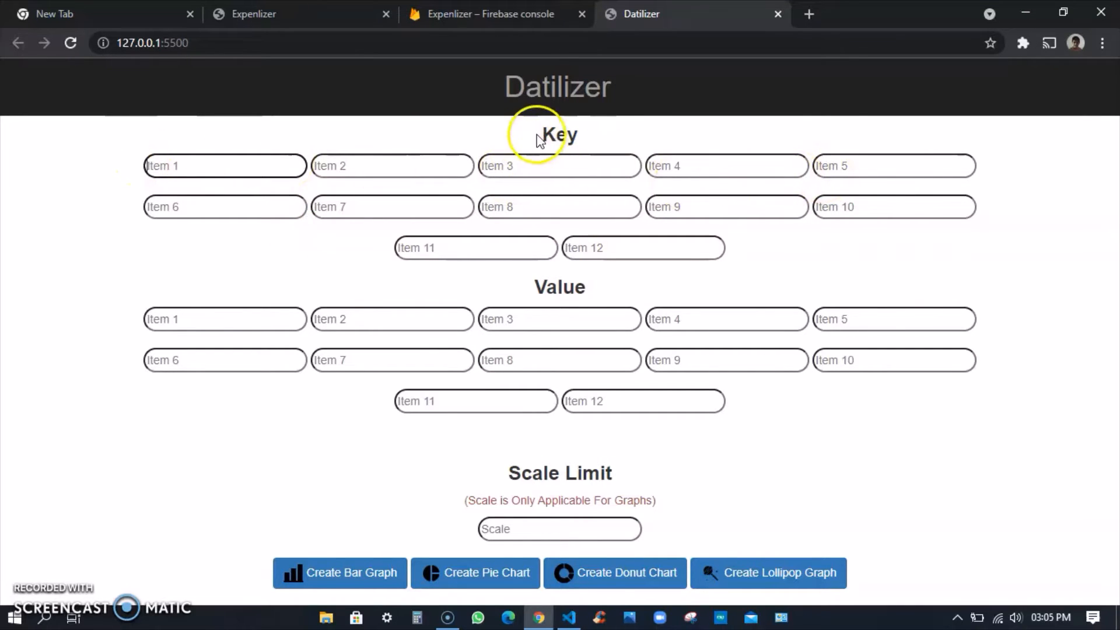
double_click(559, 134)
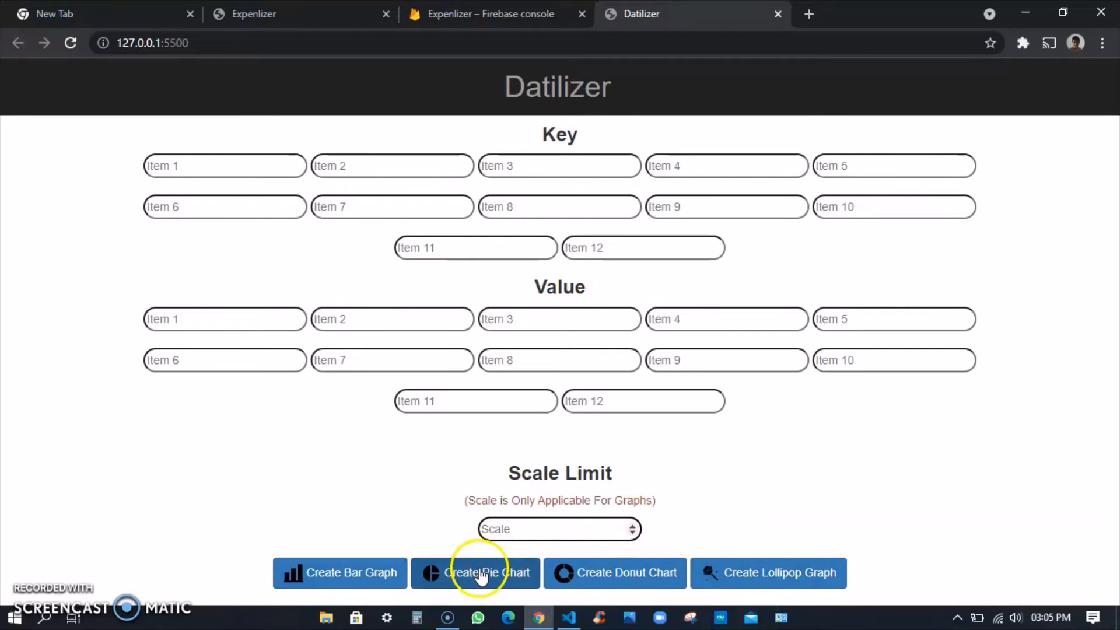
mouse_move(56, 516)
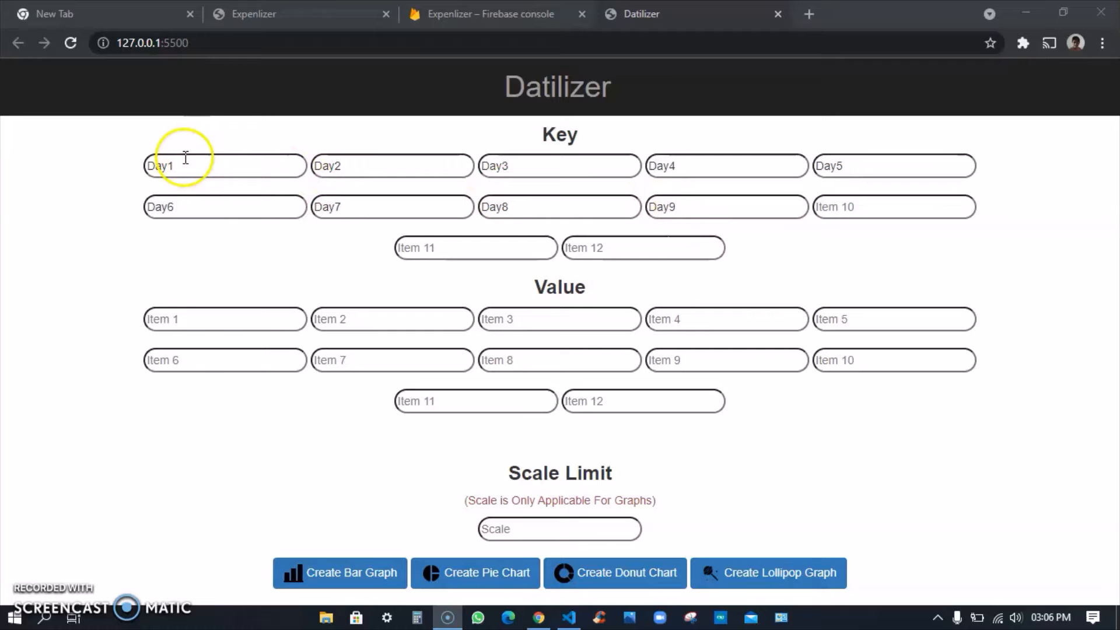
mouse_move(221, 163)
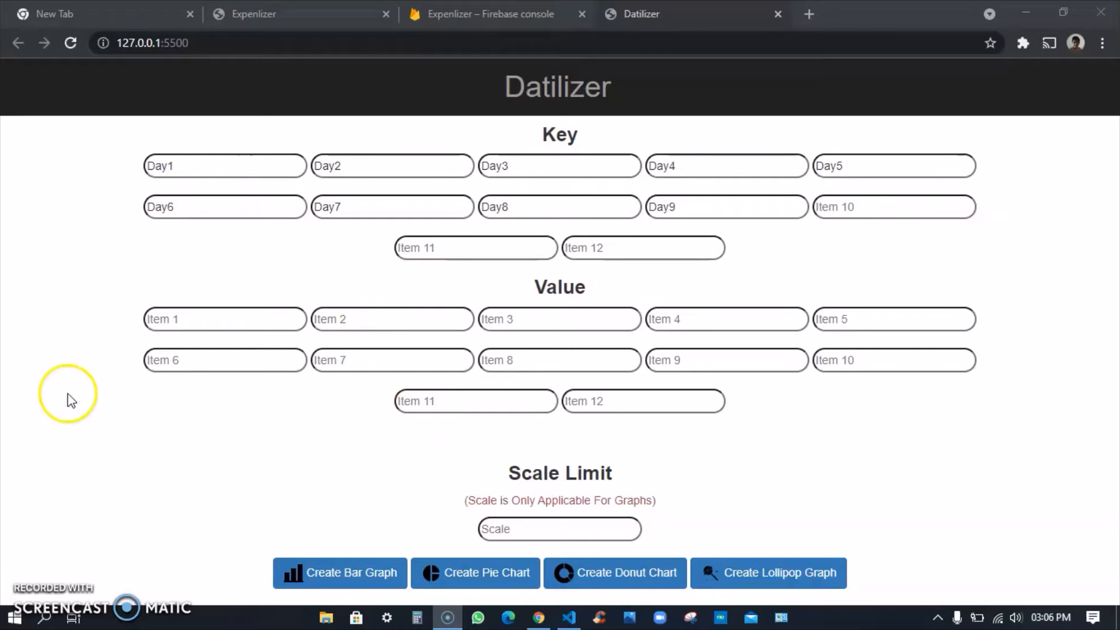
left_click(224, 318)
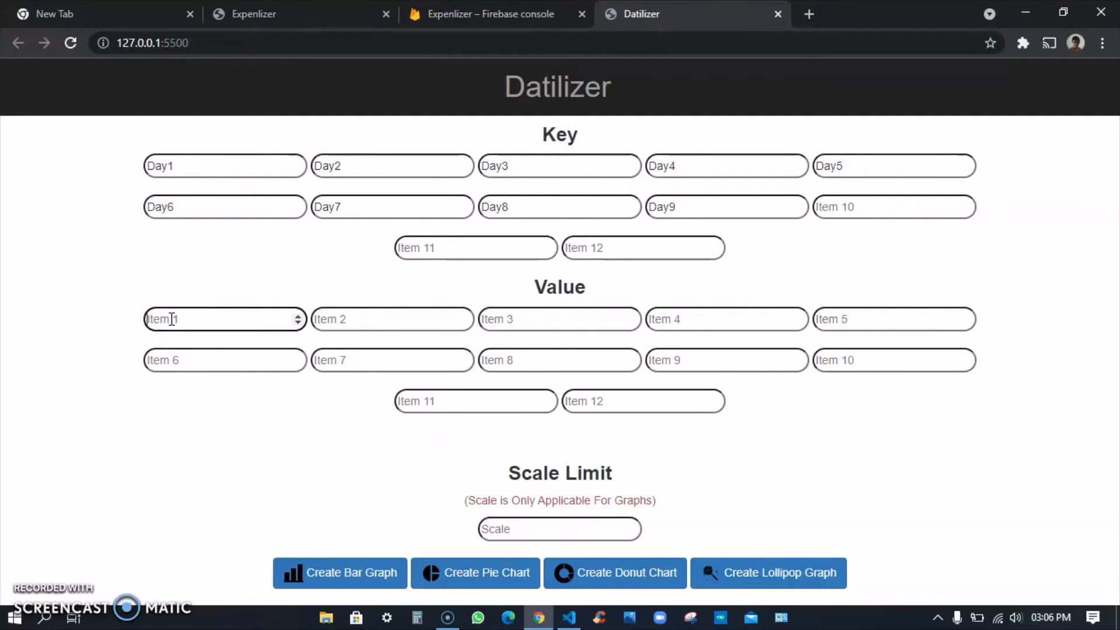
type("200")
left_click(726, 319)
type("400")
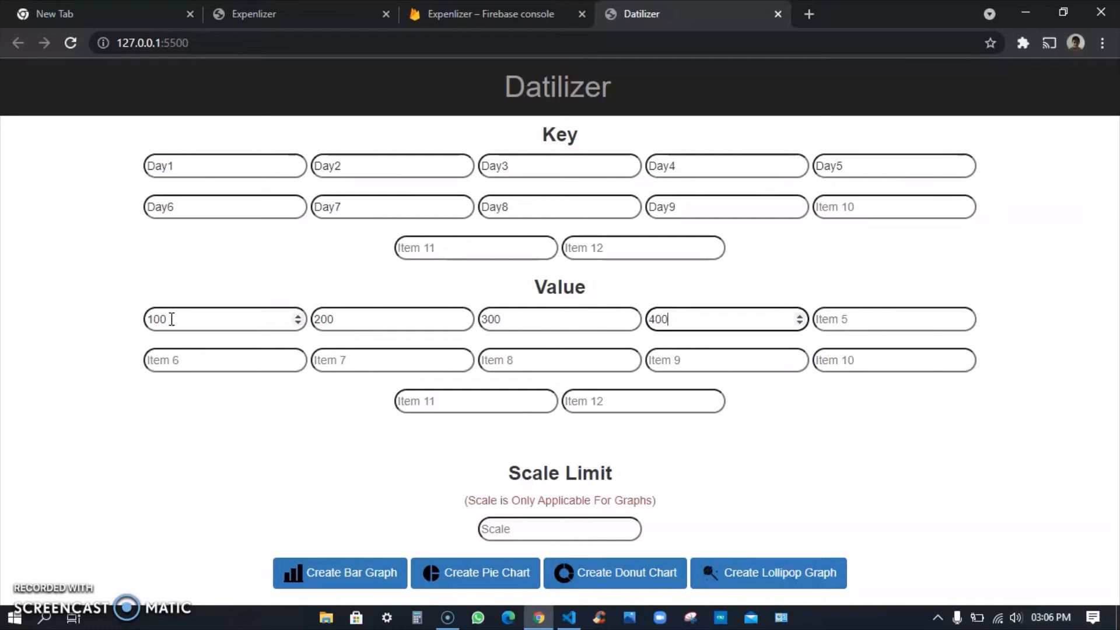
type("500")
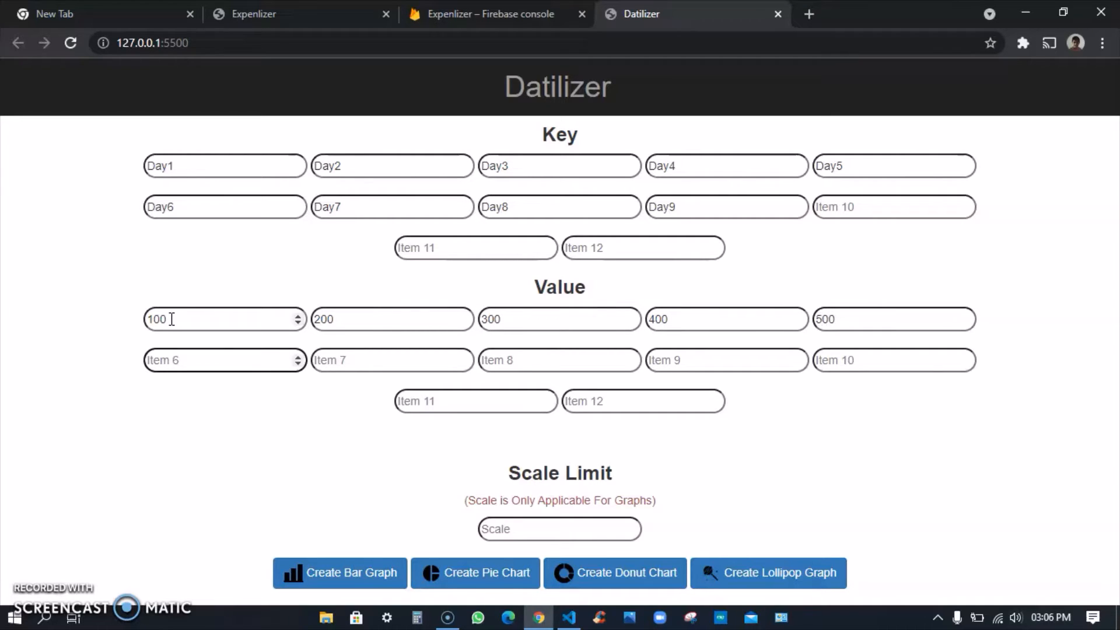
type("450")
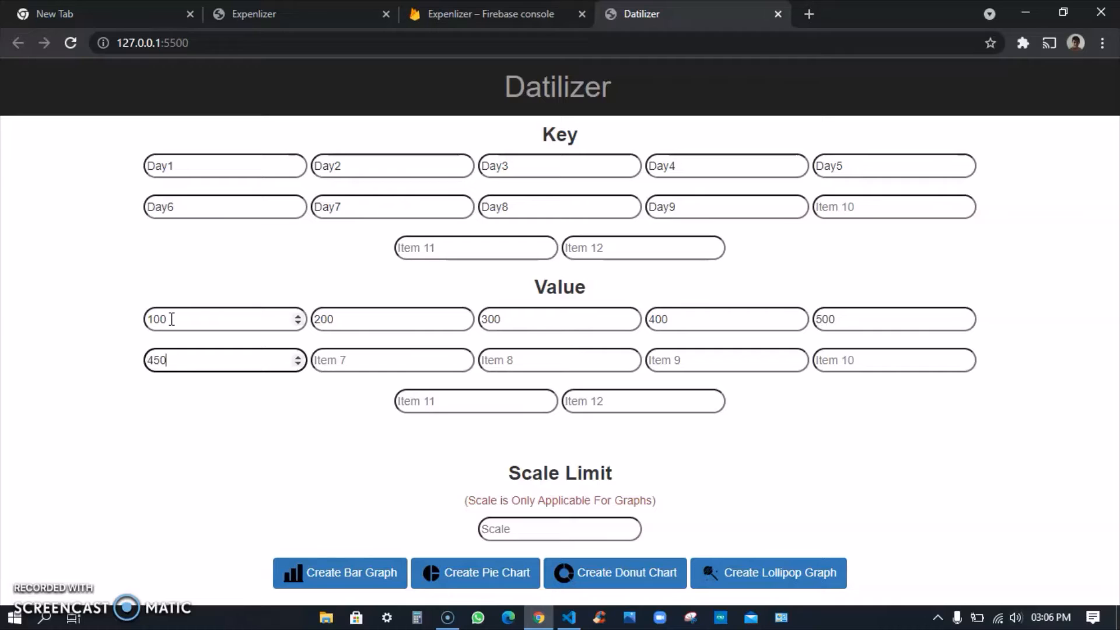
type("550")
left_click(559, 360)
type("3")
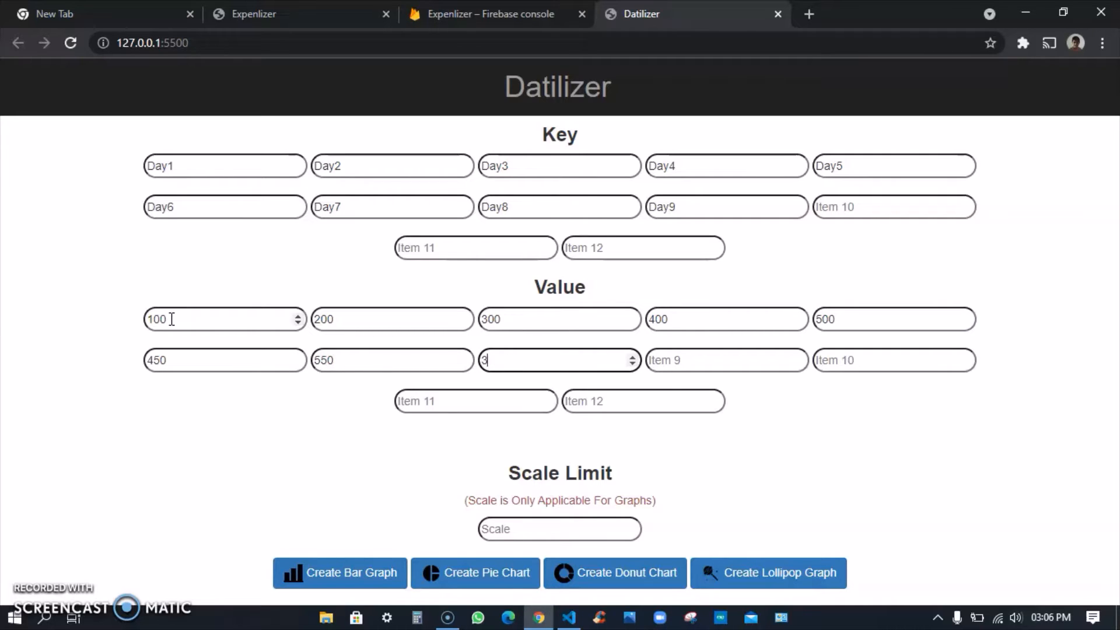
type("50")
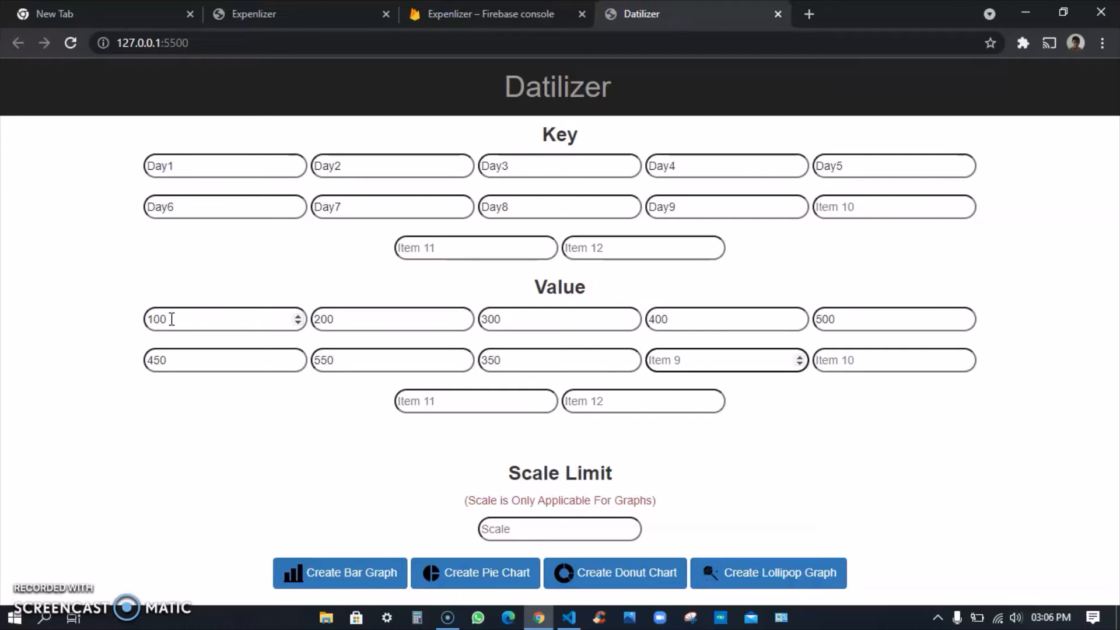
type("670")
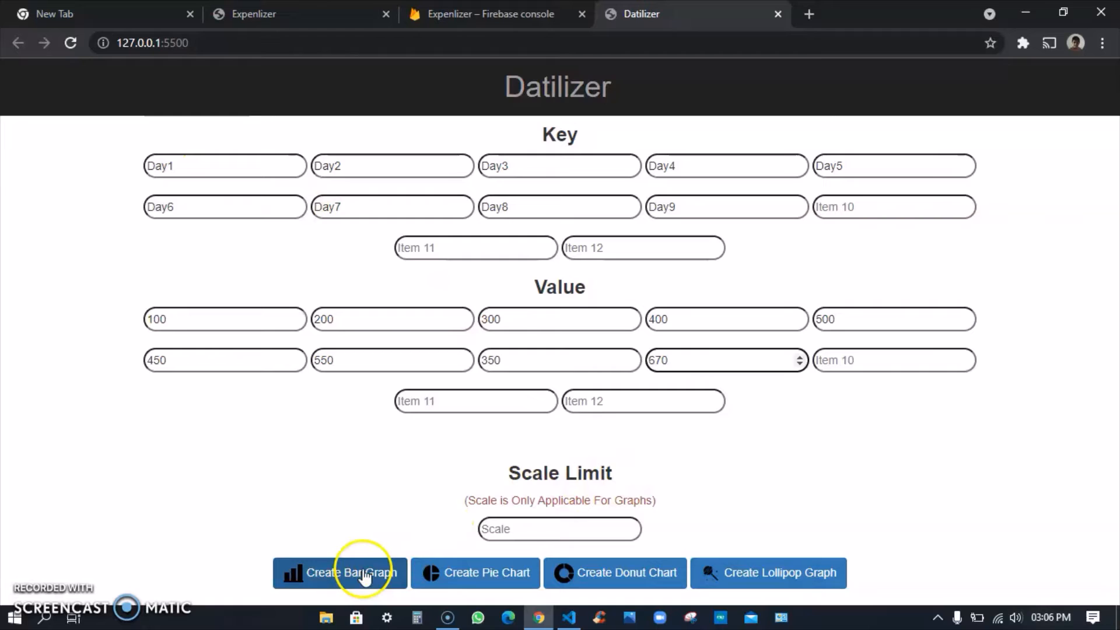
- Draw the bar graph, then redraw it with the scale capped at 700
left_click(338, 572)
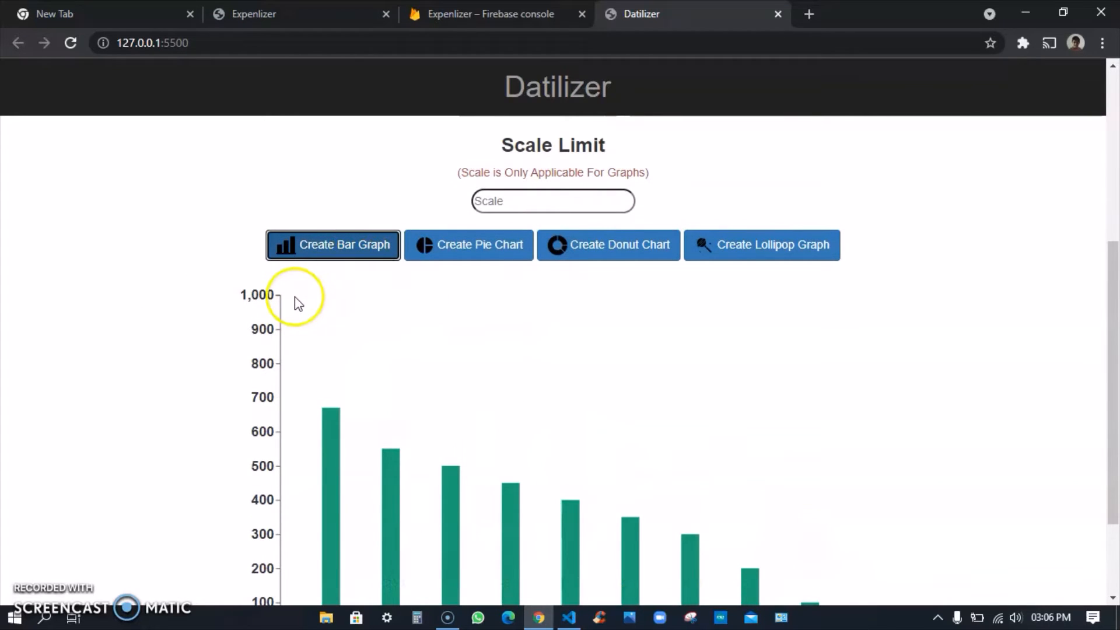
left_click(552, 200)
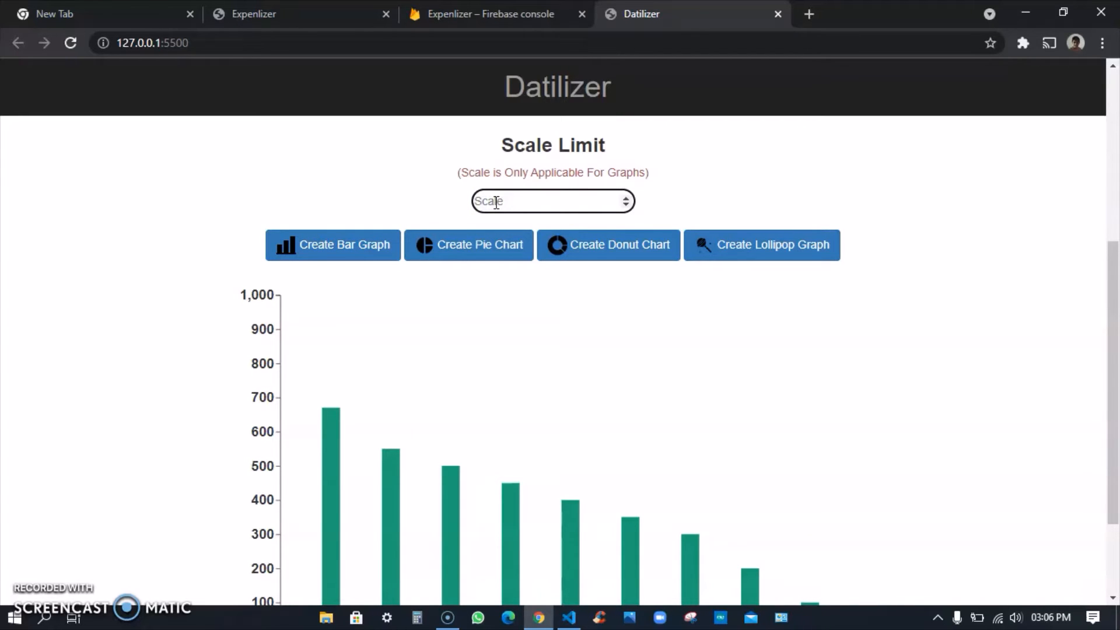
type("700")
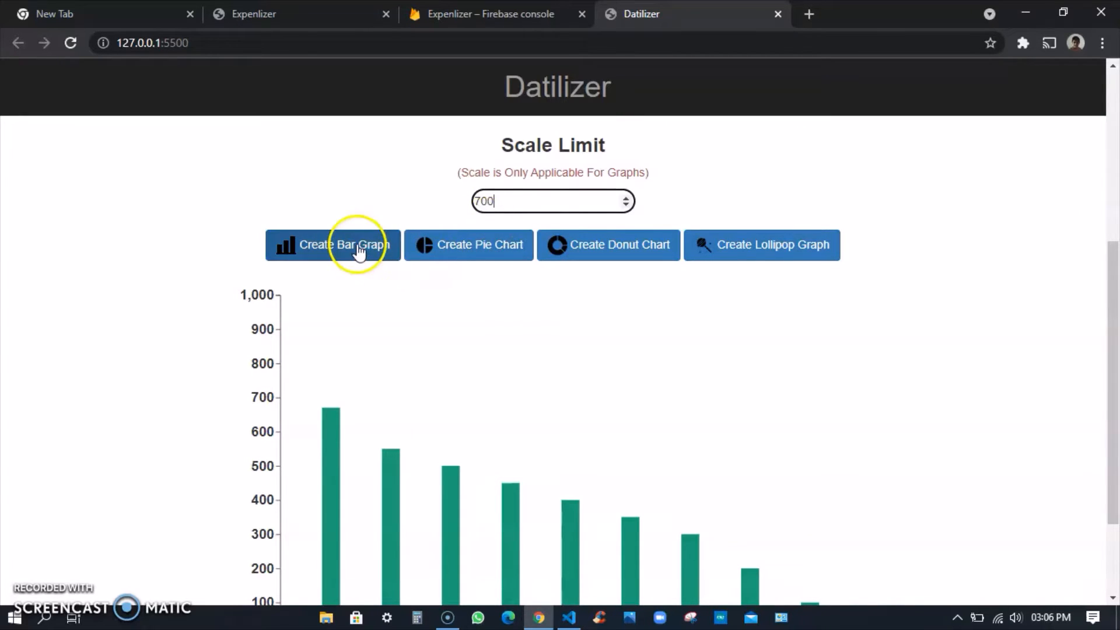
left_click(332, 244)
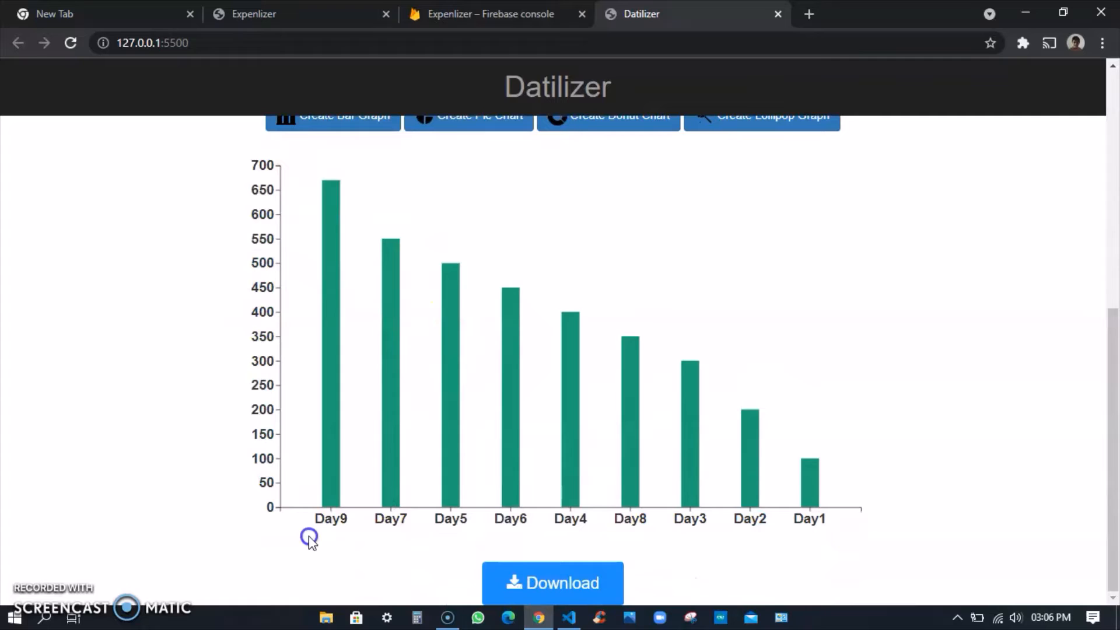
mouse_move(828, 490)
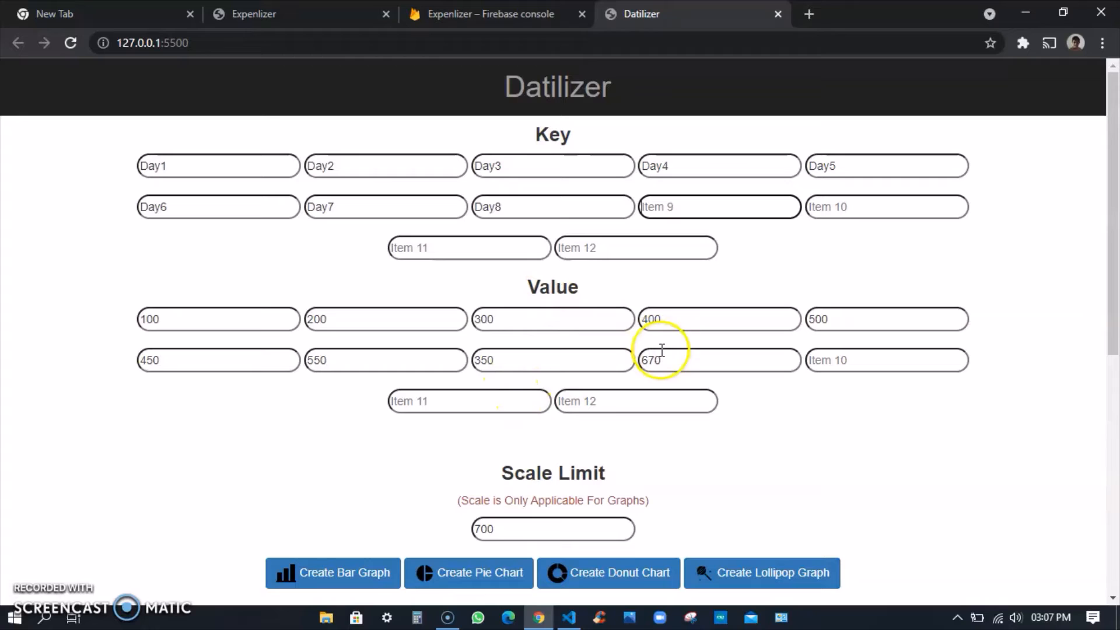
- Attempt the graph with key nine blank, dismiss the warning, and restore Day9
left_click(332, 572)
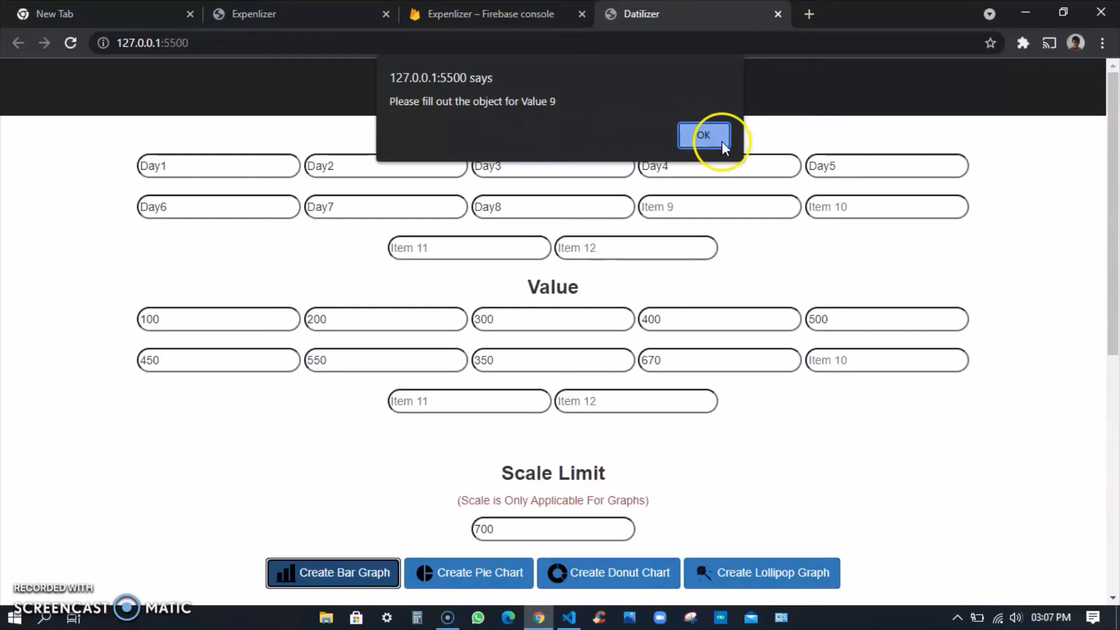
left_click(703, 135)
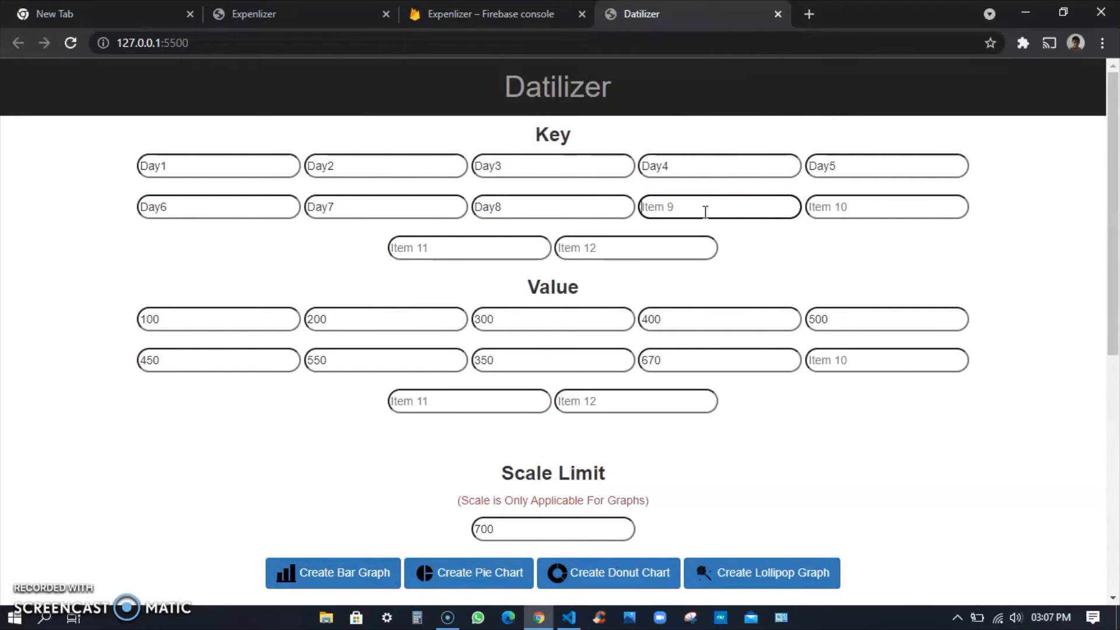
type("Day9")
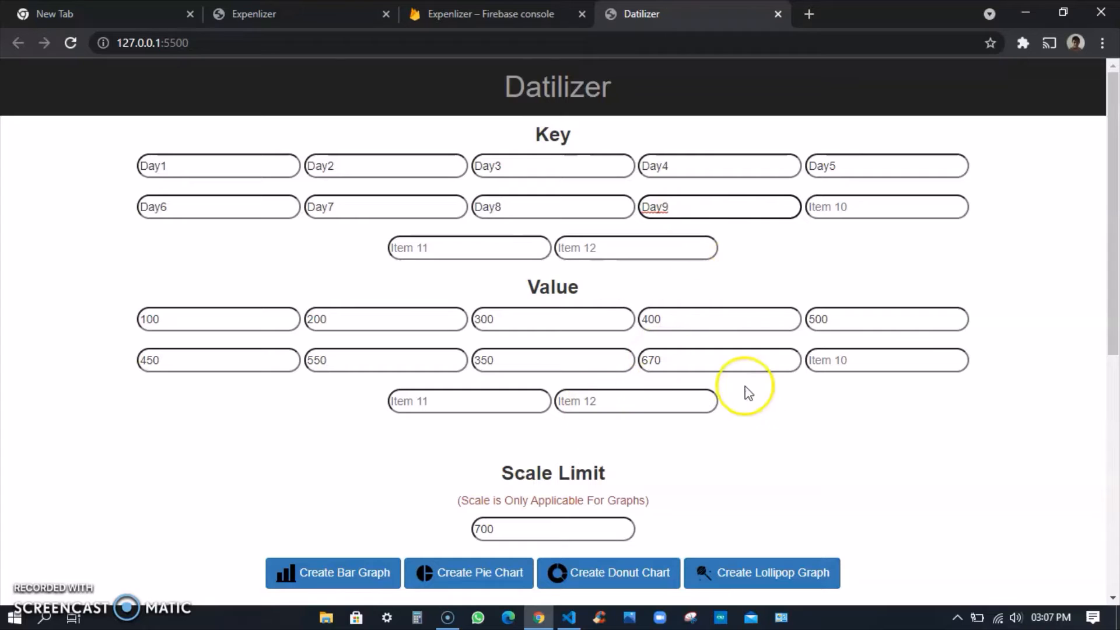
- Cycle through bar, pie, donut and lollipop charts, ending back on the bar graph
left_click(332, 572)
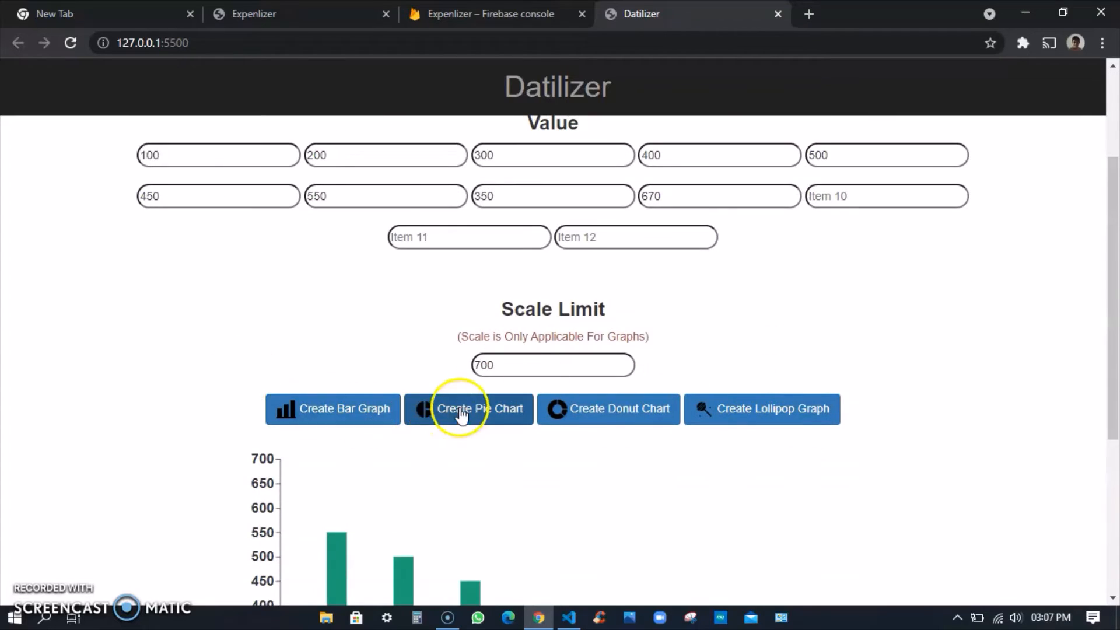
left_click(468, 407)
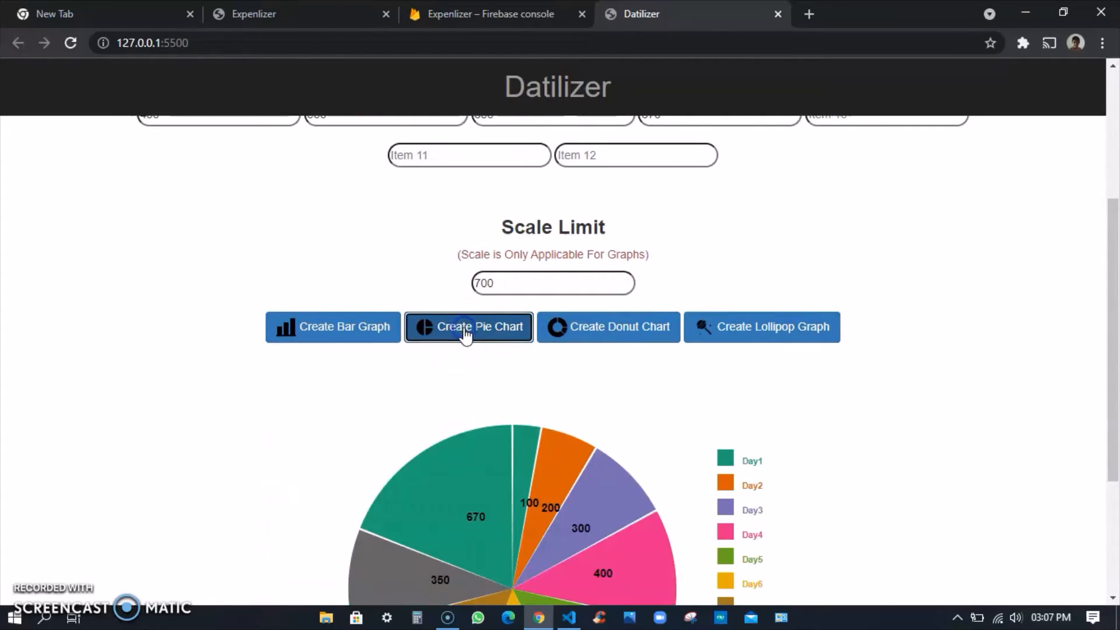
left_click(607, 327)
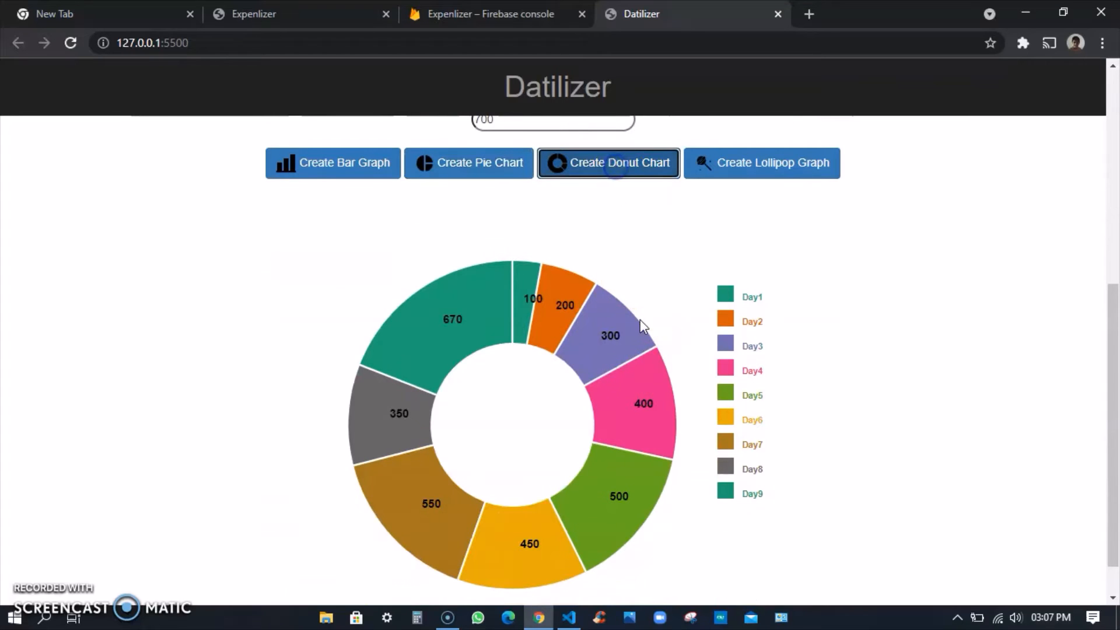
left_click(761, 163)
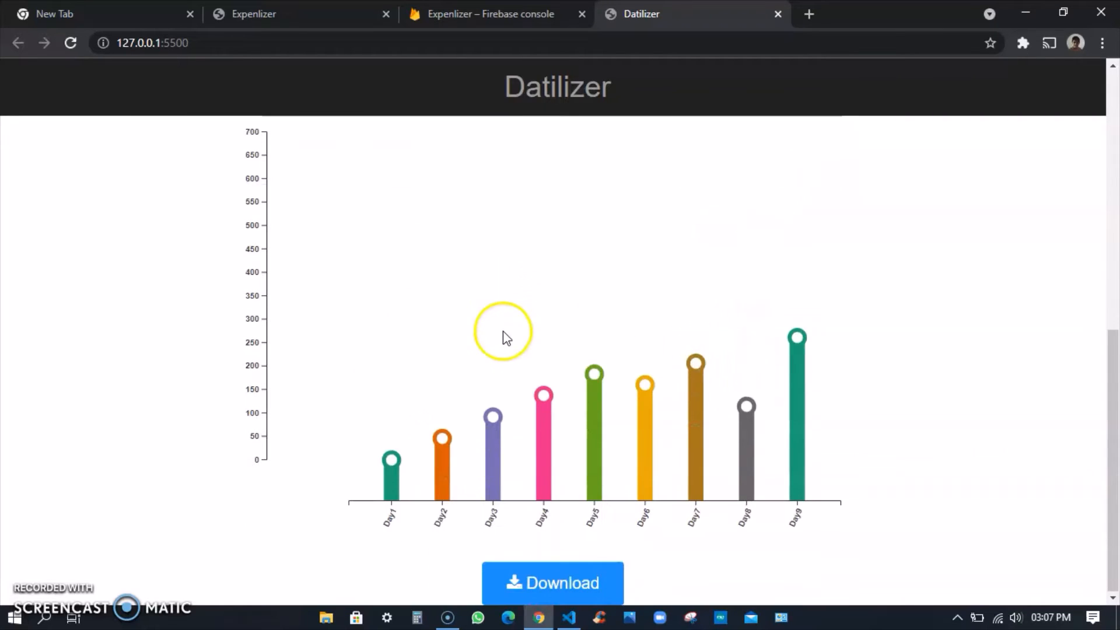
left_click(332, 278)
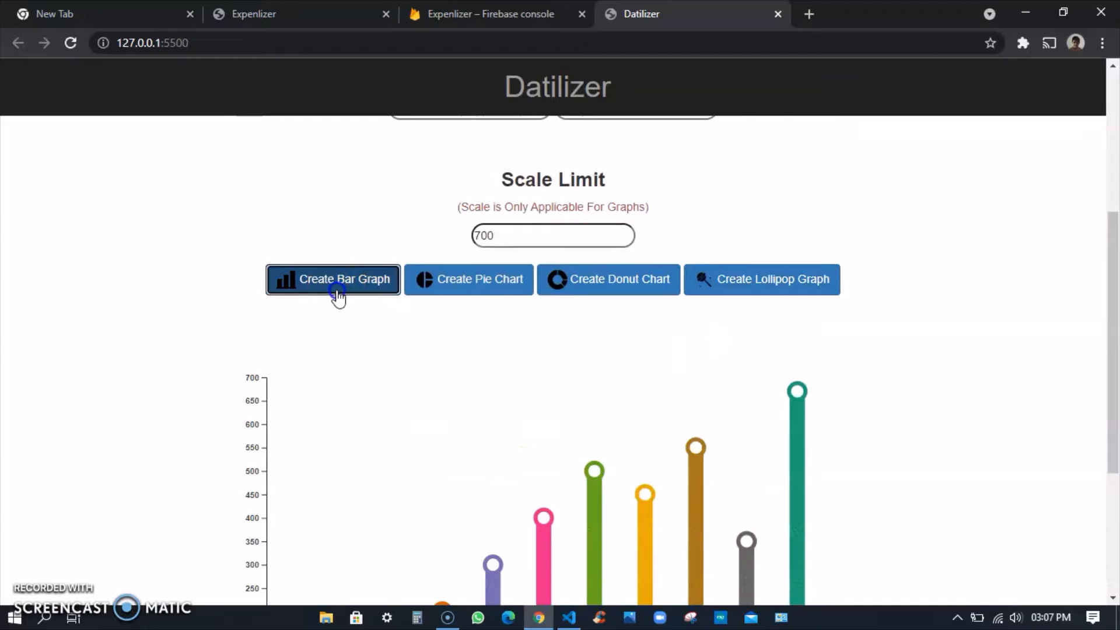
left_click(333, 279)
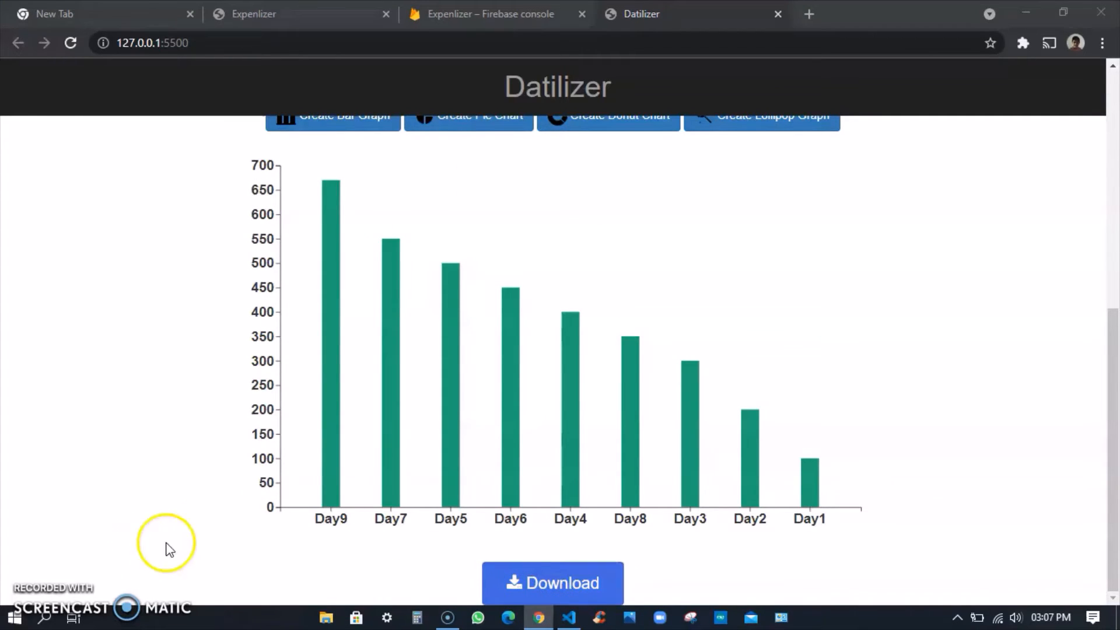
- Save the bar chart as a PDF, open it, and return to Expenlizer
left_click(551, 582)
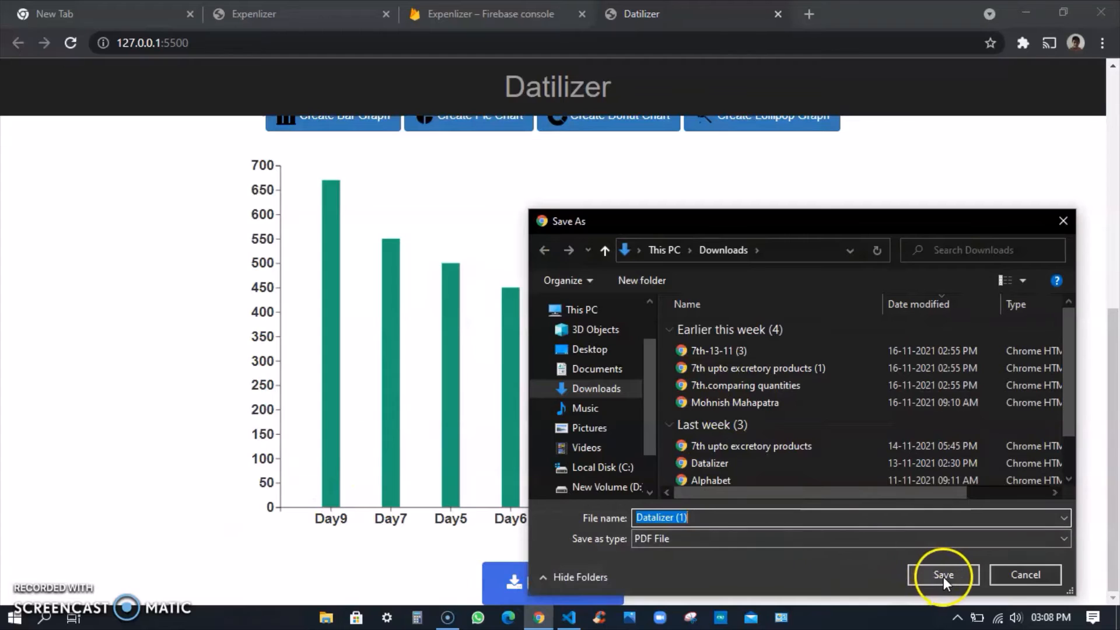
left_click(942, 574)
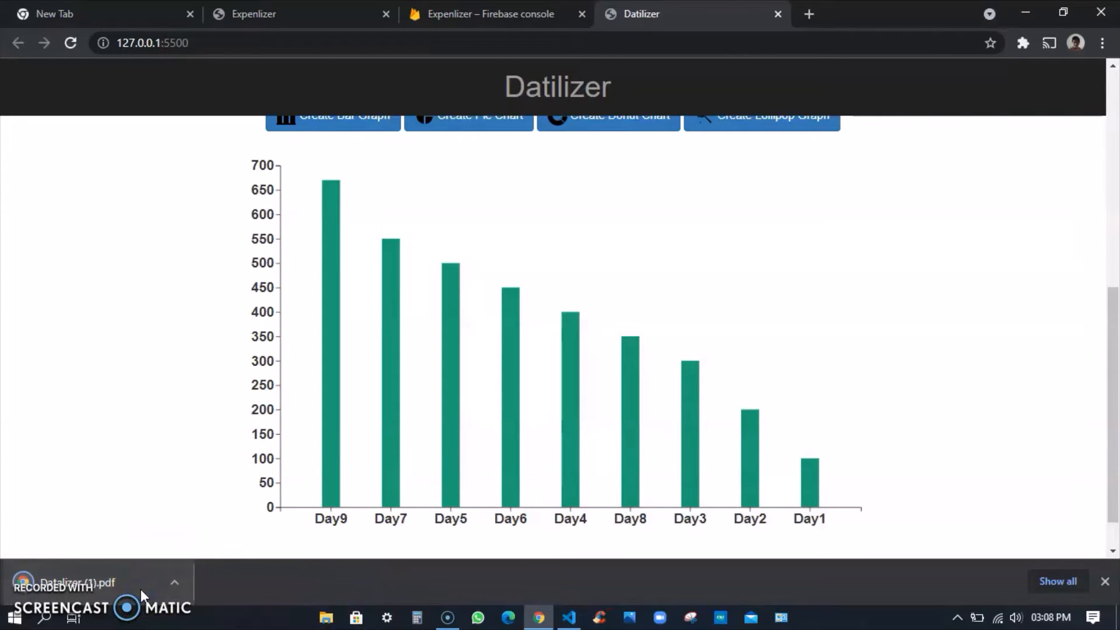
left_click(64, 582)
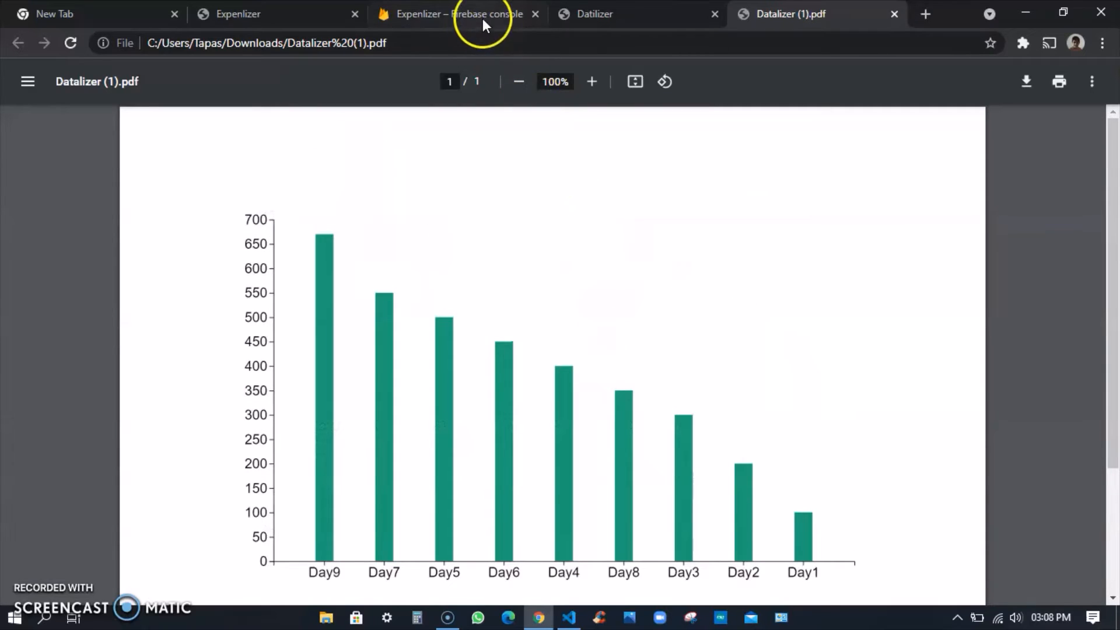
left_click(236, 13)
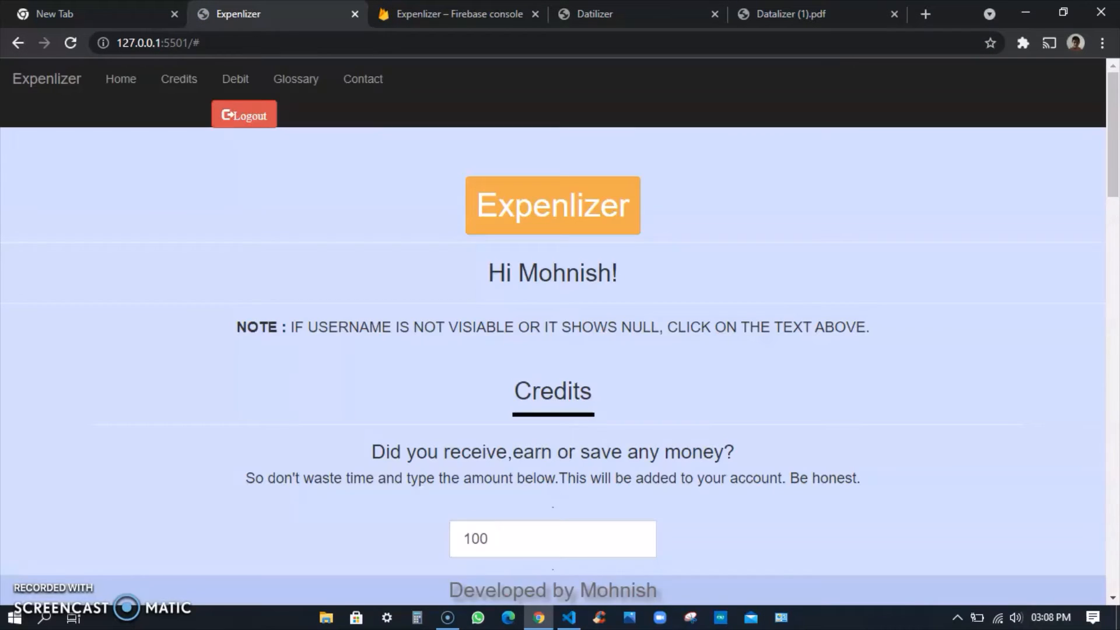
- Back on the Datilizer page, draw the day values as a pie chart
left_click(635, 13)
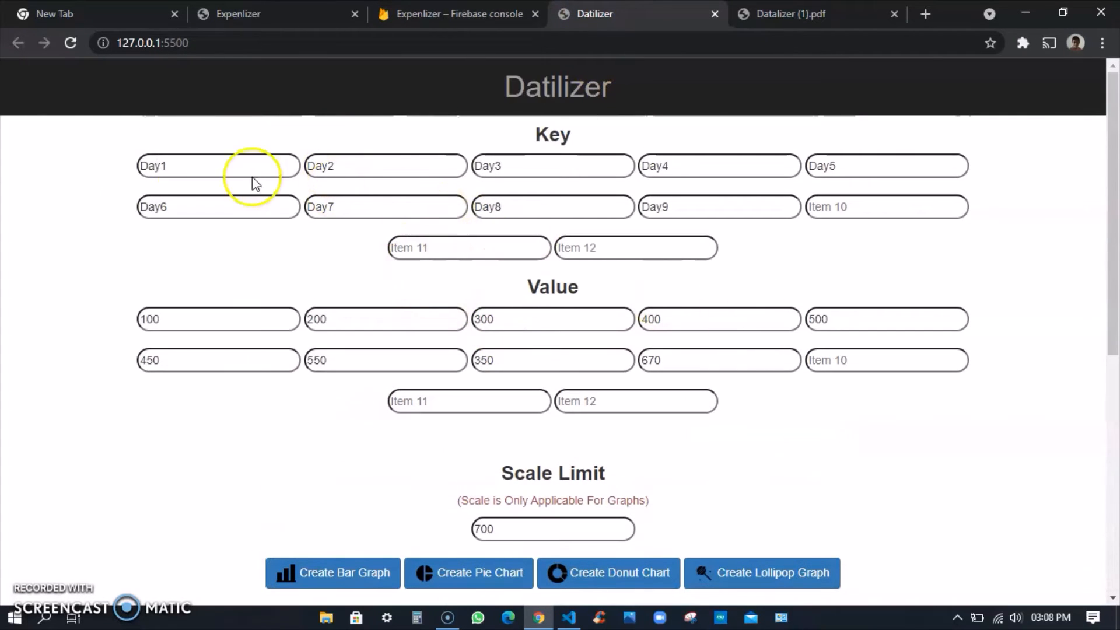
left_click(332, 572)
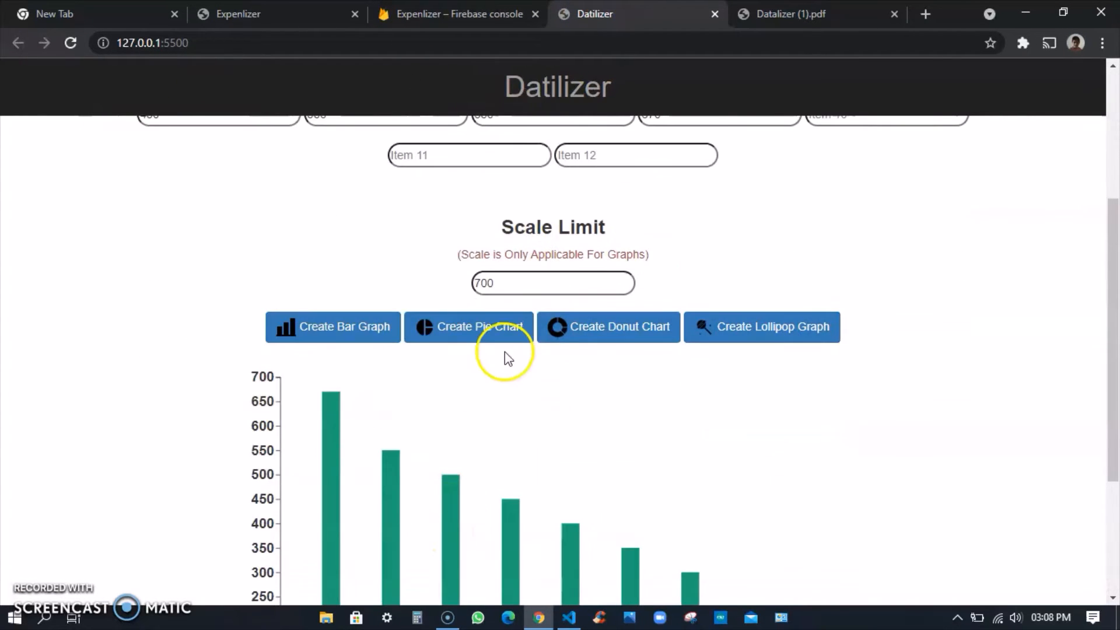
left_click(479, 326)
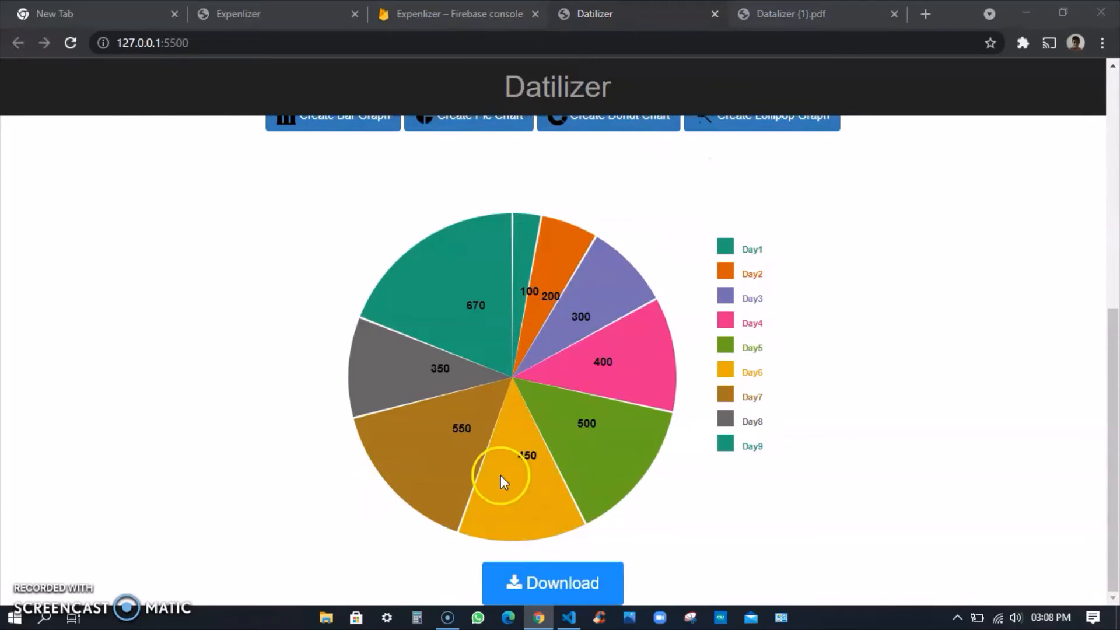
- Download the pie chart as a second PDF, view the earlier bar chart PDF, then go to the blank tab
left_click(552, 582)
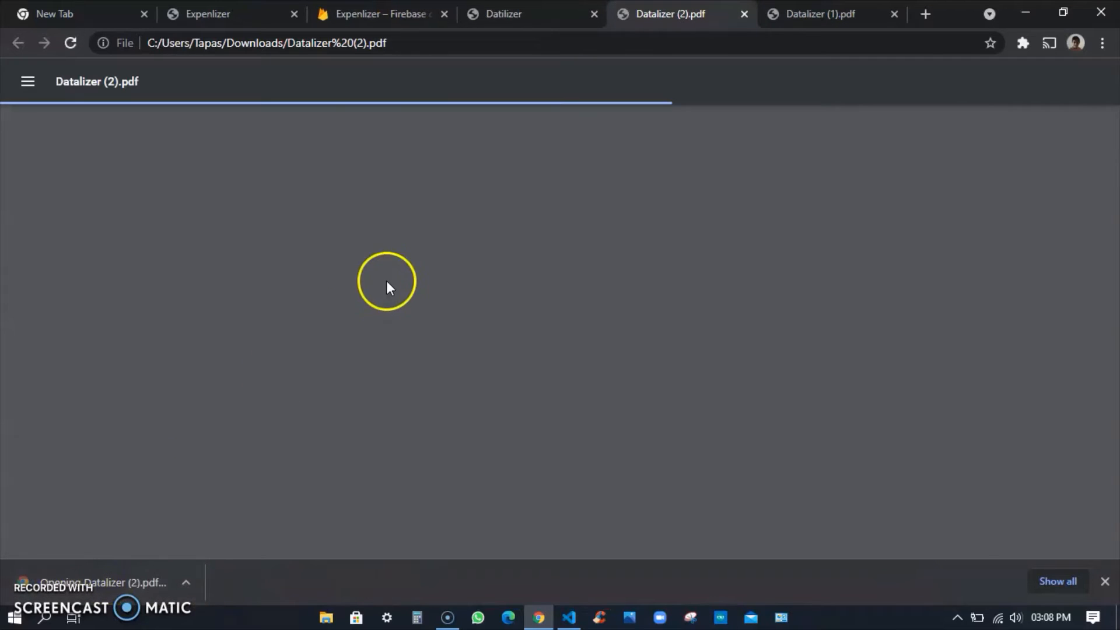
left_click(817, 14)
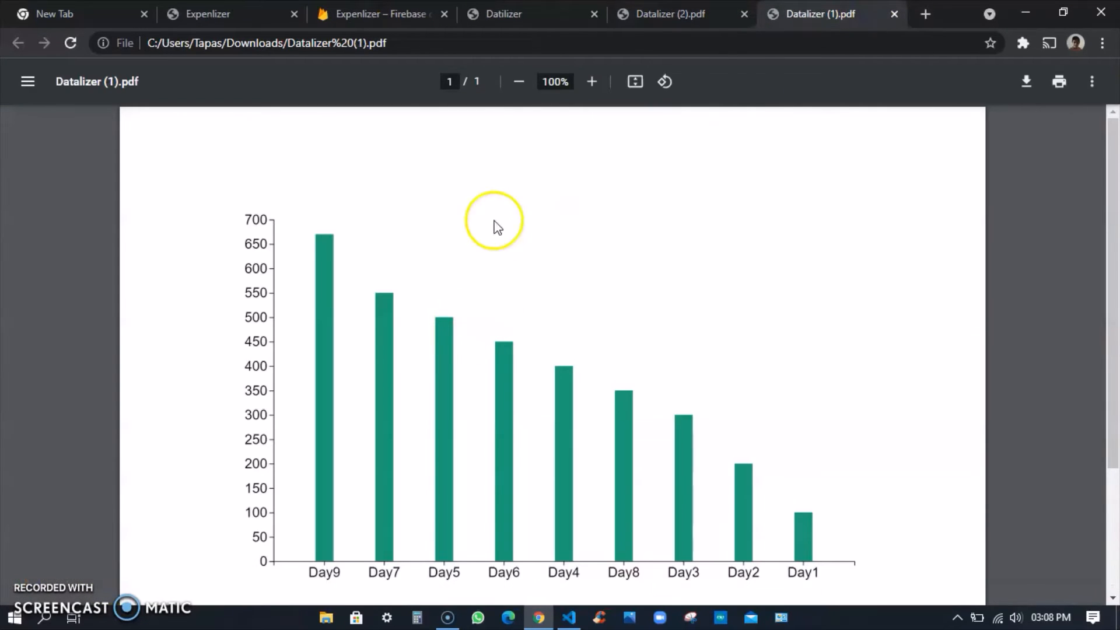
mouse_move(682, 341)
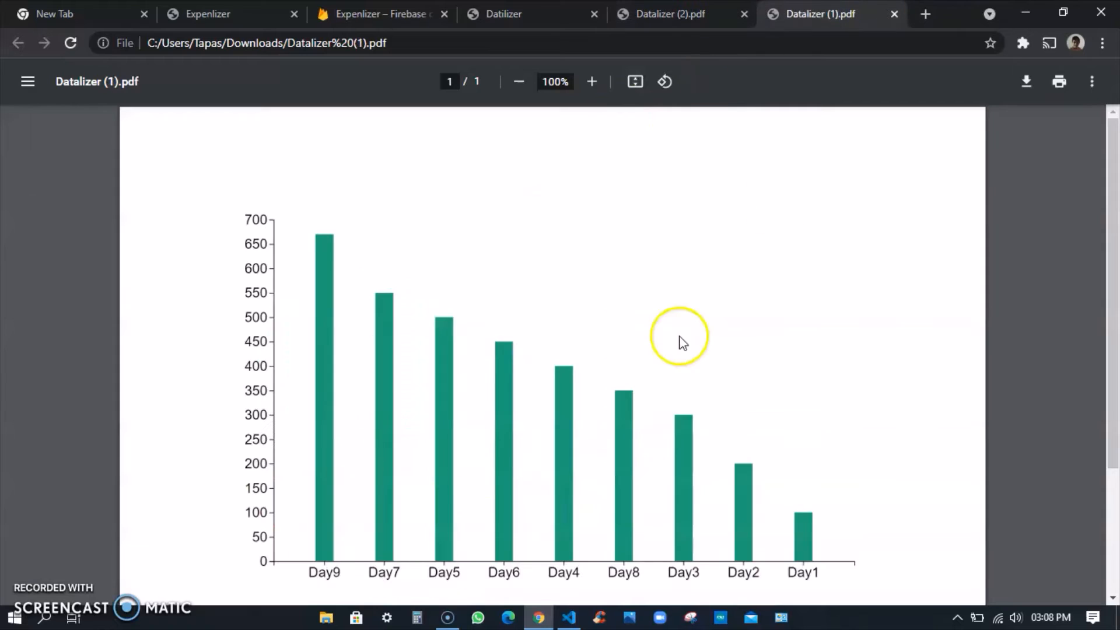
mouse_move(515, 325)
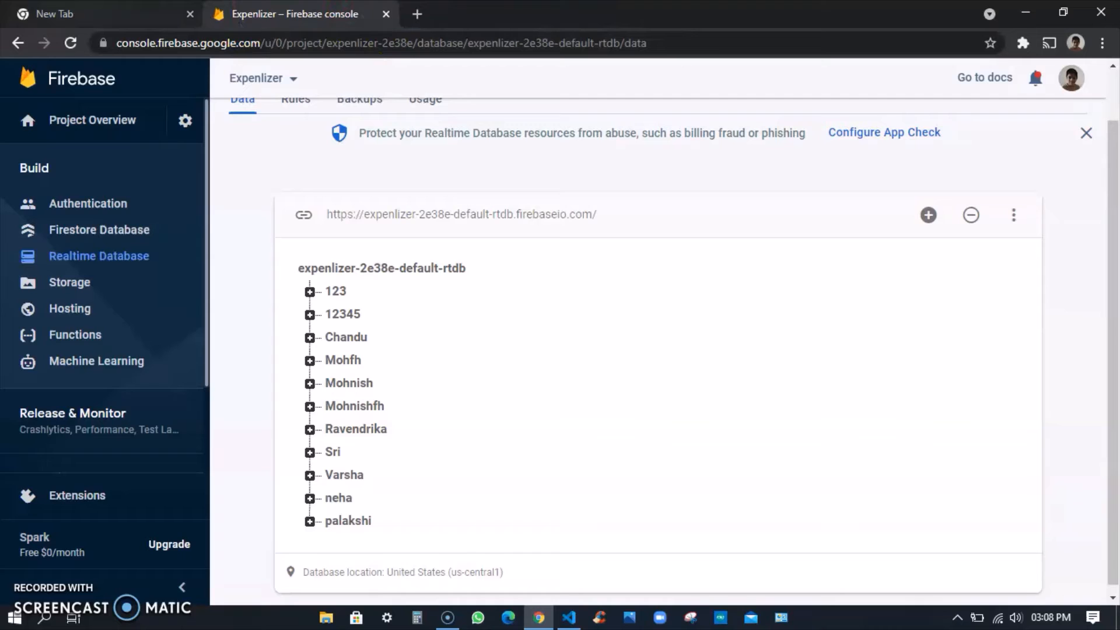
left_click(417, 13)
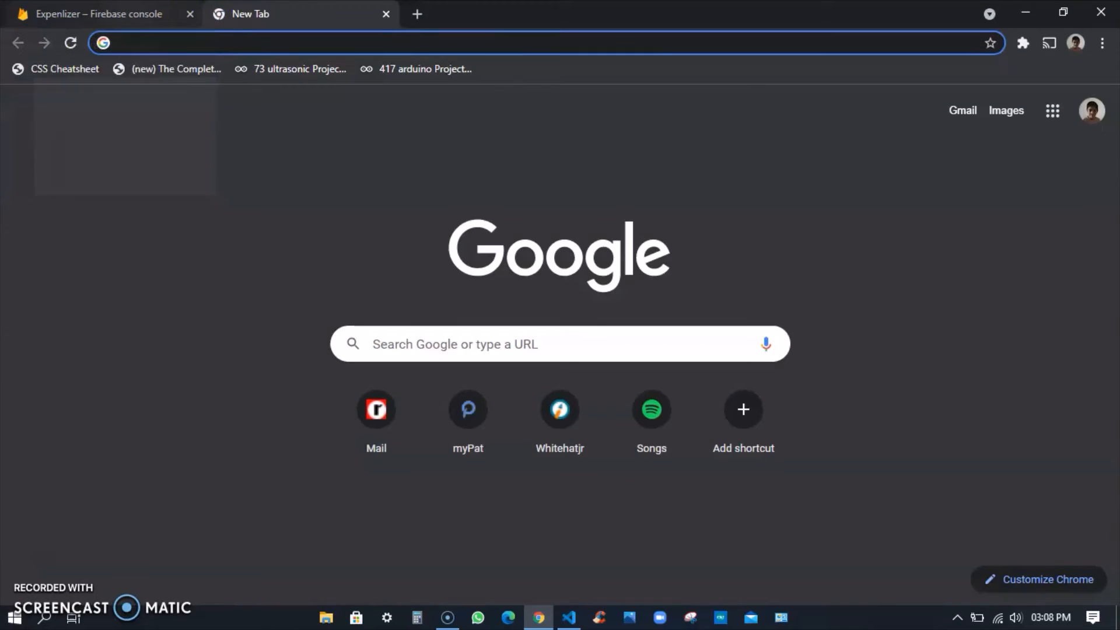
- Close the Firebase console and select the kwitter folder on the pendrive in VS Code
left_click(190, 14)
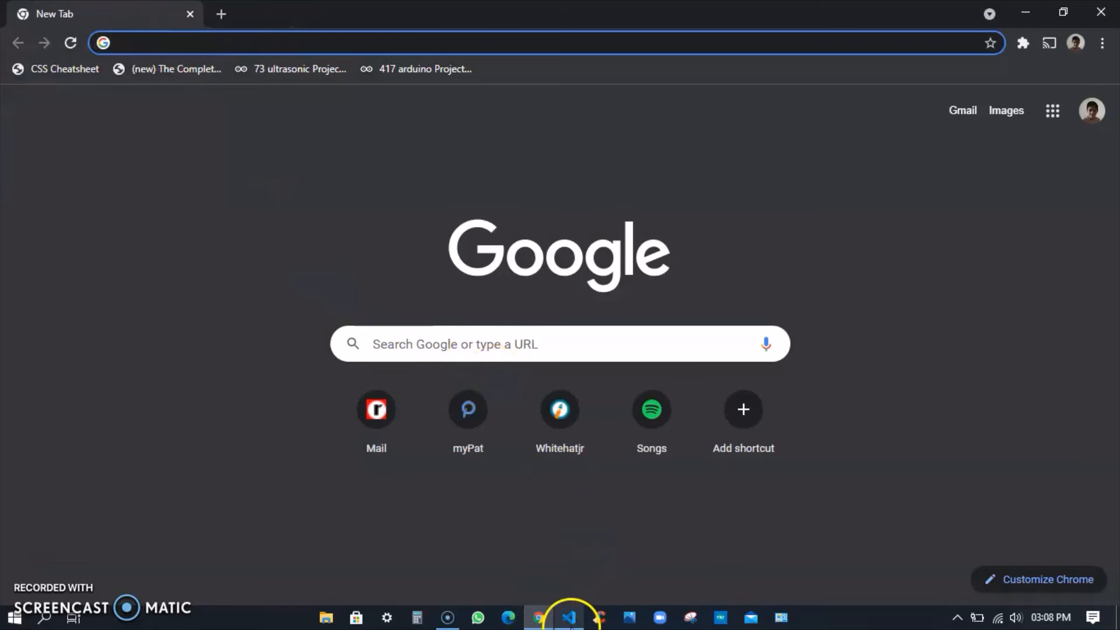
left_click(568, 617)
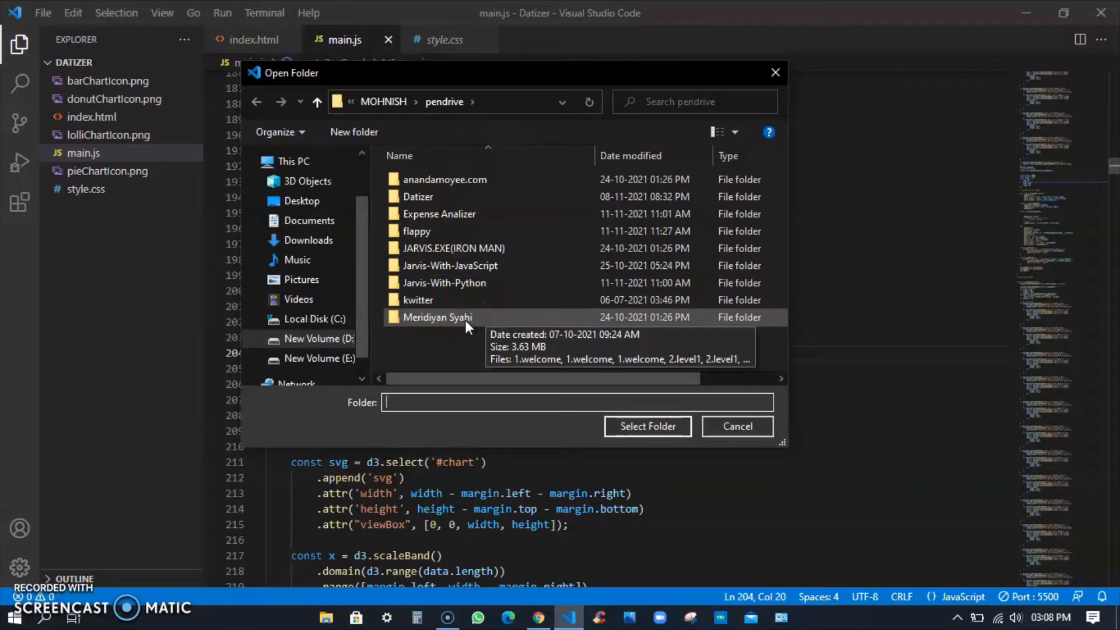
mouse_move(439, 320)
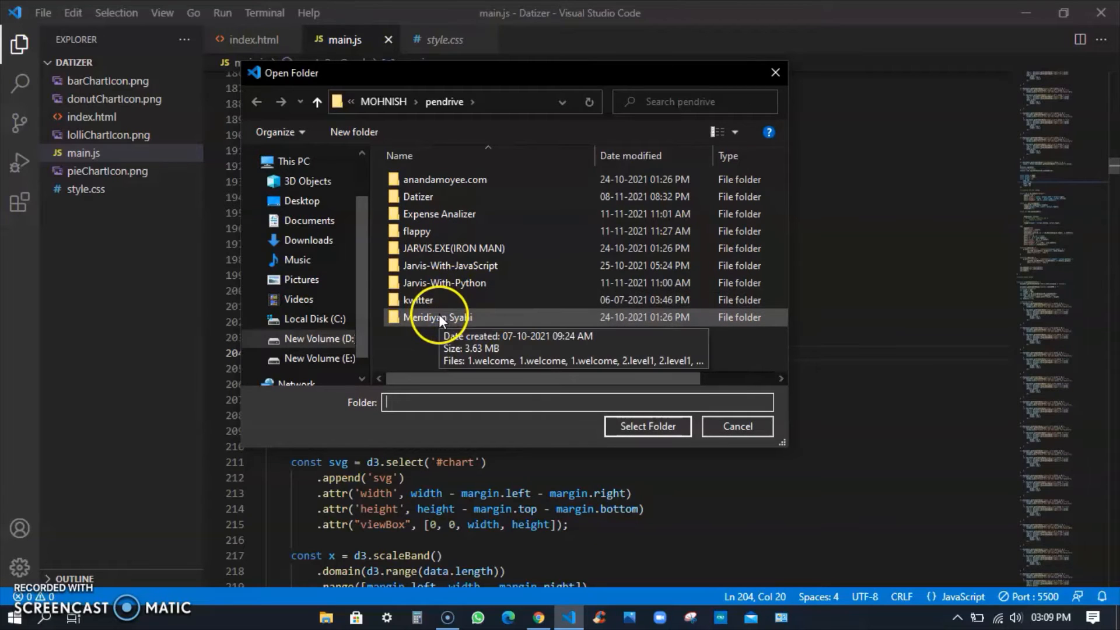
double_click(419, 299)
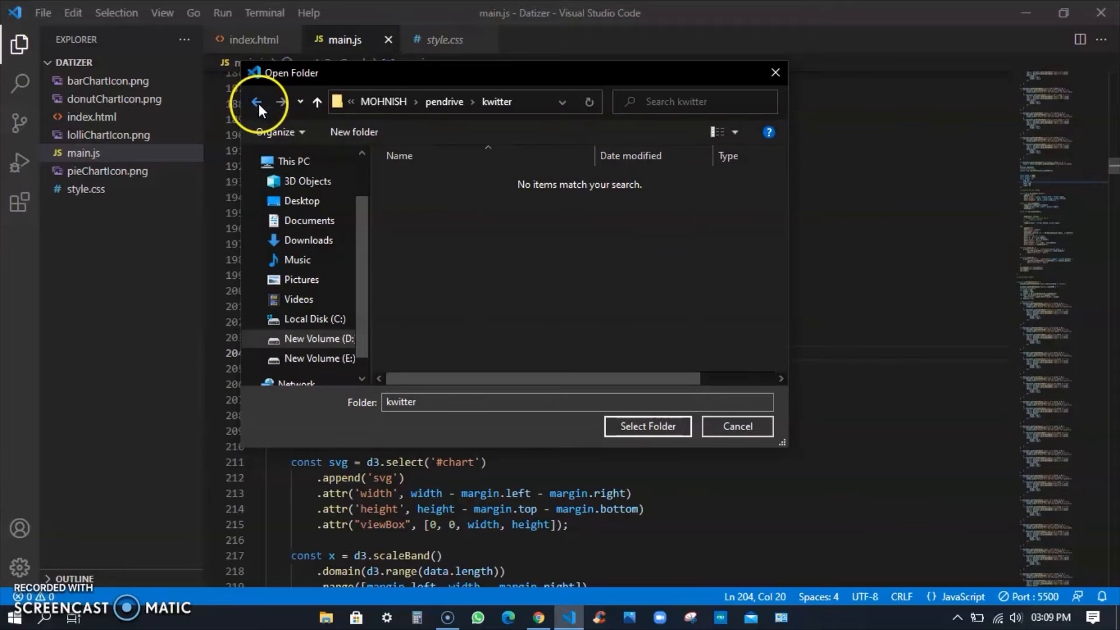
left_click(256, 102)
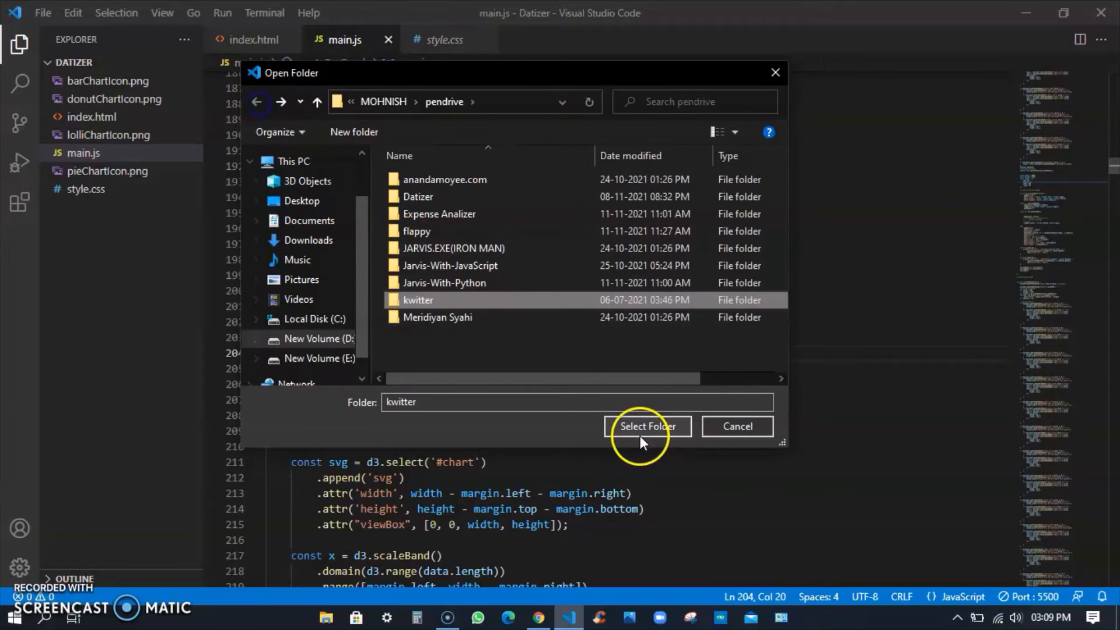
left_click(646, 426)
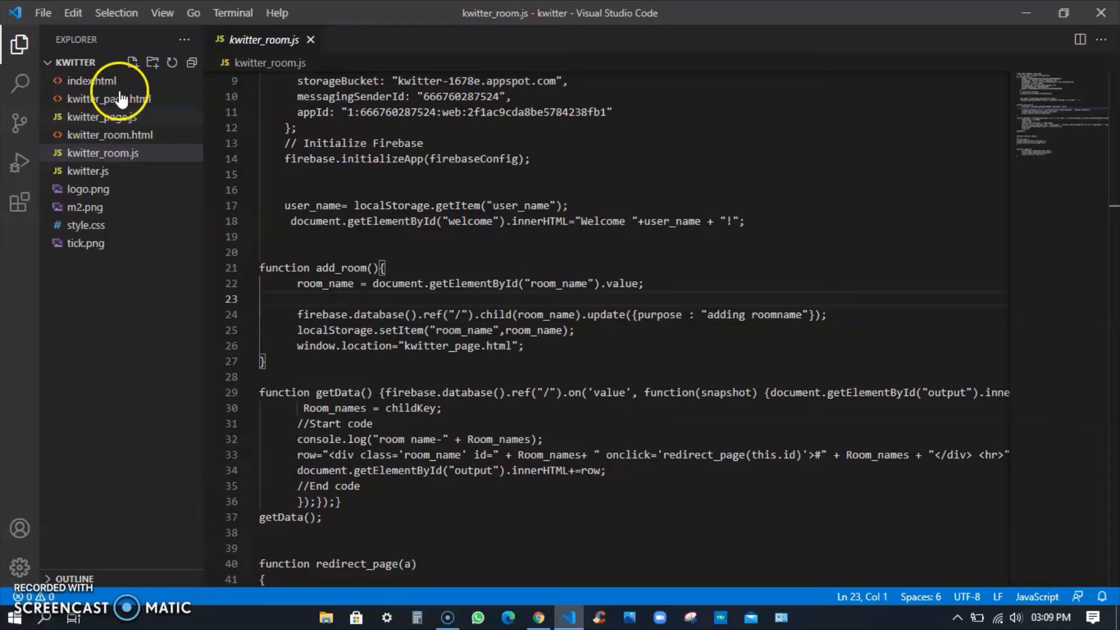
- Open kwitter's index.html and bring up the Kwitter login page in the browser
left_click(92, 80)
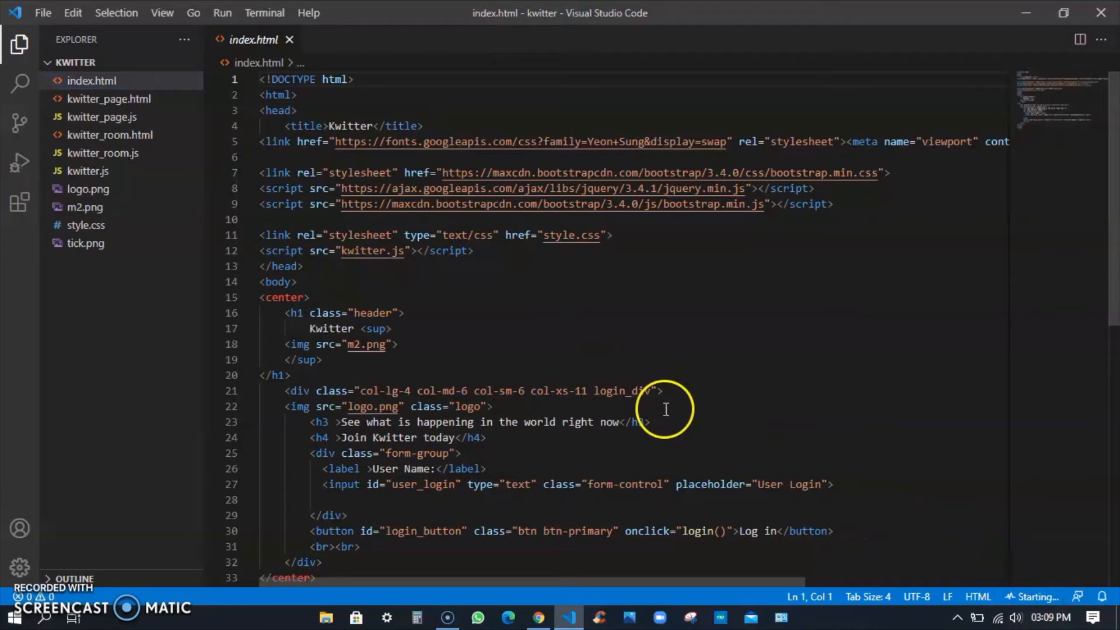
left_click(537, 617)
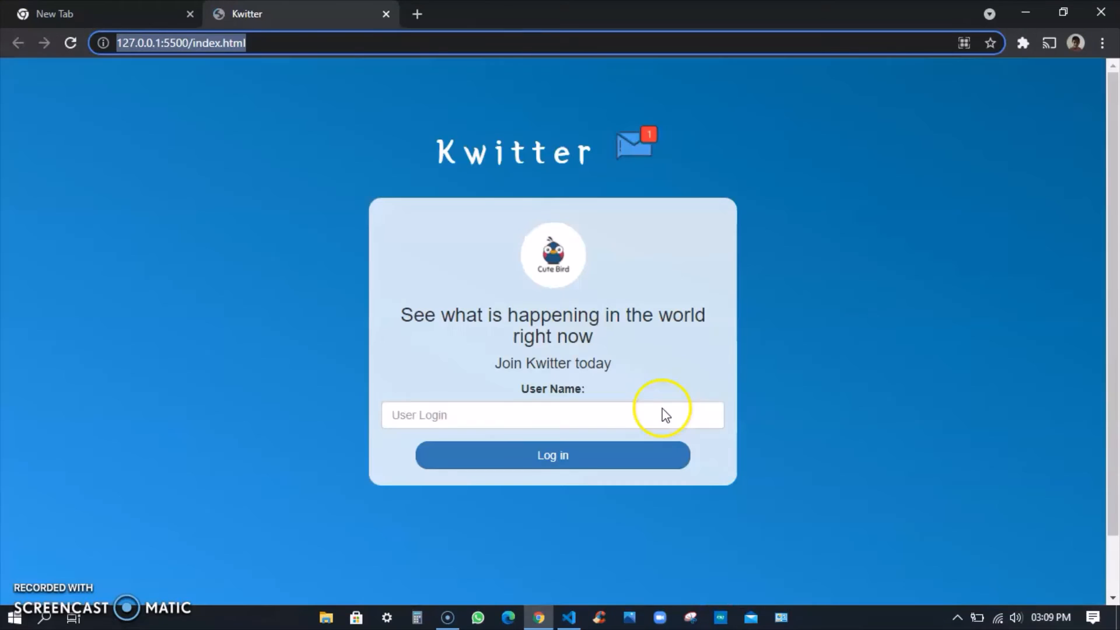
- Log in to Kwitter with the user name Mohnish
left_click(499, 415)
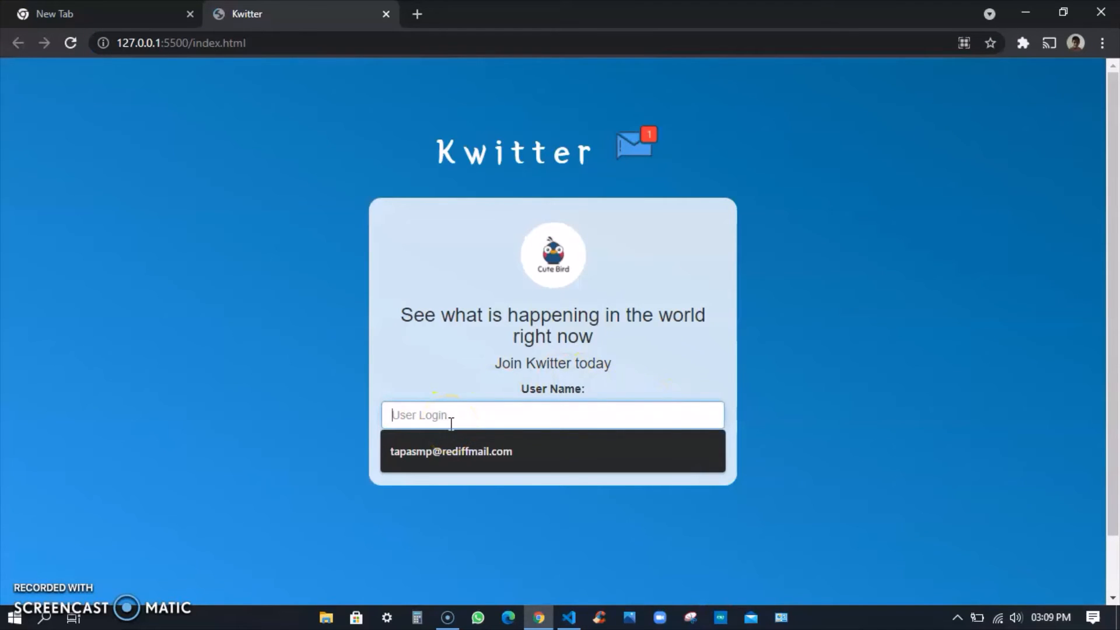
type("M")
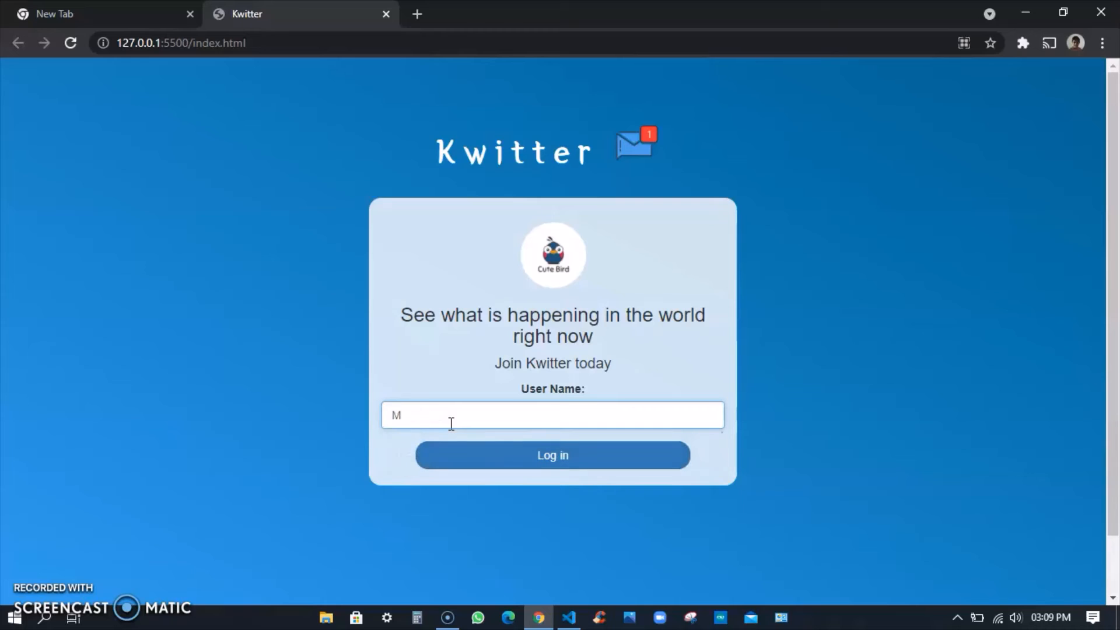
type("ohnish")
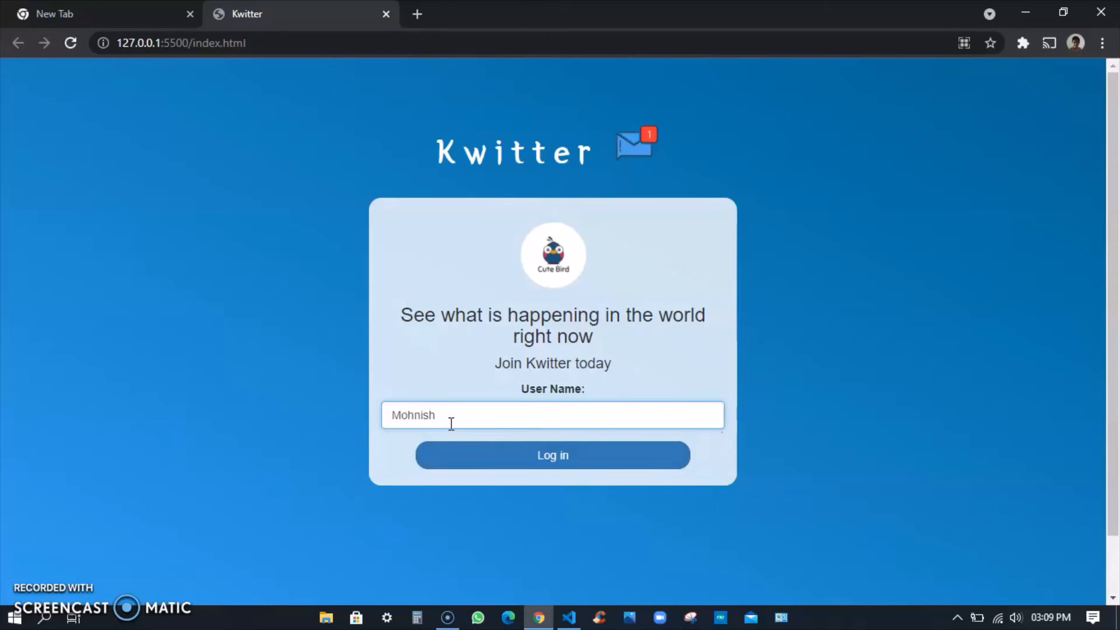
left_click(551, 455)
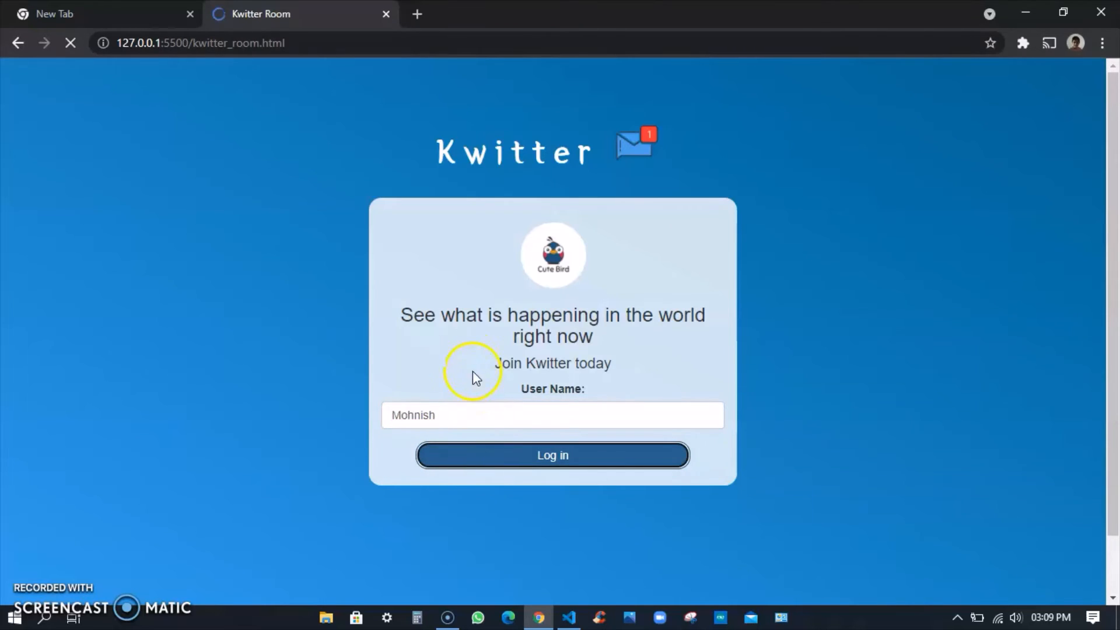
- Add the room Cric, then navigate back to the Kwitter room page
left_click(551, 455)
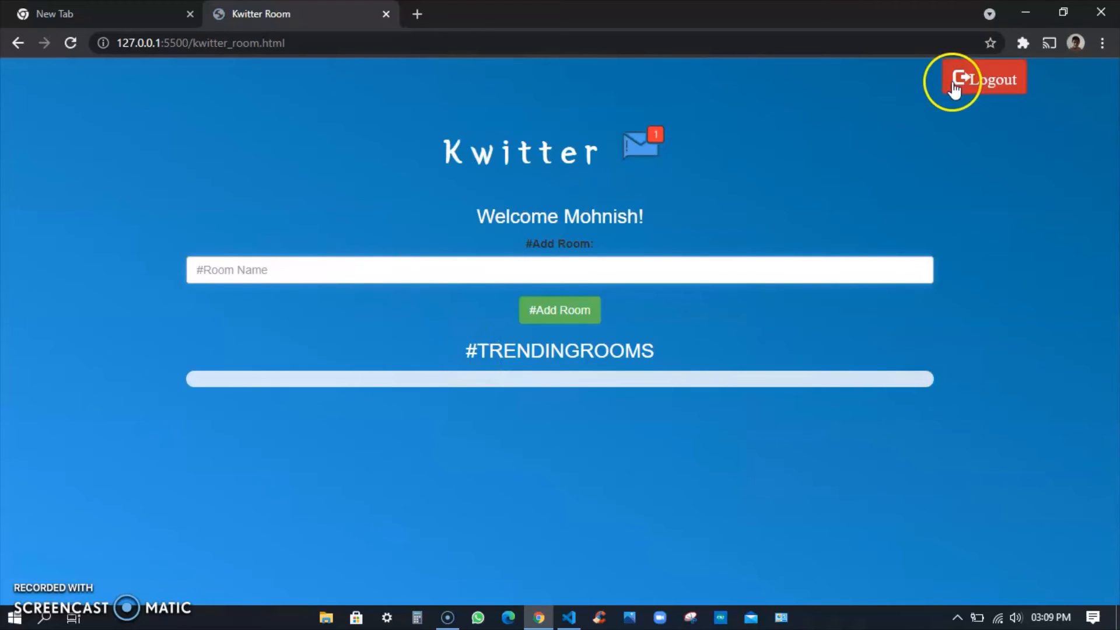
mouse_move(659, 159)
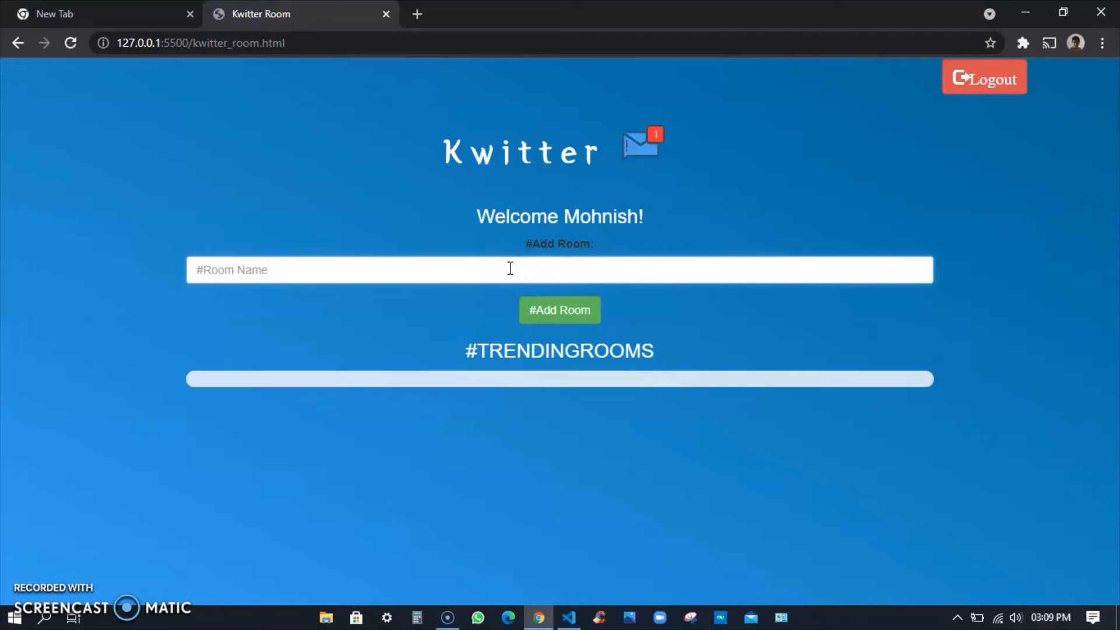
type("Cric")
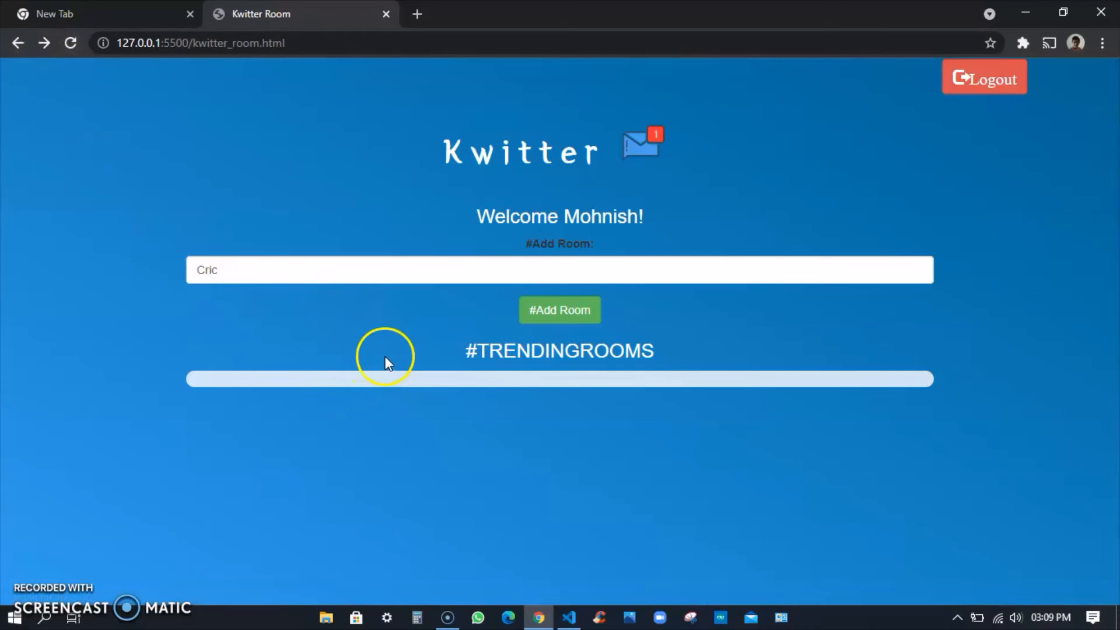
mouse_move(402, 349)
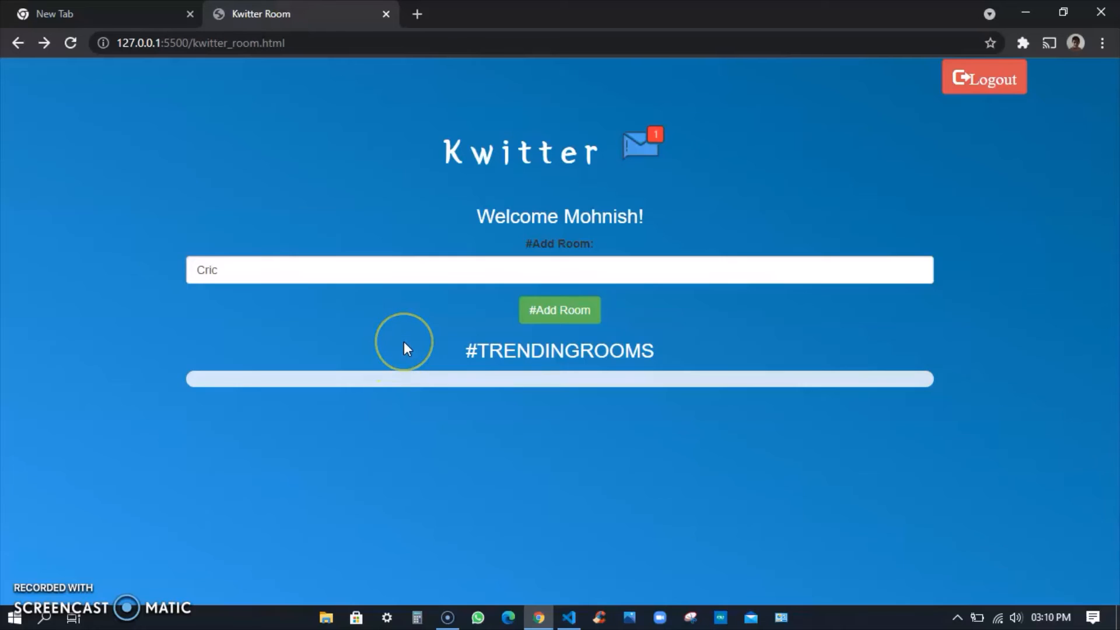
mouse_move(417, 344)
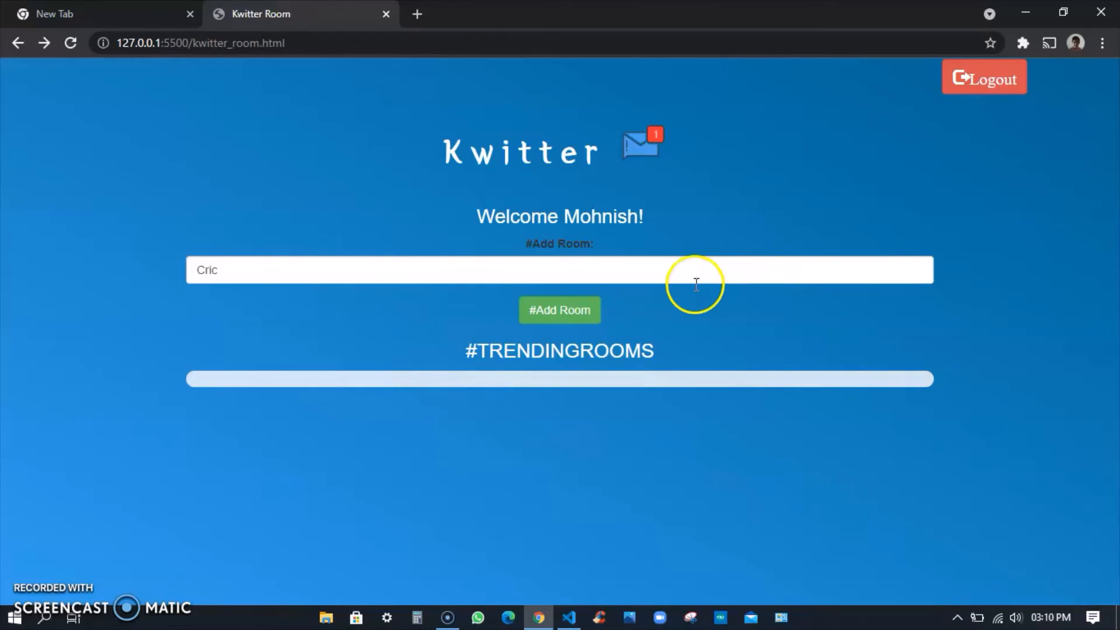
mouse_move(486, 299)
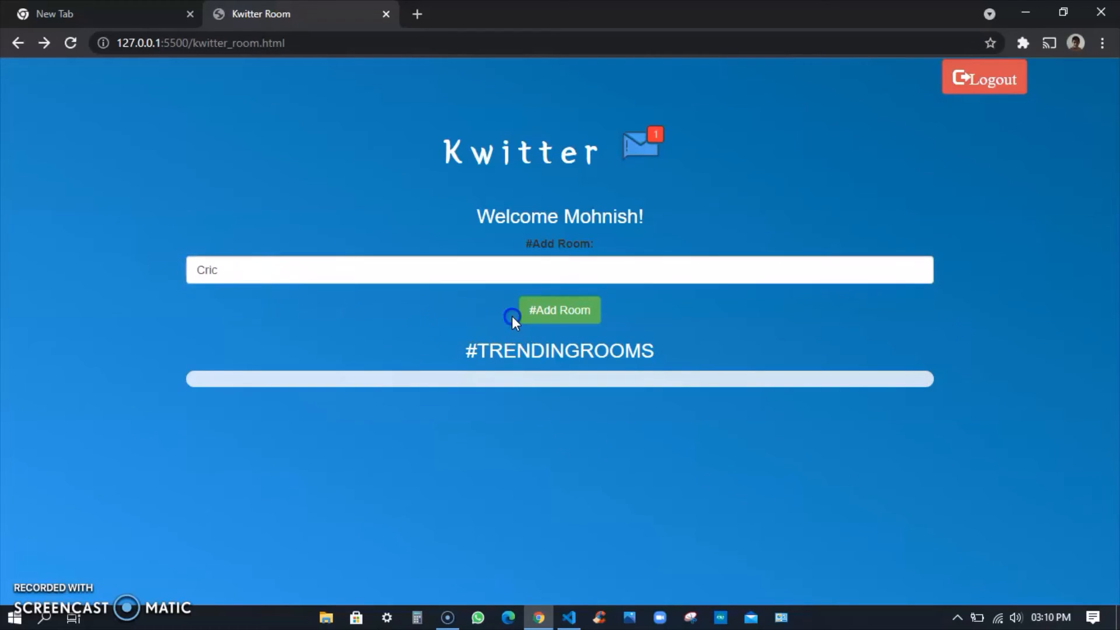
left_click(559, 309)
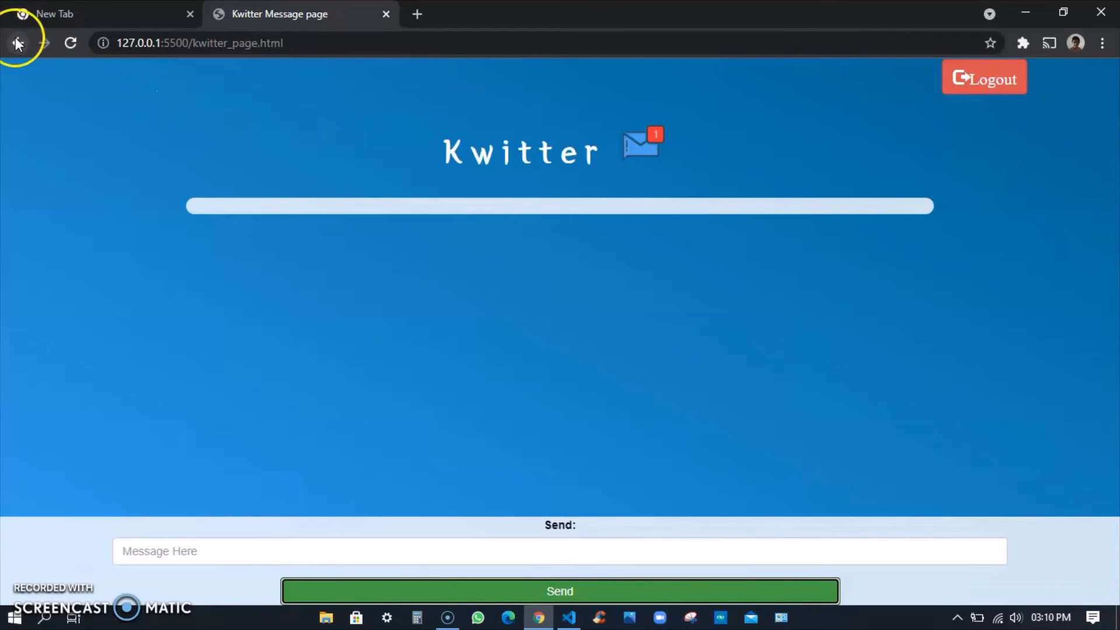
left_click(15, 43)
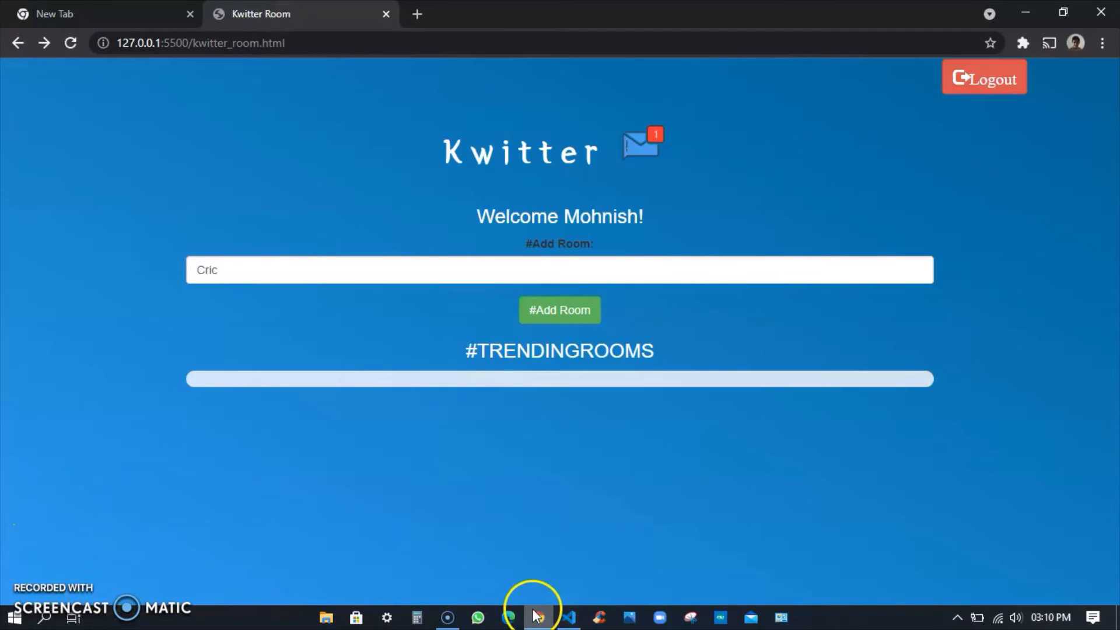
- Open the flappy project folder in VS Code in place of kwitter
left_click(568, 617)
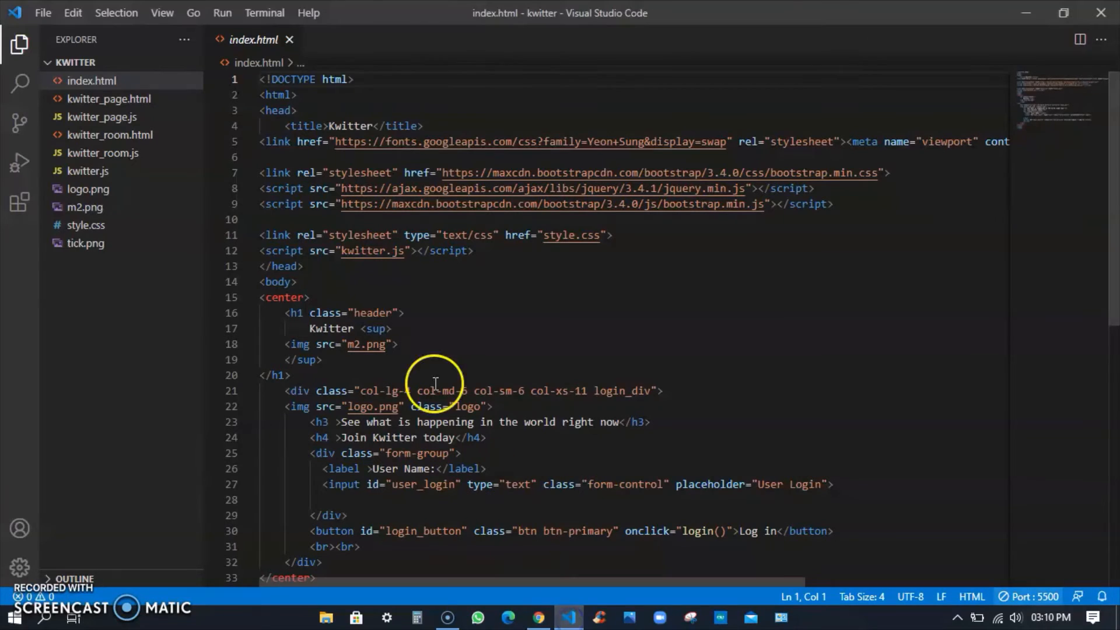
mouse_move(390, 285)
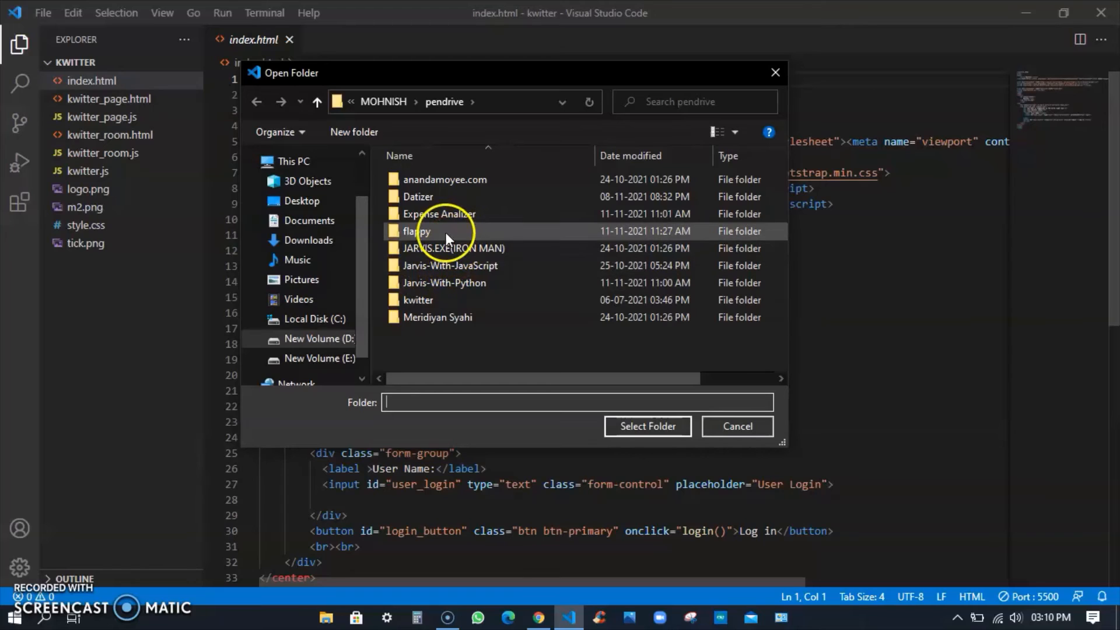
left_click(736, 426)
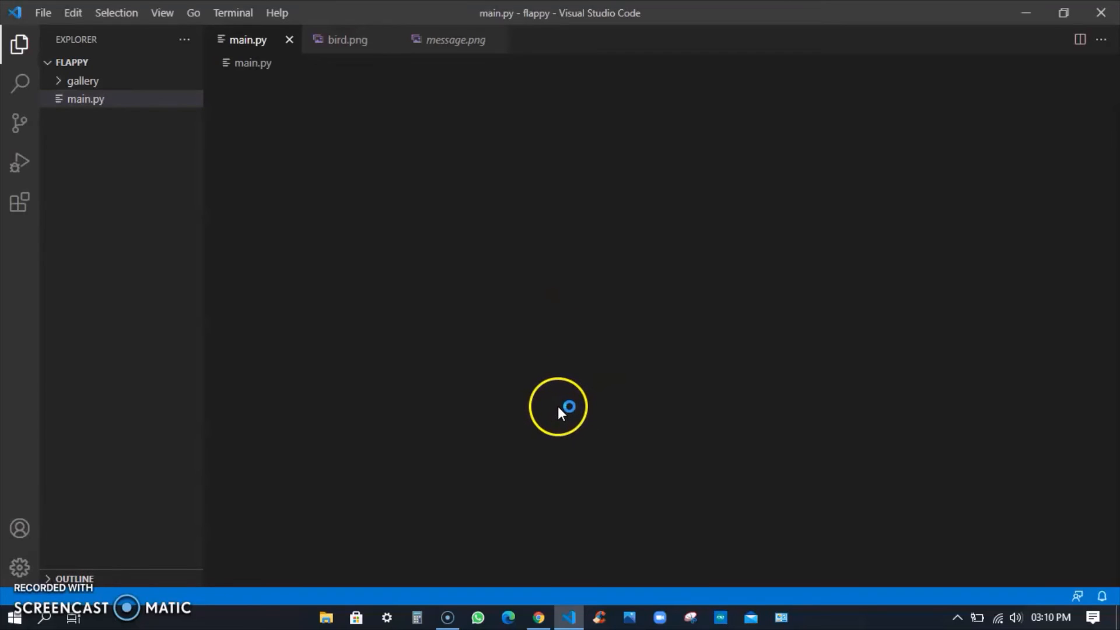
- Expand the gallery, audio and sprites folders and open main.py
left_click(86, 98)
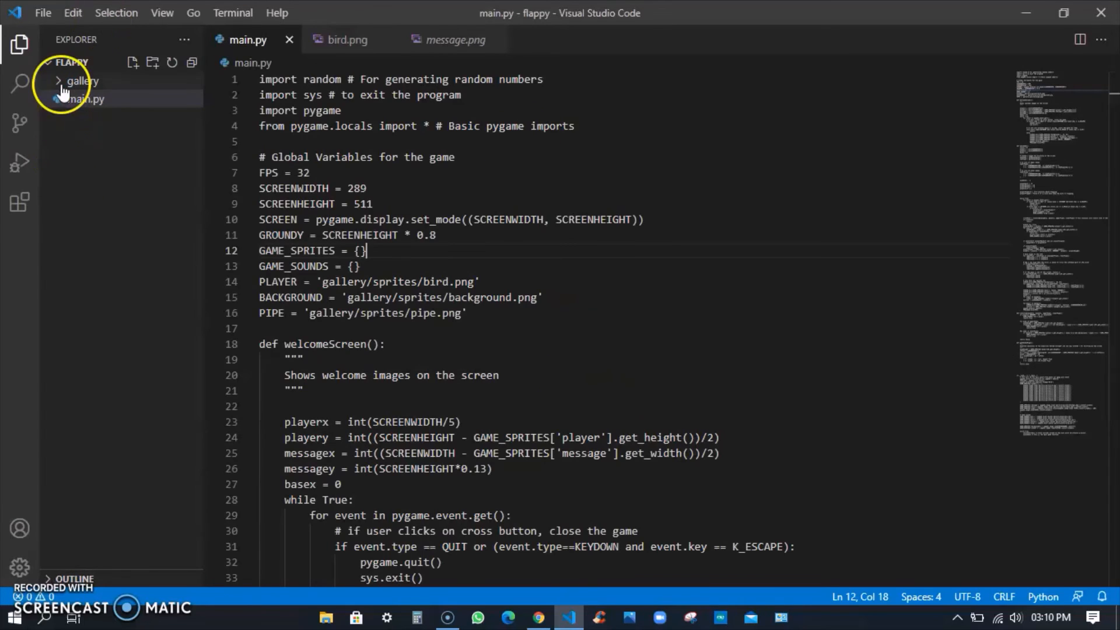
left_click(80, 80)
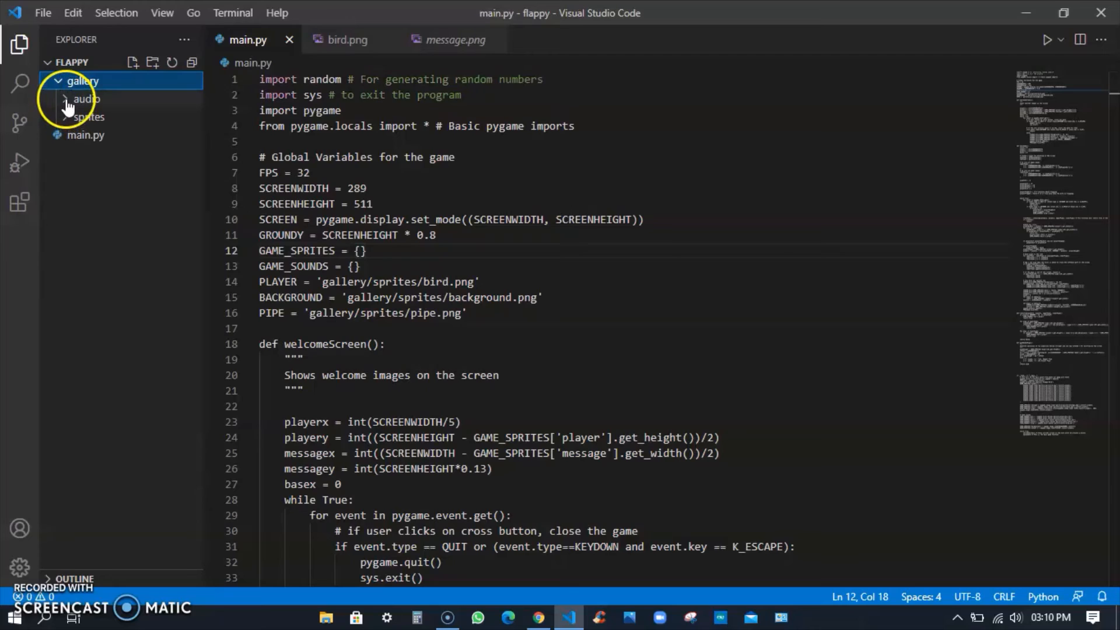
left_click(88, 117)
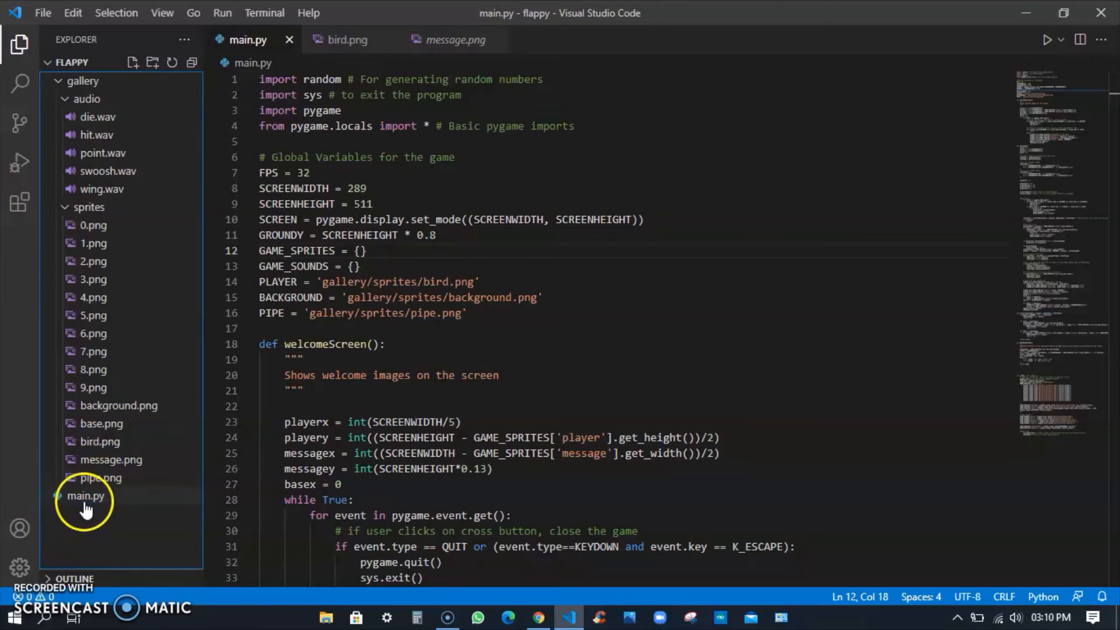
left_click(85, 495)
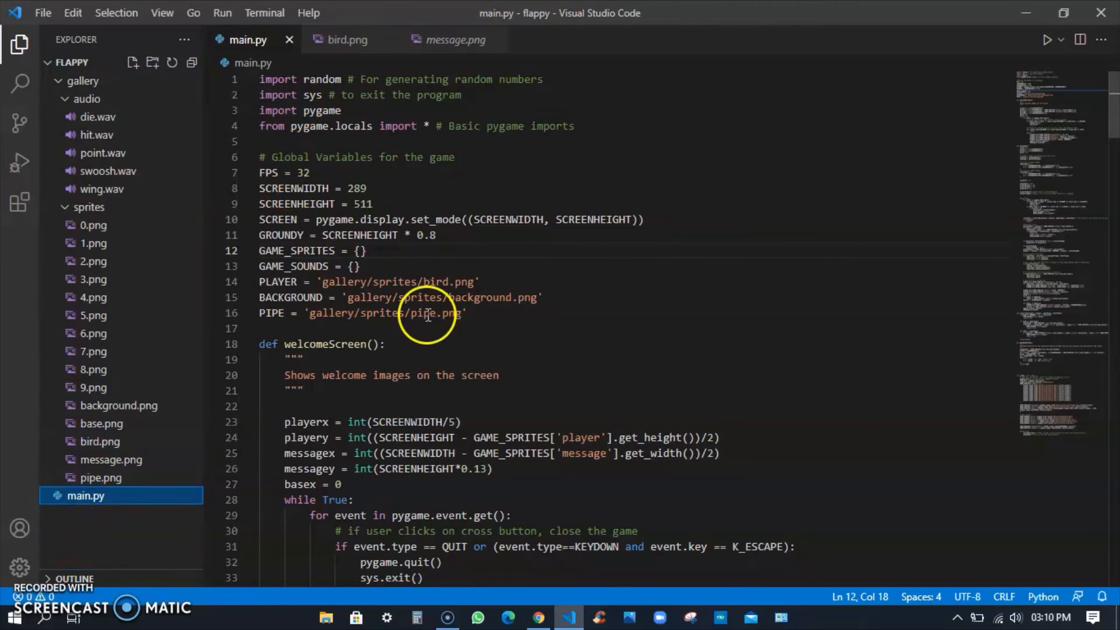
- Read through main.py down to the final welcomeScreen and mainGame loop
double_click(319, 79)
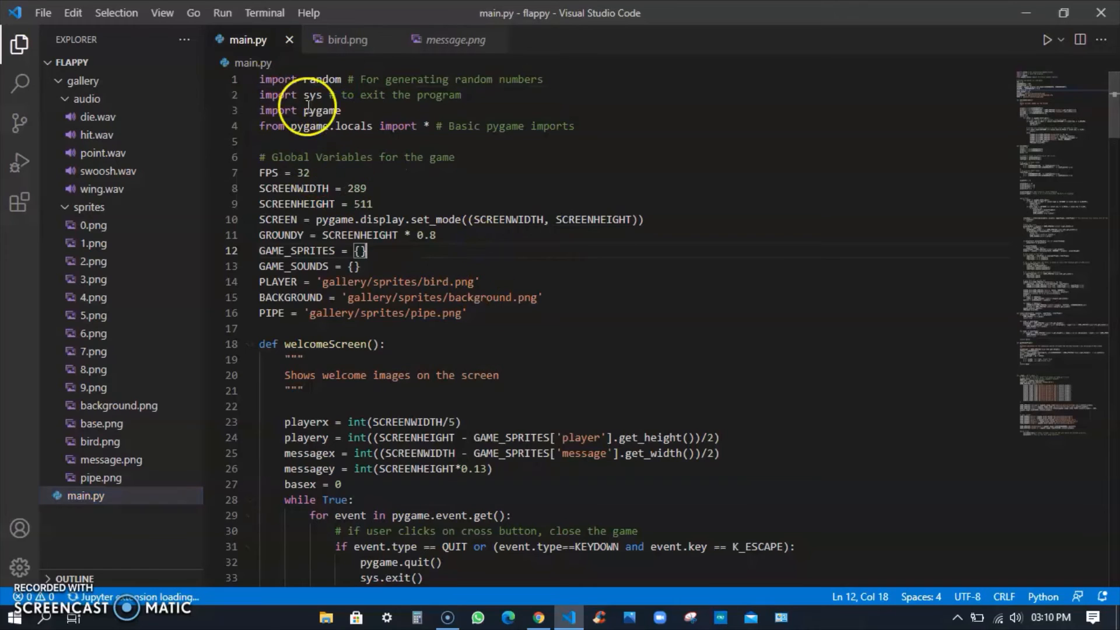
double_click(311, 95)
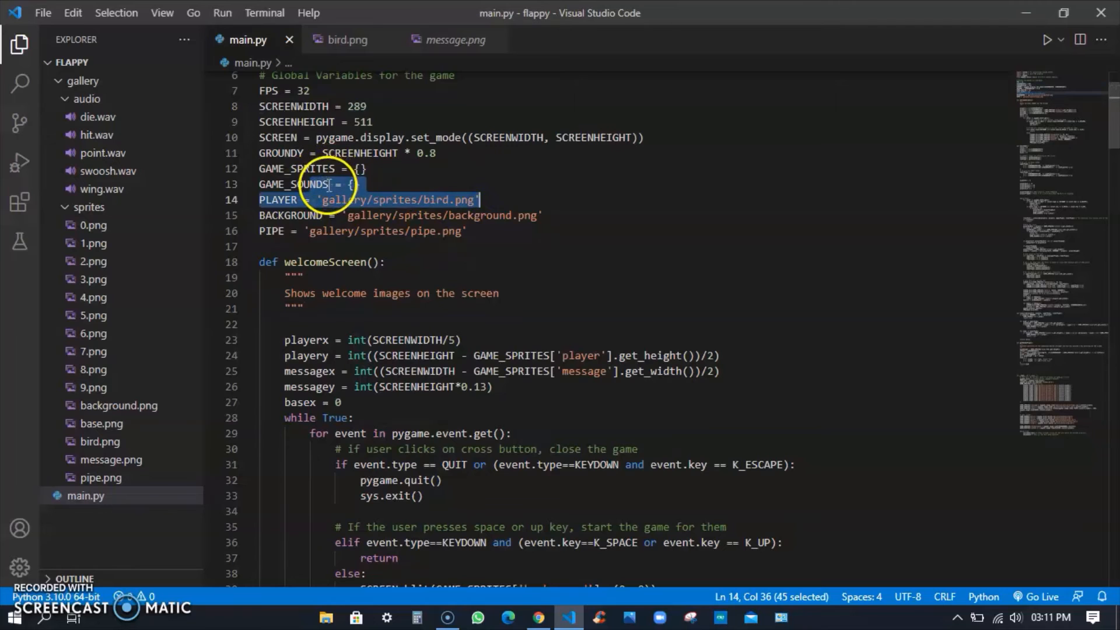
mouse_move(575, 164)
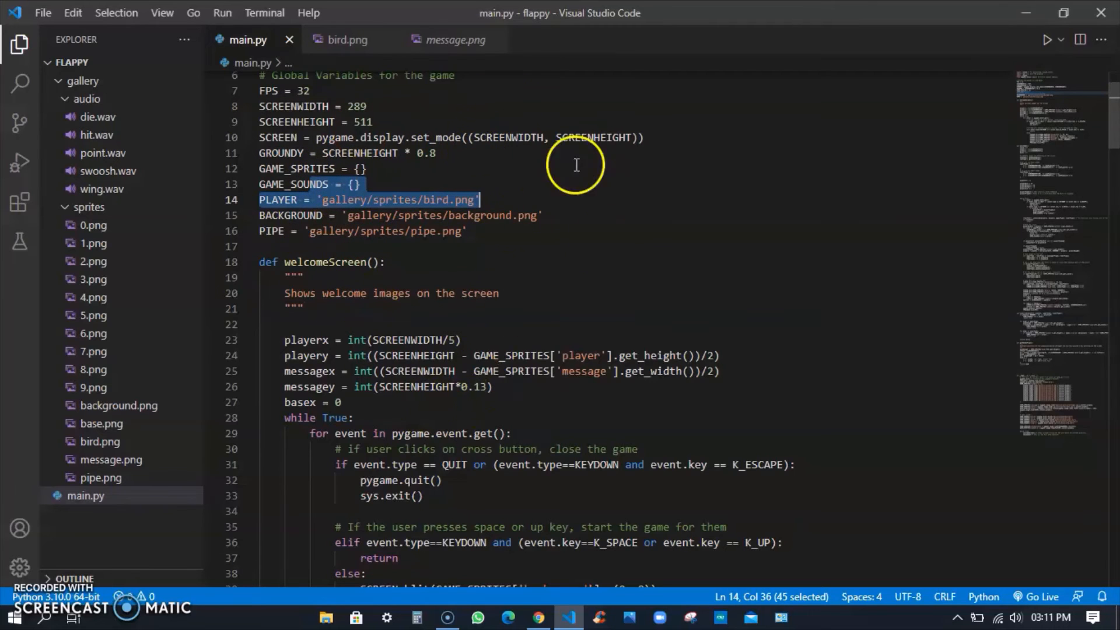
scroll("down", 3)
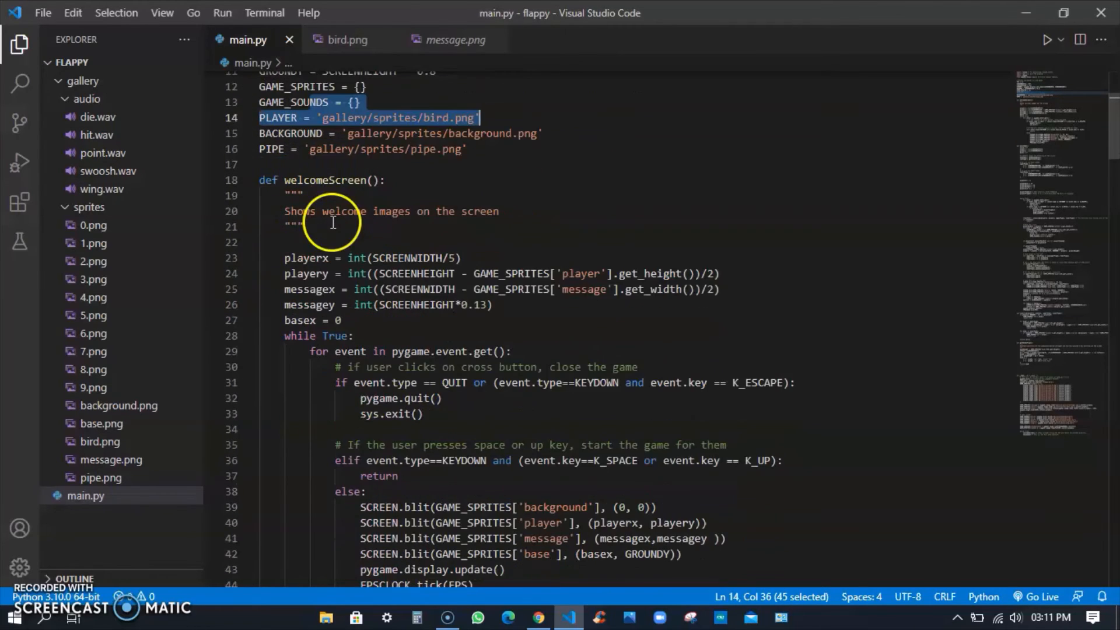
scroll("down", 3)
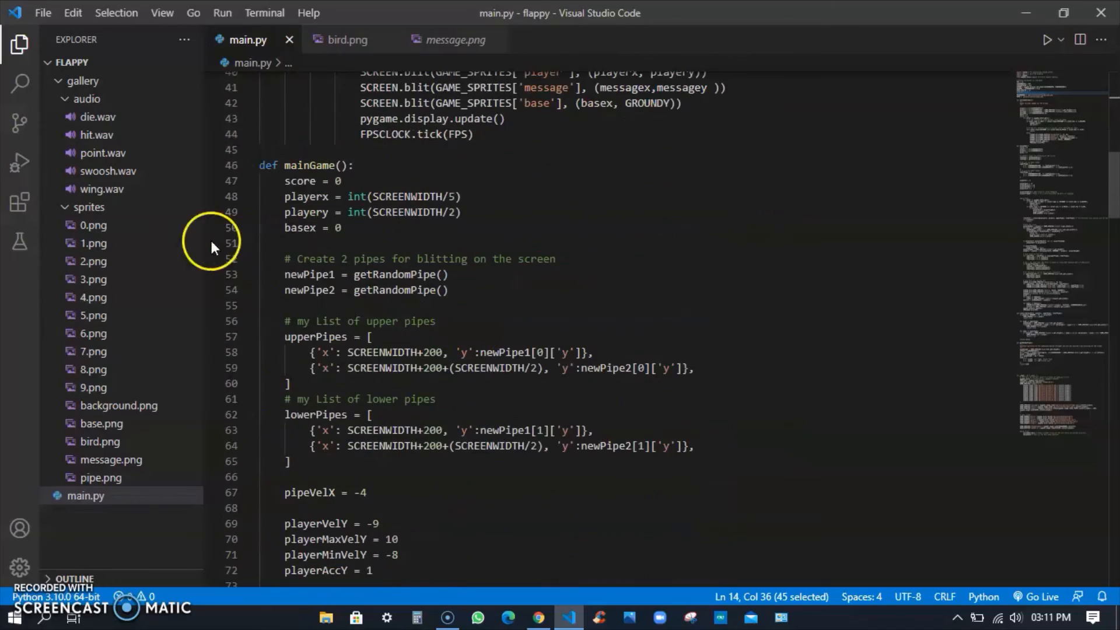
scroll("down", 3)
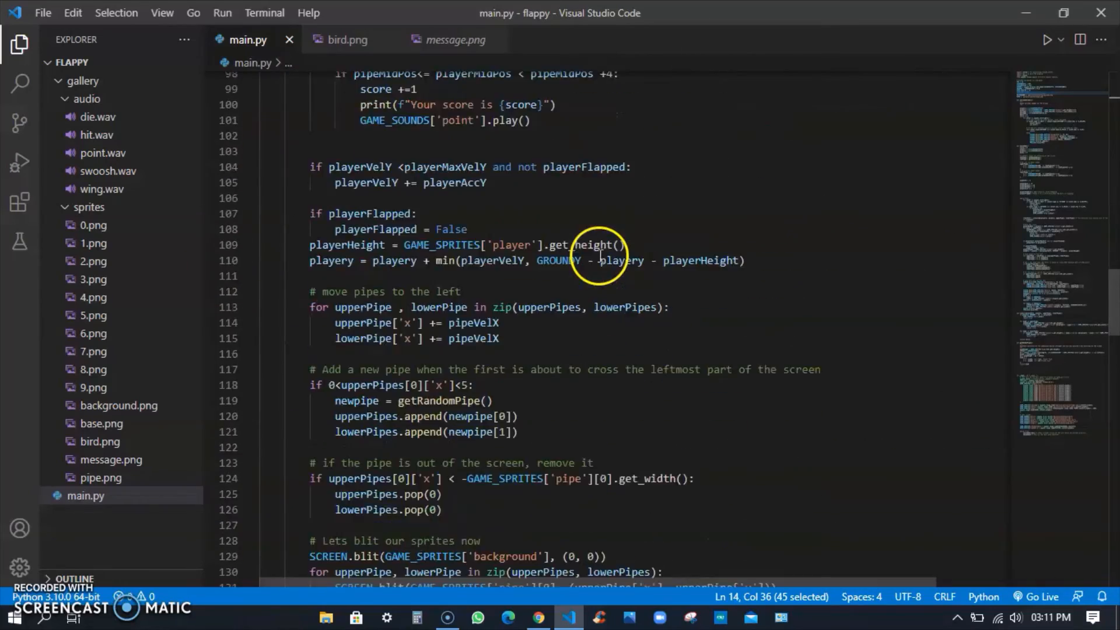
scroll("down", 3)
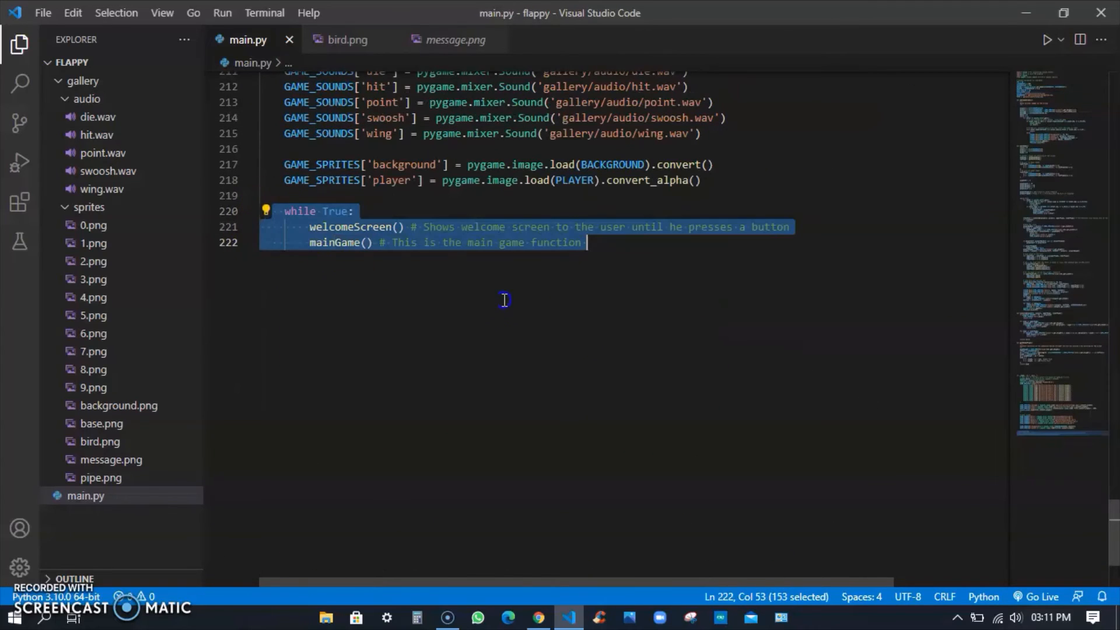
- Run main.py, flap the bird to a score of 4, and close the Flappy Bird window
left_click(503, 300)
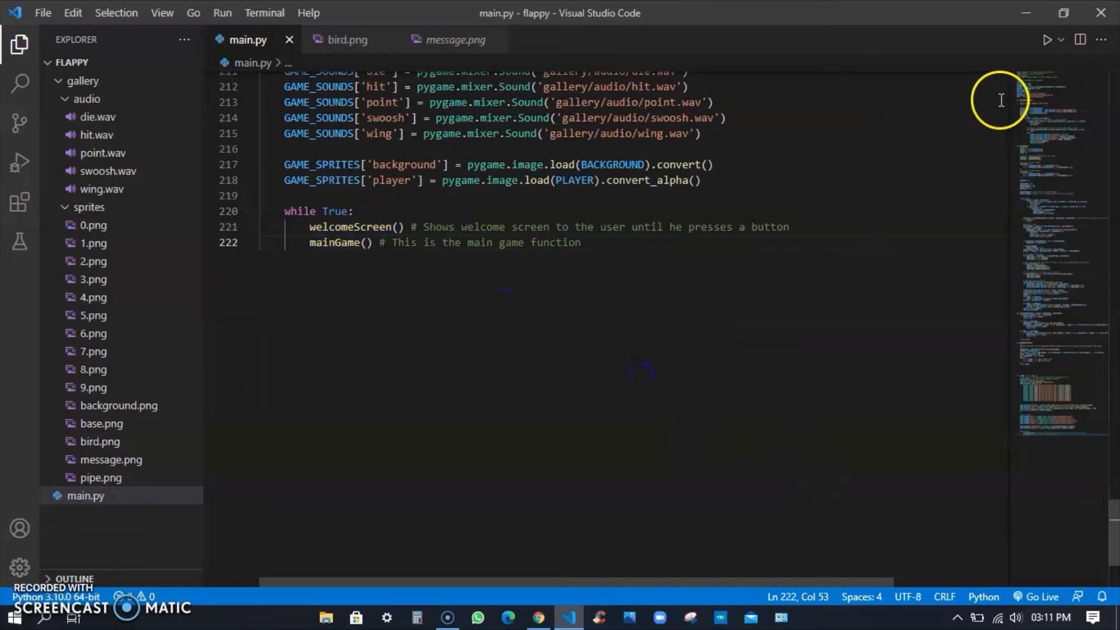
mouse_move(620, 412)
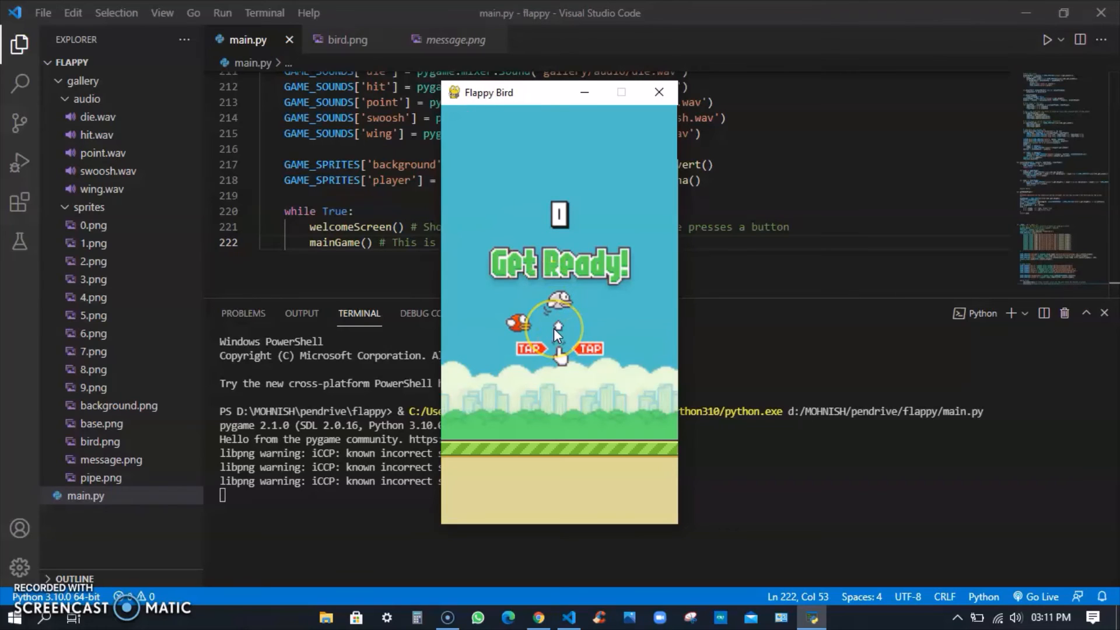
left_click(560, 332)
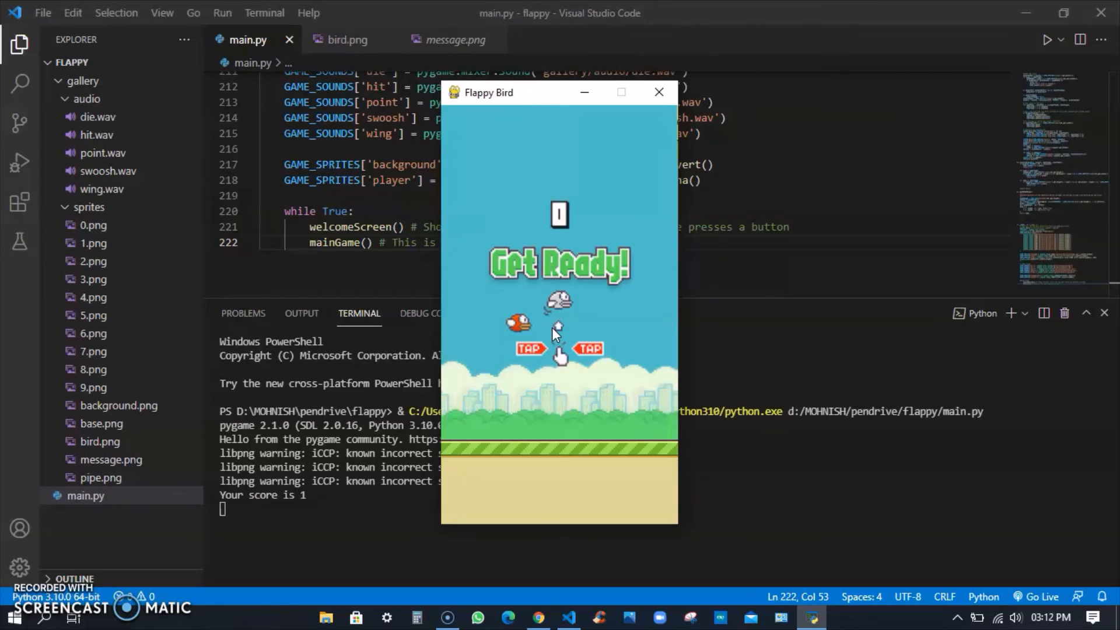
left_click(559, 336)
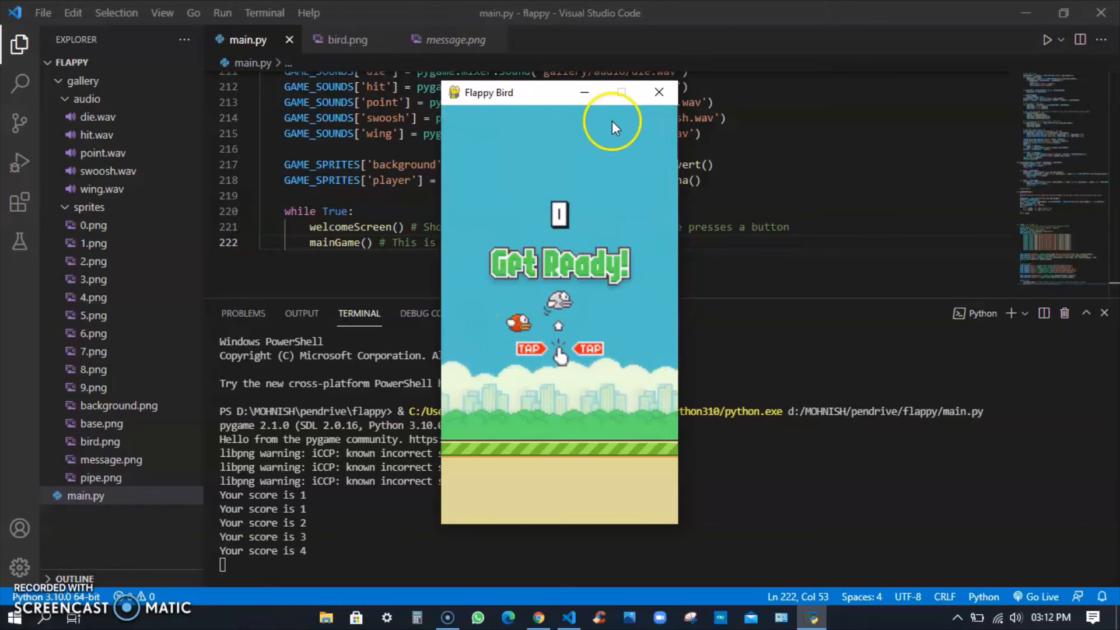
left_click(658, 92)
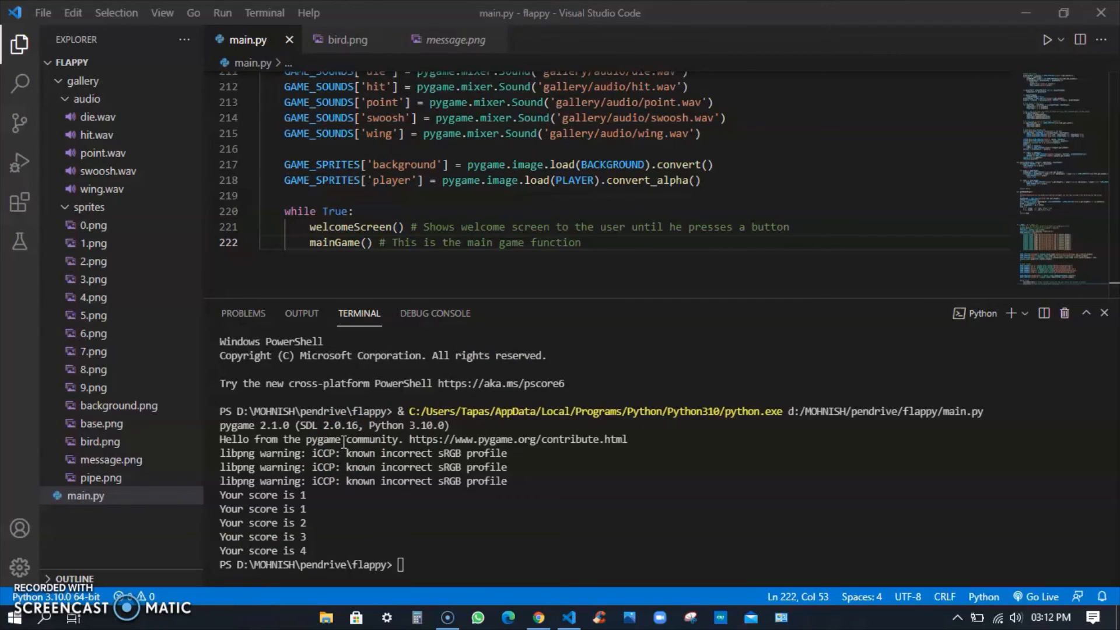
mouse_move(706, 218)
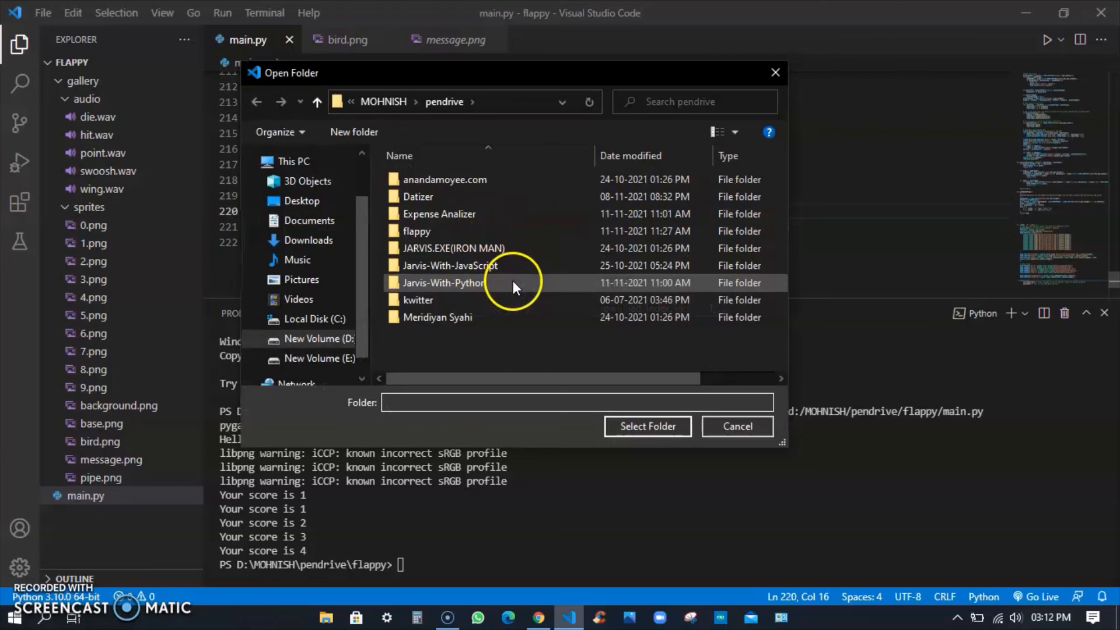
- Select Jarvis-With-JavaScript from the pendrive and open it as the project
left_click(450, 265)
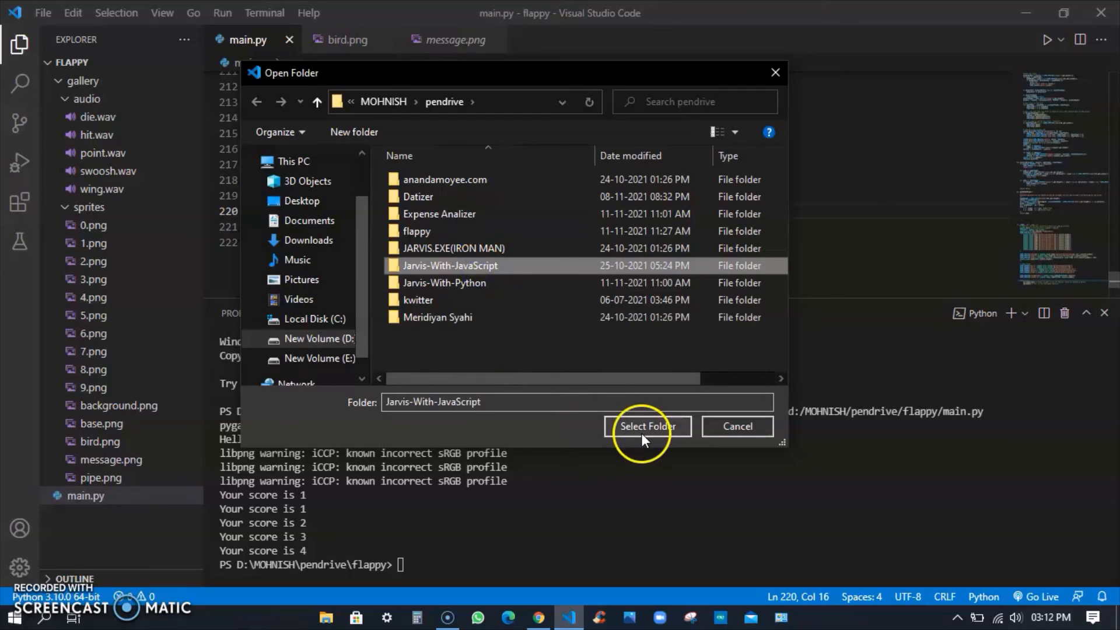
left_click(646, 426)
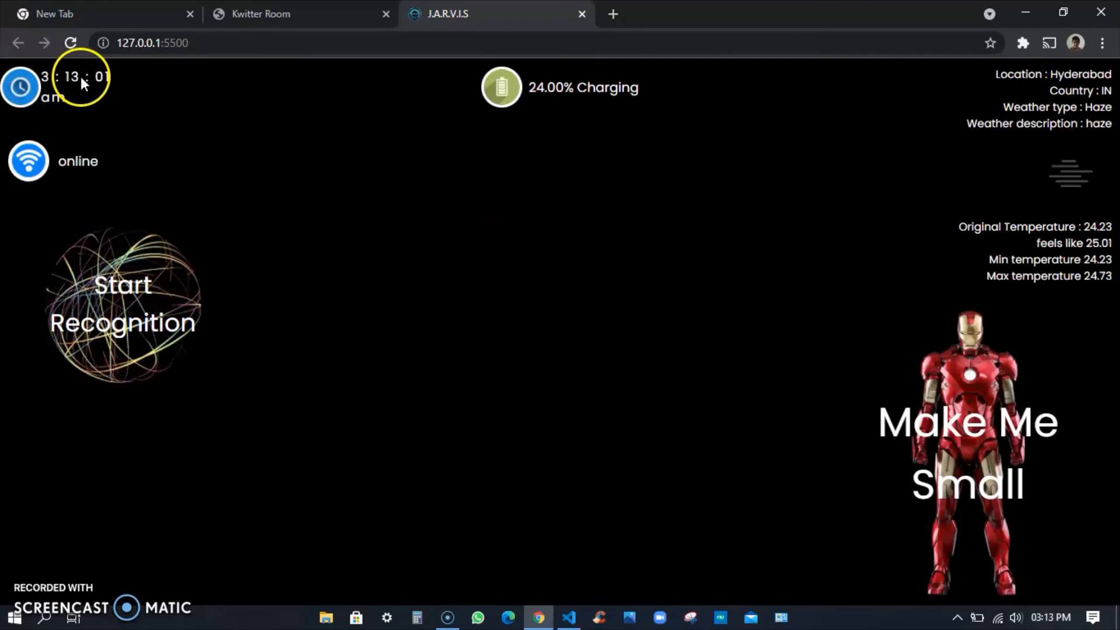
mouse_move(629, 99)
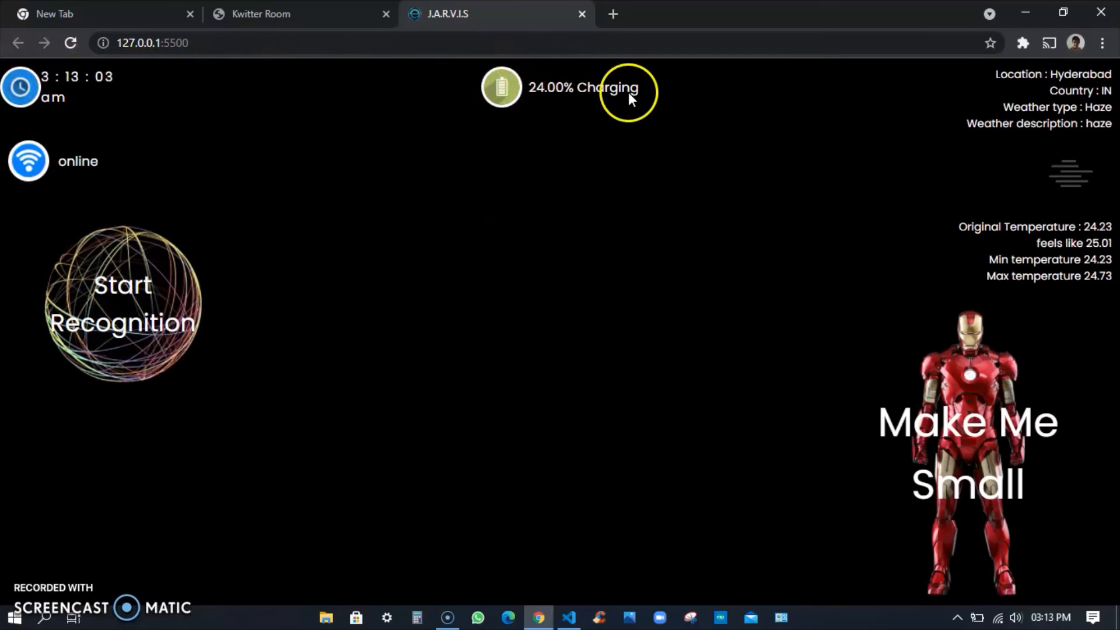
mouse_move(1057, 290)
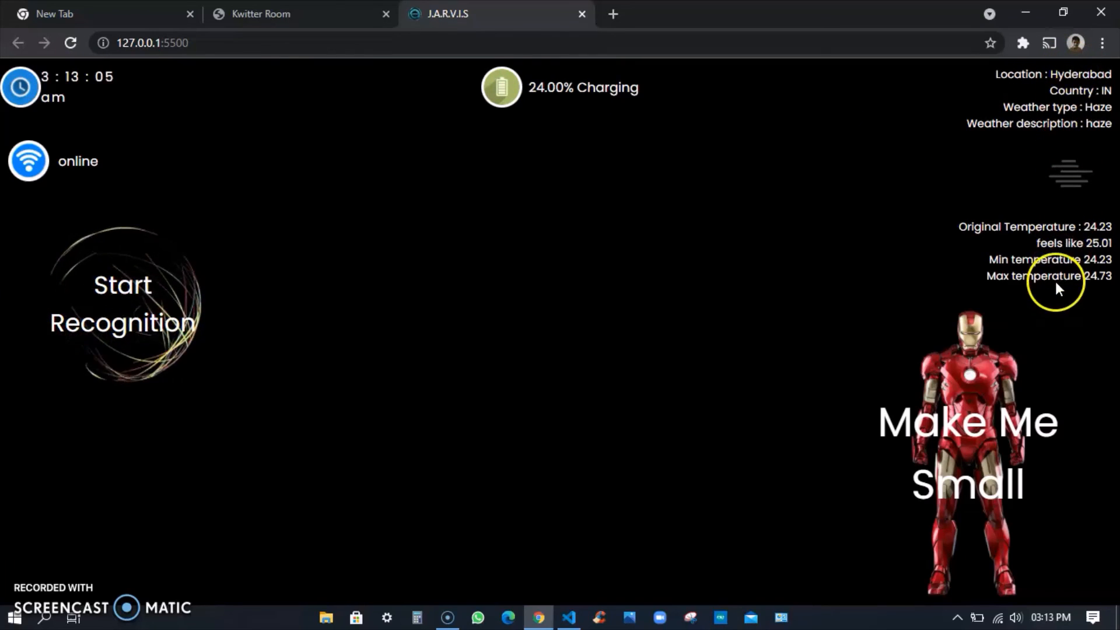
mouse_move(200, 339)
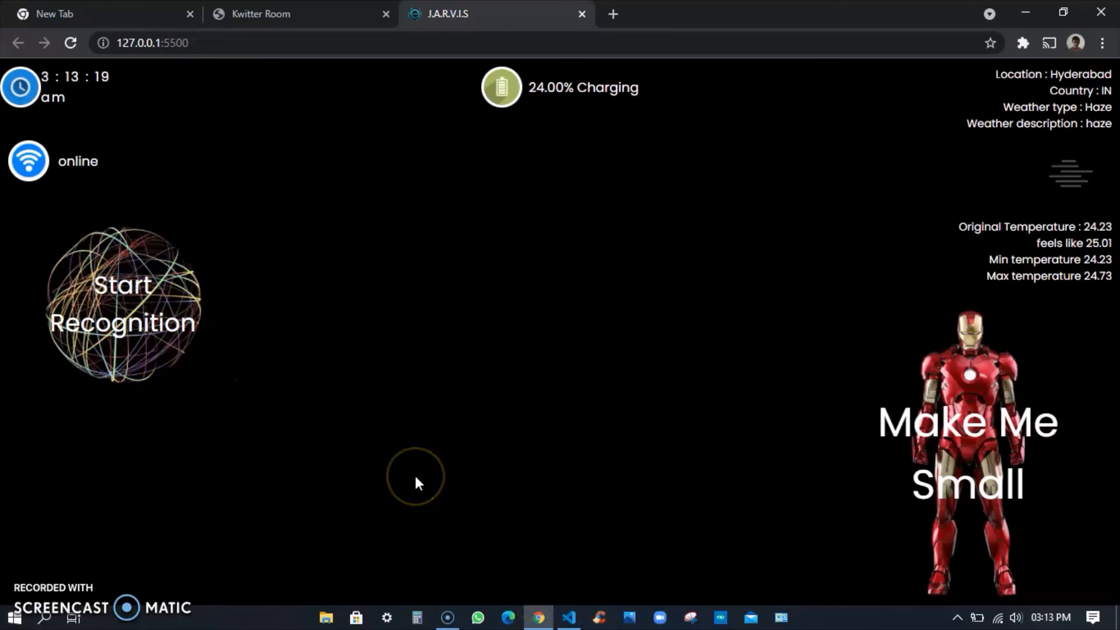
mouse_move(285, 410)
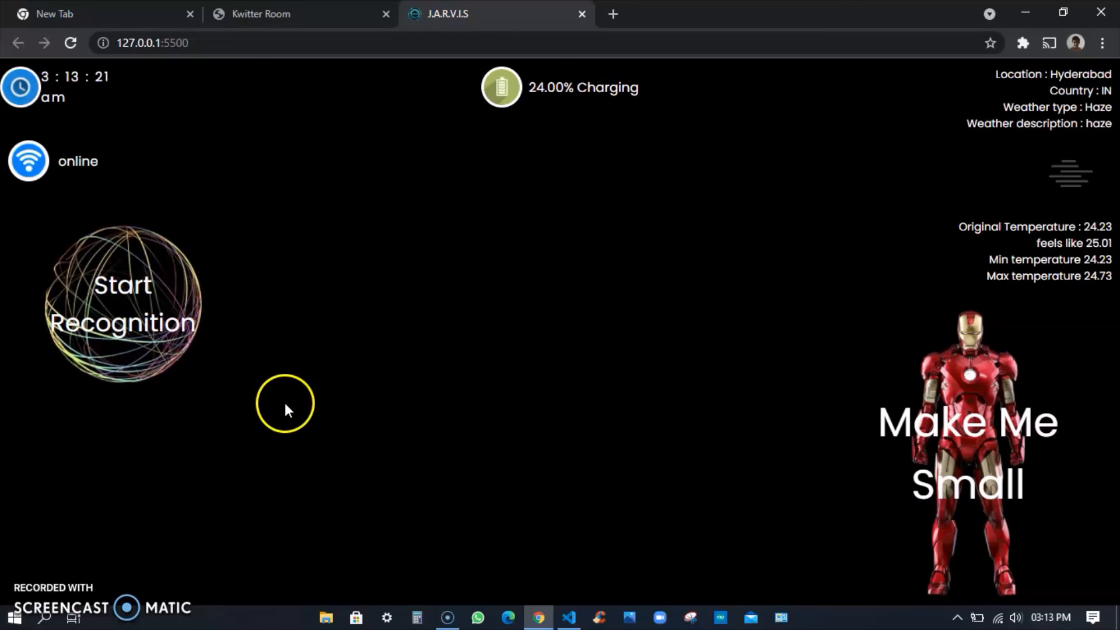